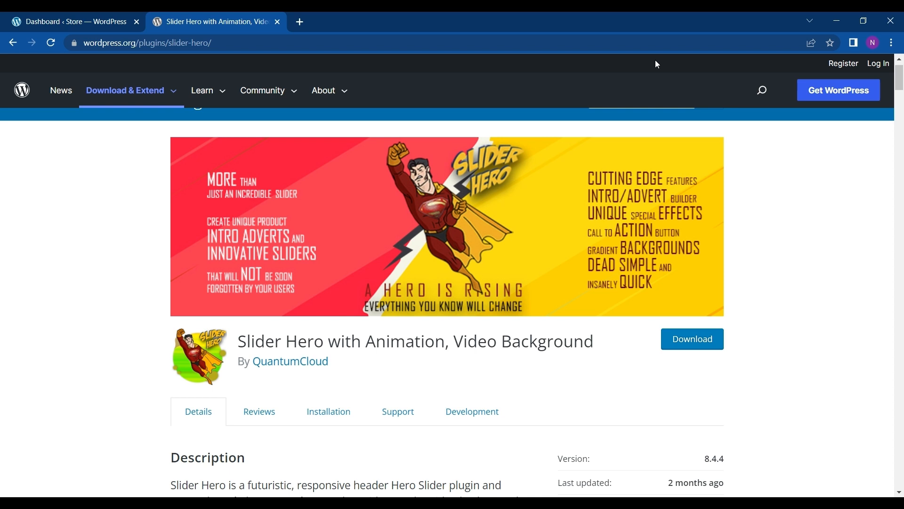
# Switch to the store's dashboard and go to the Add New plugins page
pyautogui.scroll(-3)
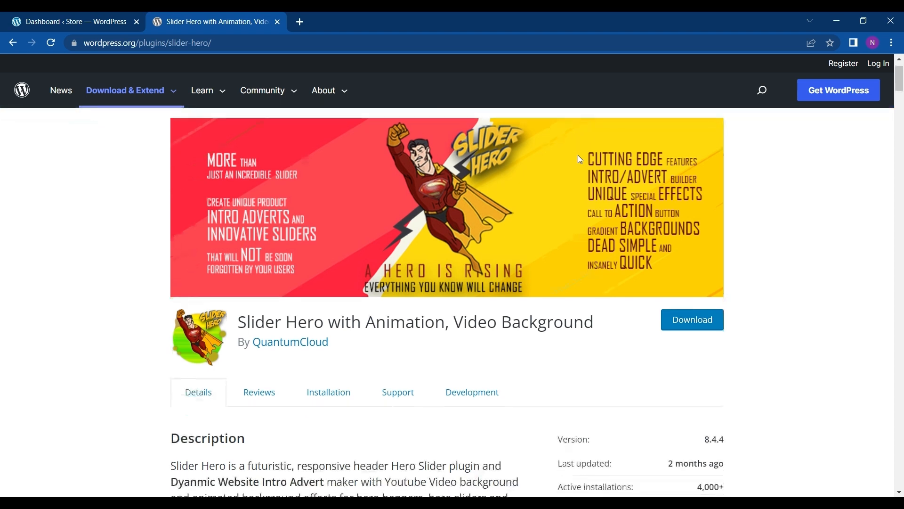
pyautogui.scroll(-3)
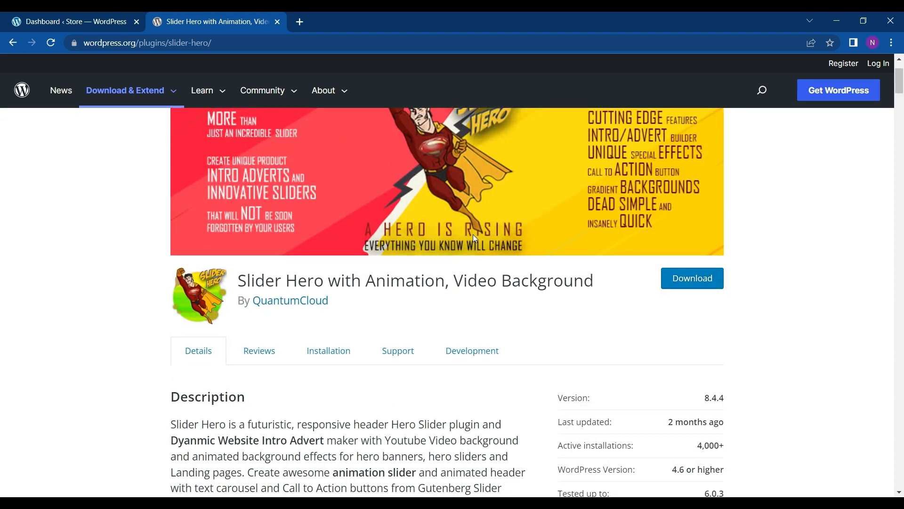
pyautogui.click(124, 90)
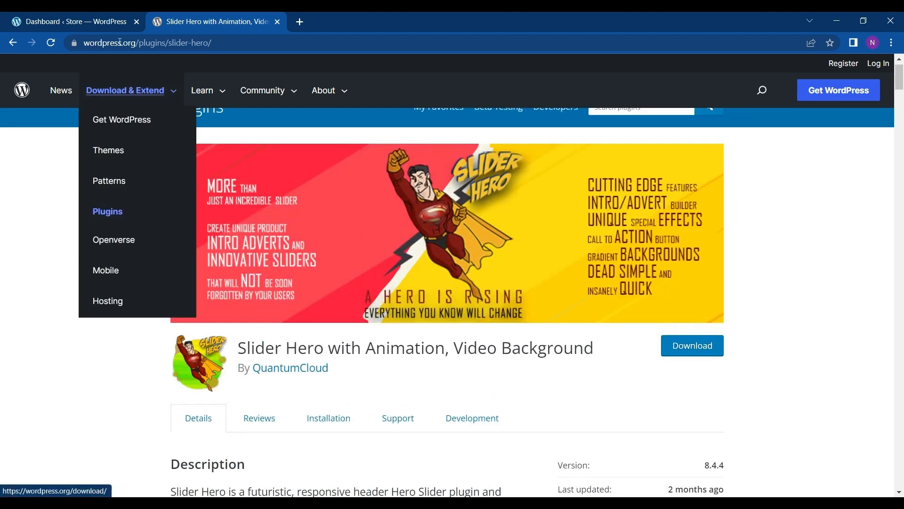
pyautogui.moveTo(104, 14)
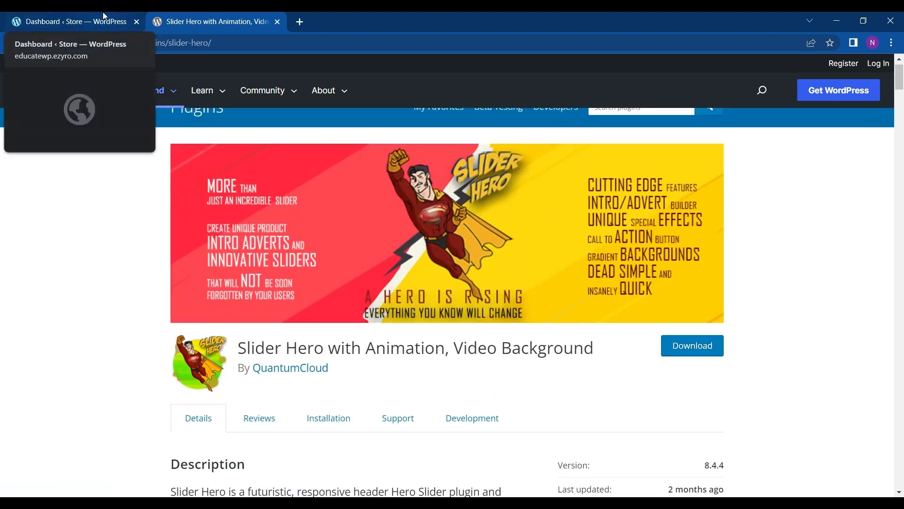
pyautogui.click(70, 21)
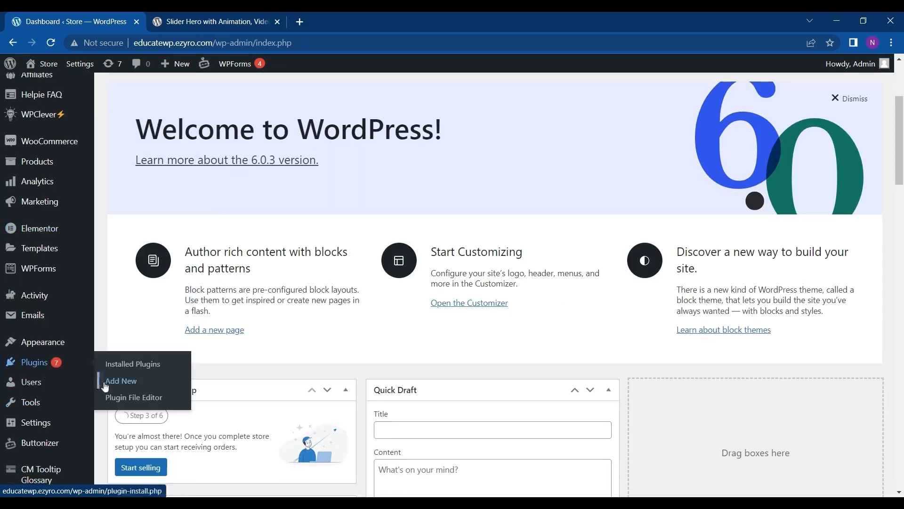
pyautogui.click(121, 381)
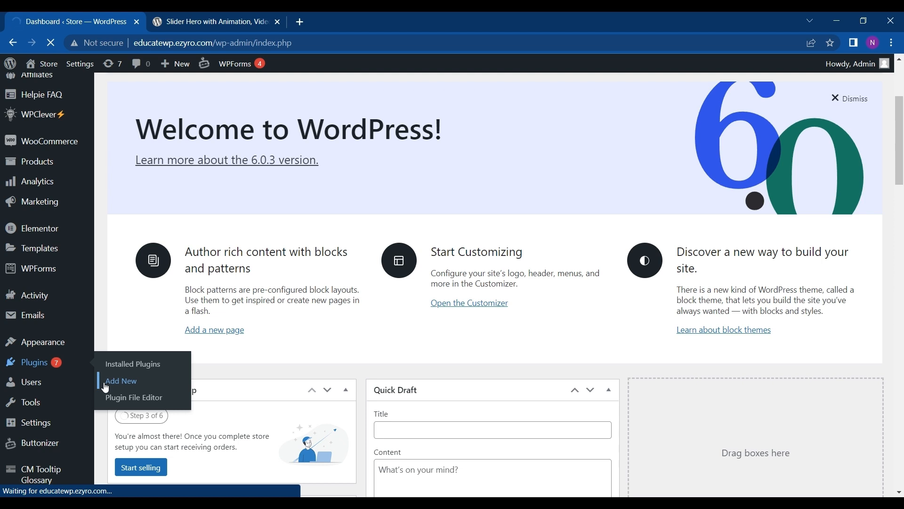
# Search the plugin directory for 'hero slider', install Slider Hero and start activating it
pyautogui.click(121, 381)
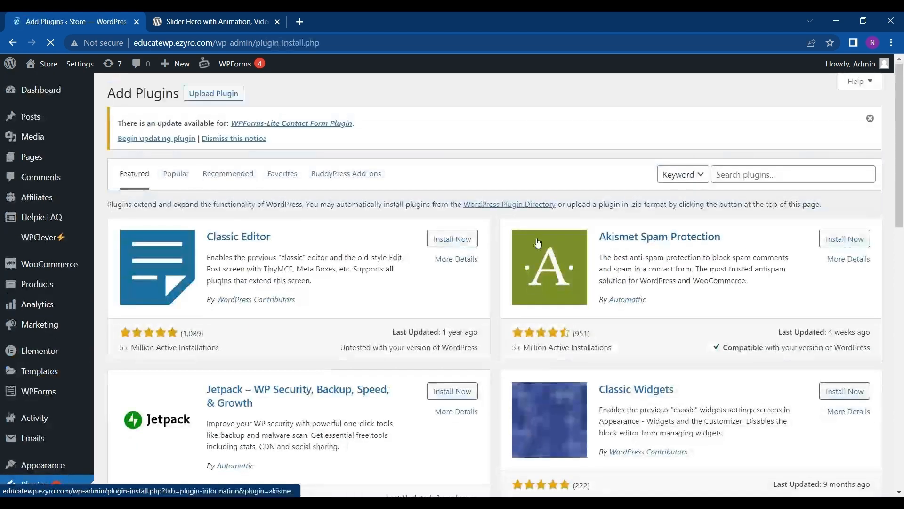
pyautogui.write('hero slider')
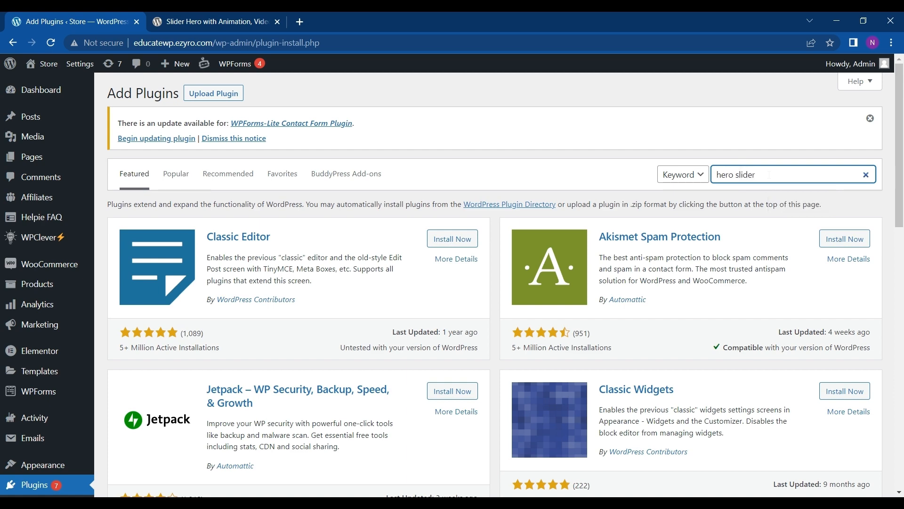
pyautogui.press('Enter')
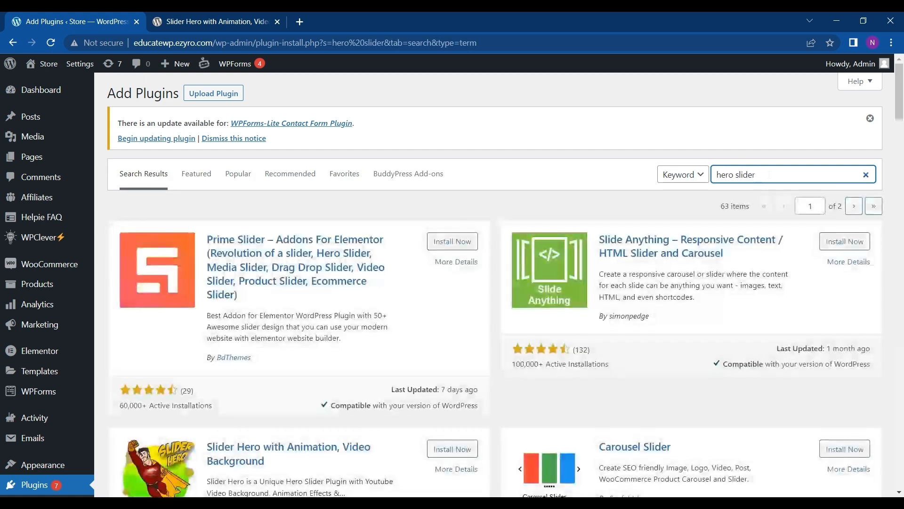
pyautogui.scroll(-3)
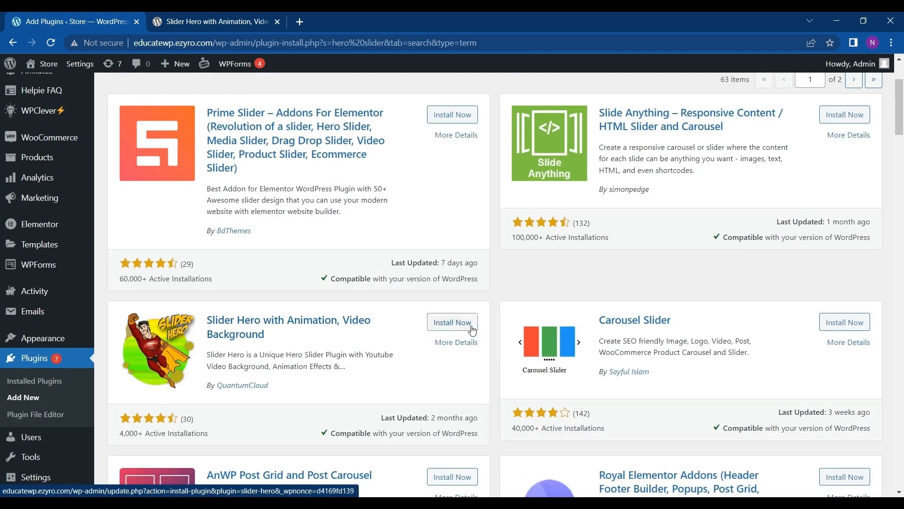
pyautogui.click(452, 322)
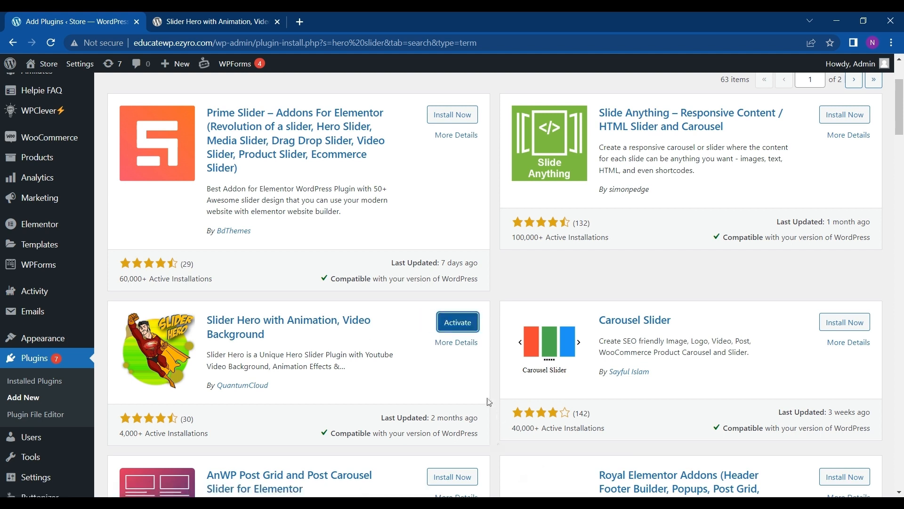
pyautogui.click(458, 322)
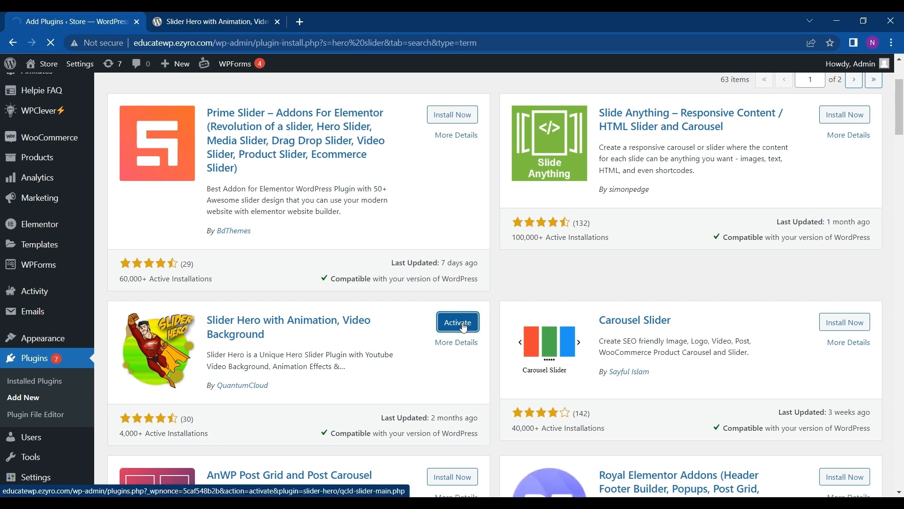
# Finish activating Slider Hero and scroll its Help page down to the tutorial videos
pyautogui.click(457, 322)
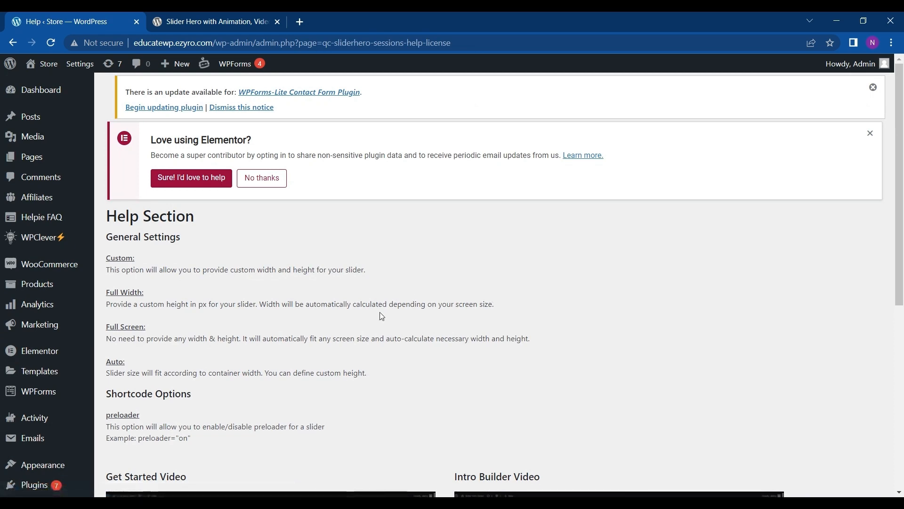
pyautogui.scroll(-3)
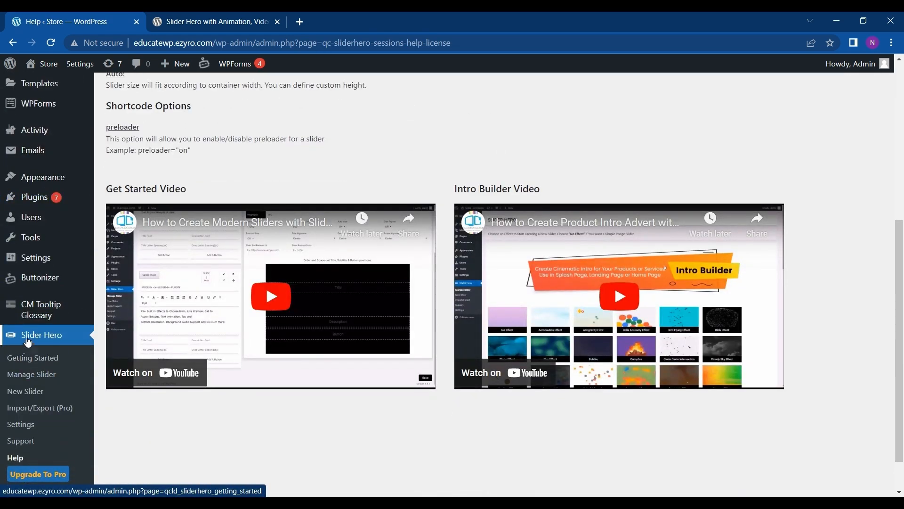
pyautogui.scroll(-3)
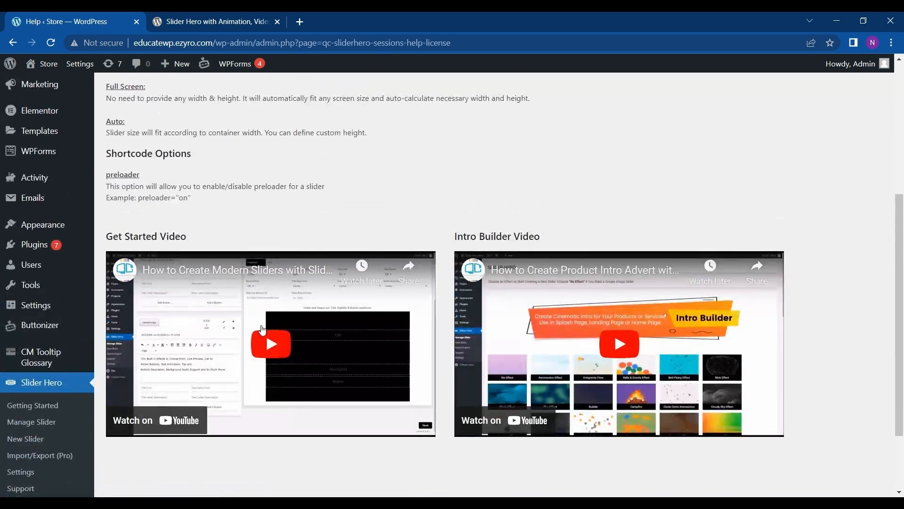
pyautogui.moveTo(562, 356)
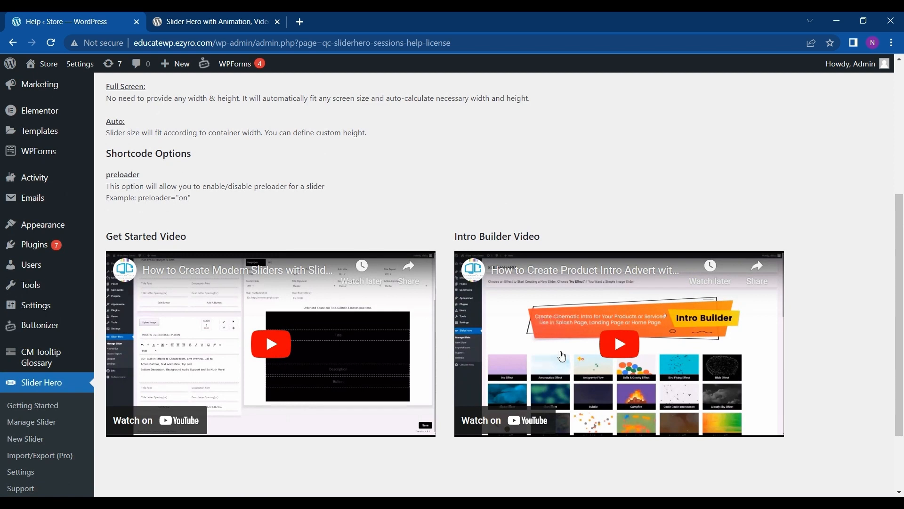
pyautogui.moveTo(634, 352)
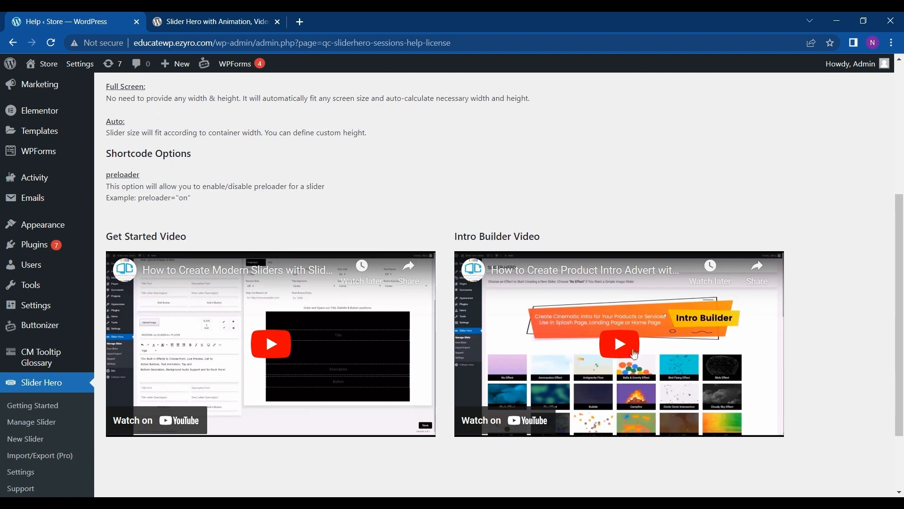
pyautogui.moveTo(26, 440)
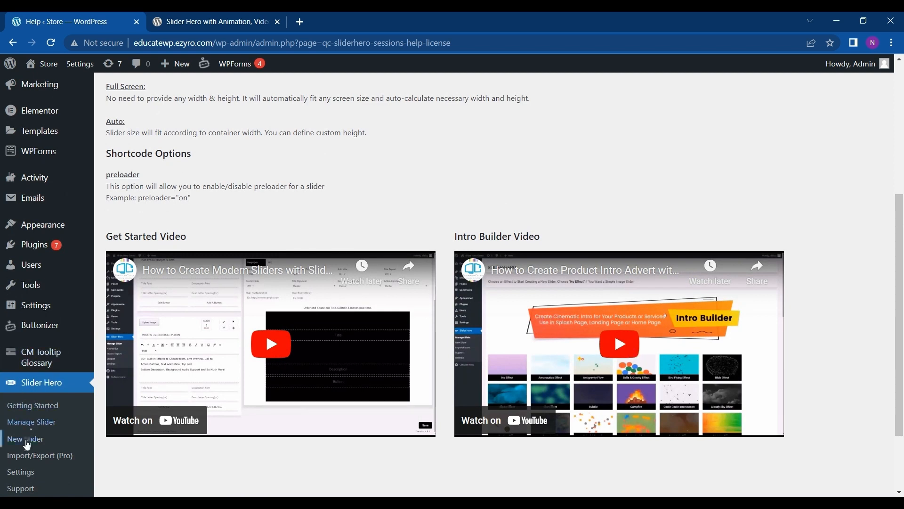
# Start a new Slider Hero slider and pick the Youtube Video Slider effect from the list
pyautogui.click(24, 439)
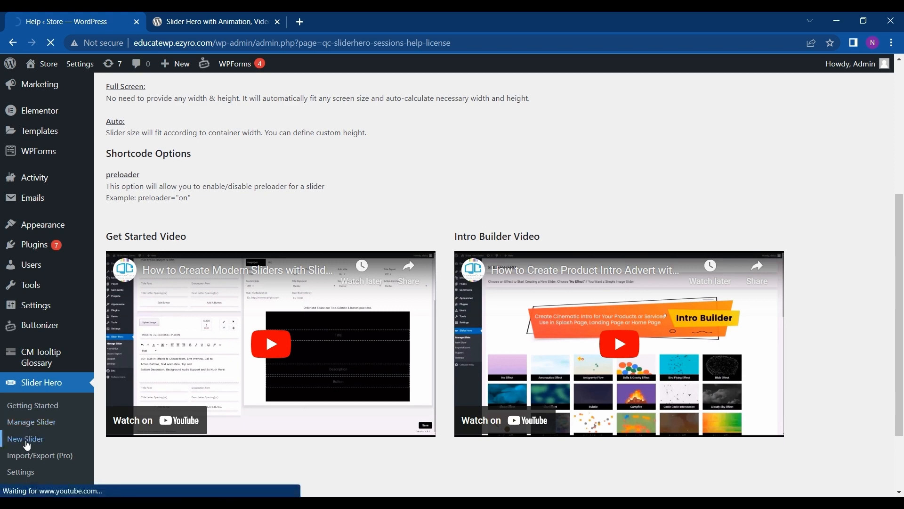
pyautogui.click(24, 437)
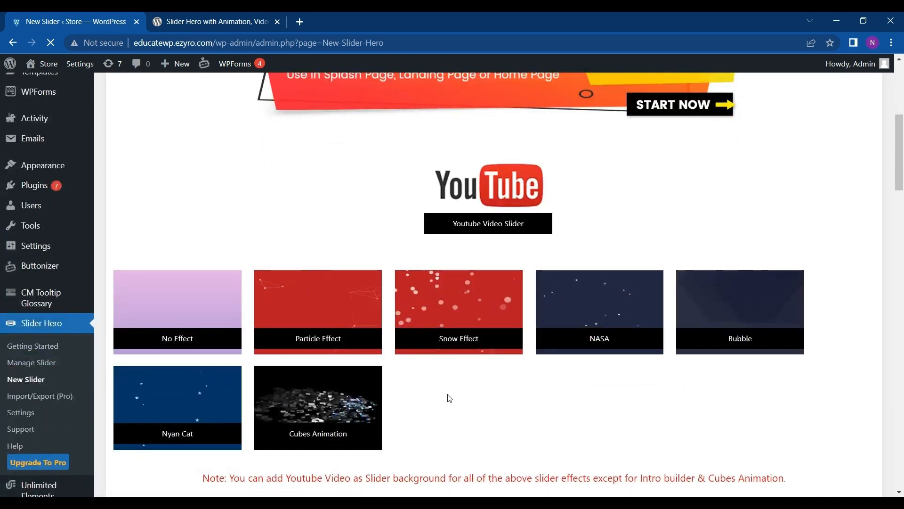
pyautogui.scroll(-3)
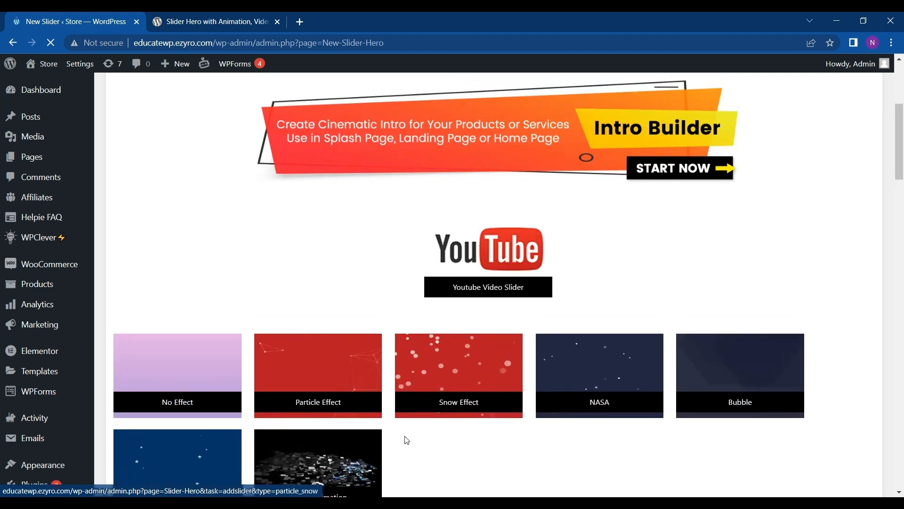
pyautogui.scroll(-3)
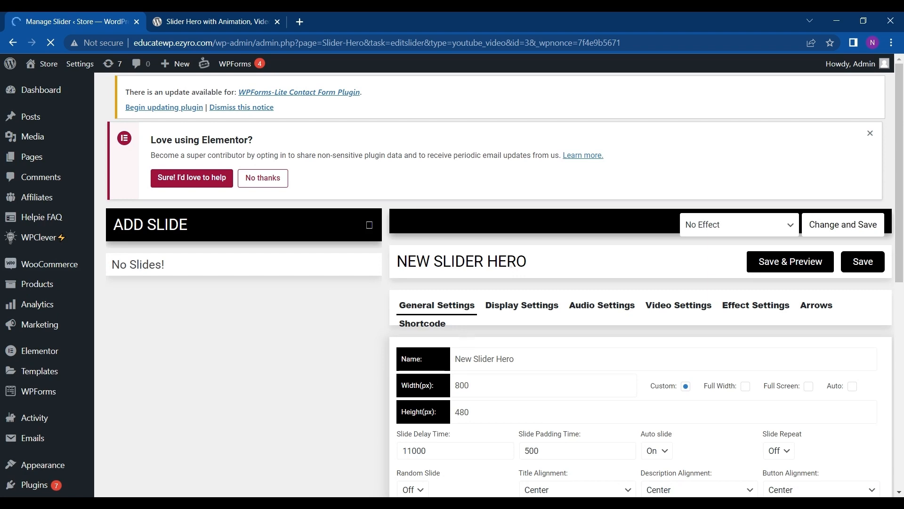
# Add a first slide to New Slider Hero and focus its Youtube Video ID field
pyautogui.scroll(-3)
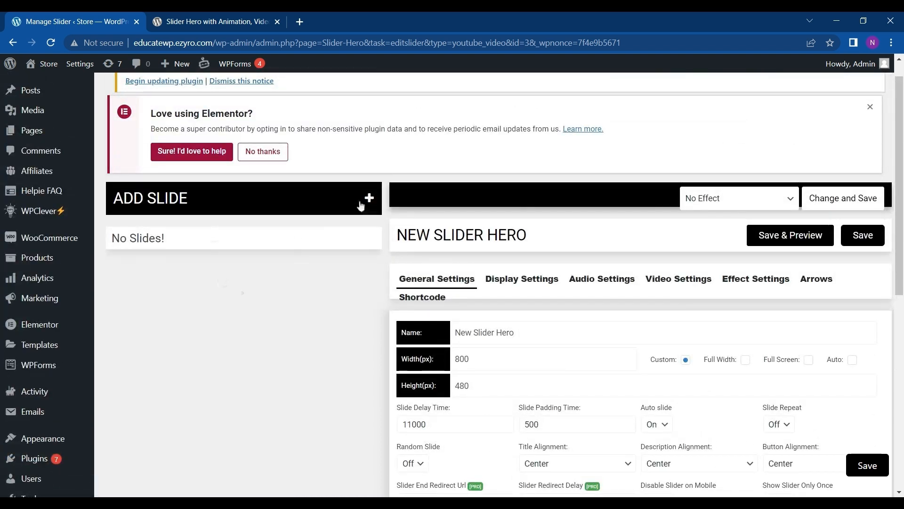
pyautogui.moveTo(369, 209)
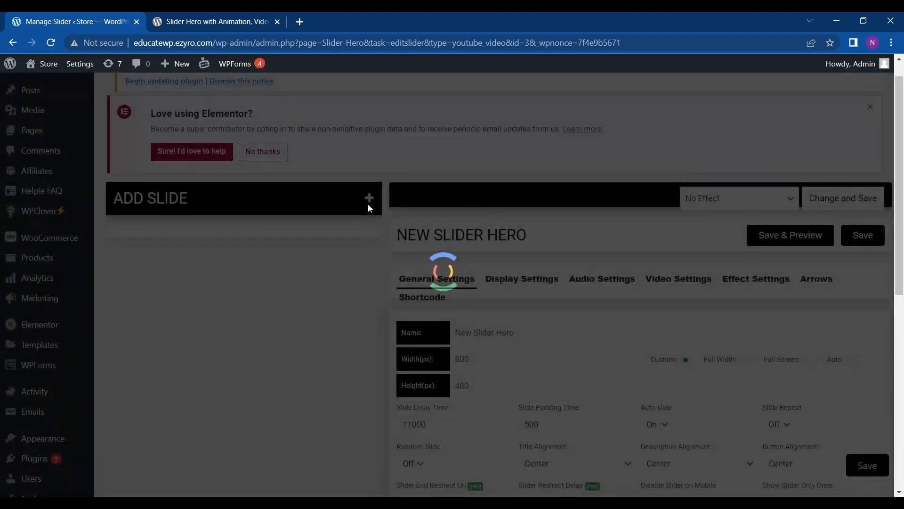
pyautogui.click(369, 198)
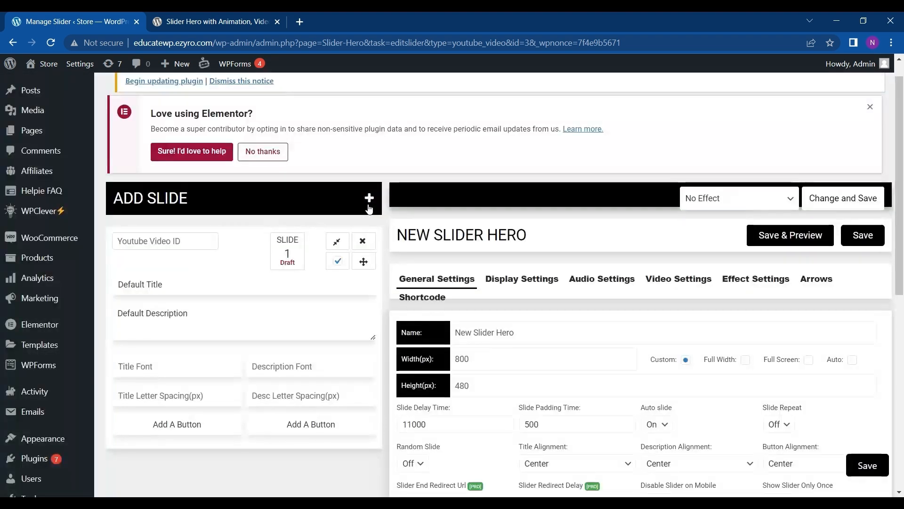
pyautogui.click(165, 241)
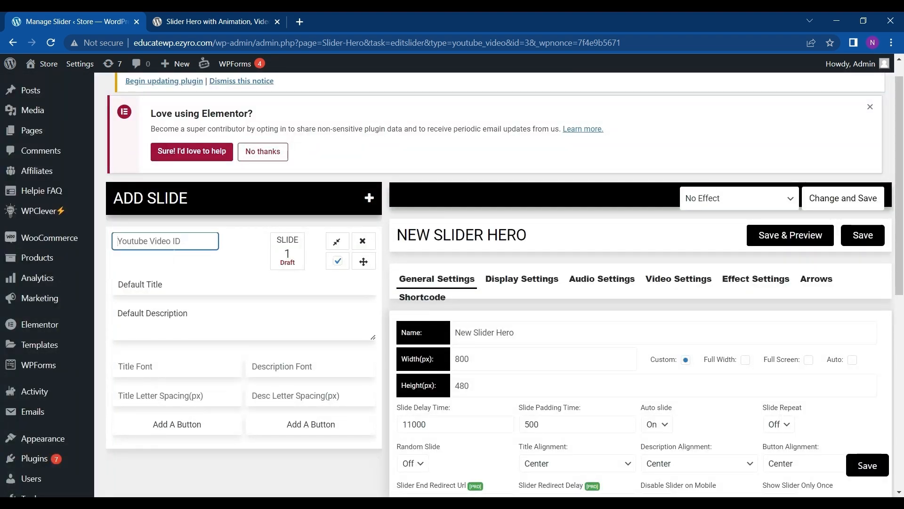
pyautogui.scroll(-3)
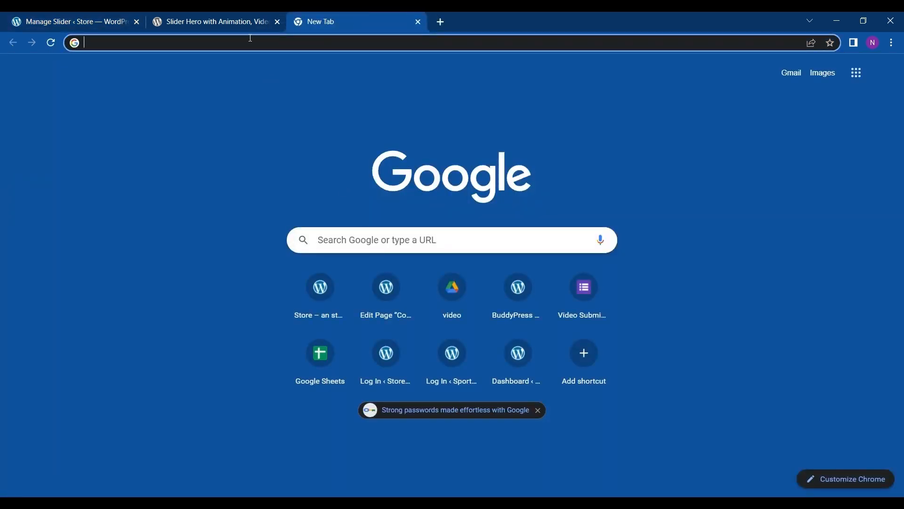
# Go to youtube.com, open the Final Exams video and select its ID after v= in the URL
pyautogui.write('youtube.com')
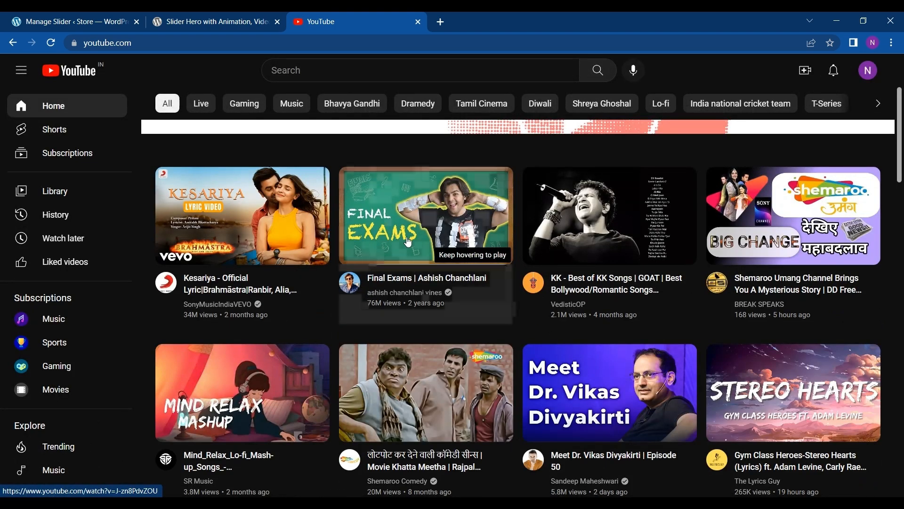
pyautogui.click(407, 215)
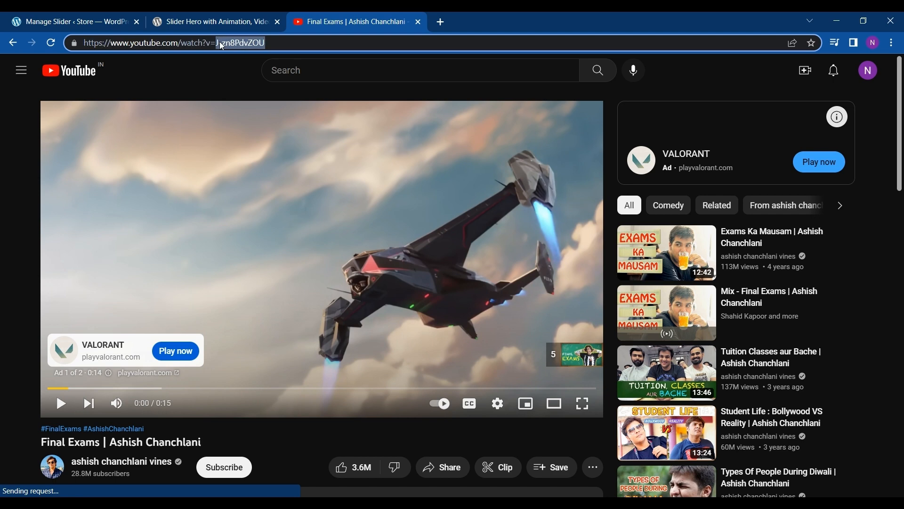
pyautogui.click(71, 21)
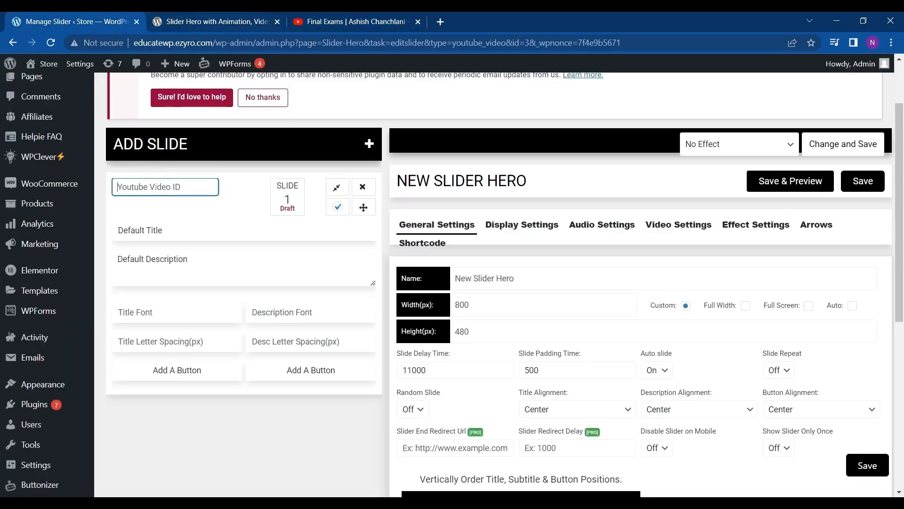
# Enter video ID J-zn8PdvZOU, title 'Watch this' and description 'Exciting video', dismissing the Google font popup
pyautogui.write('J-zn8PdvZOU')
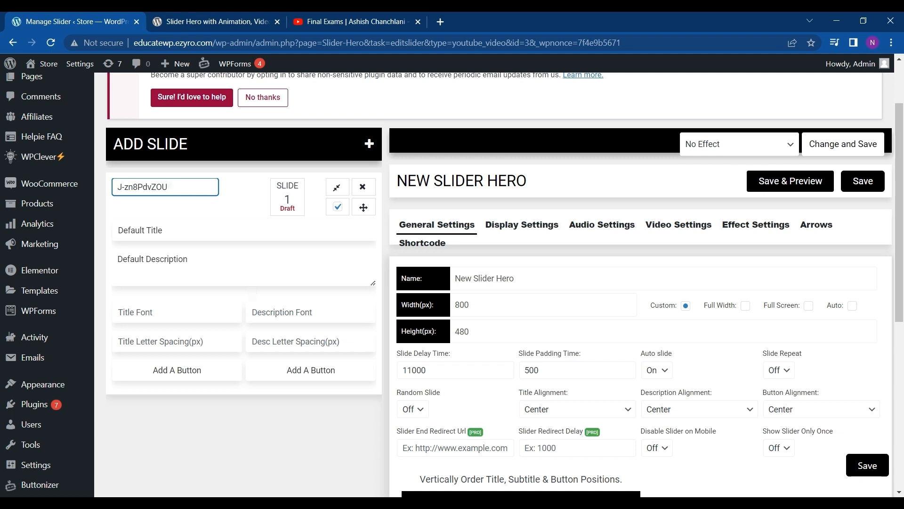
pyautogui.moveTo(40, 244)
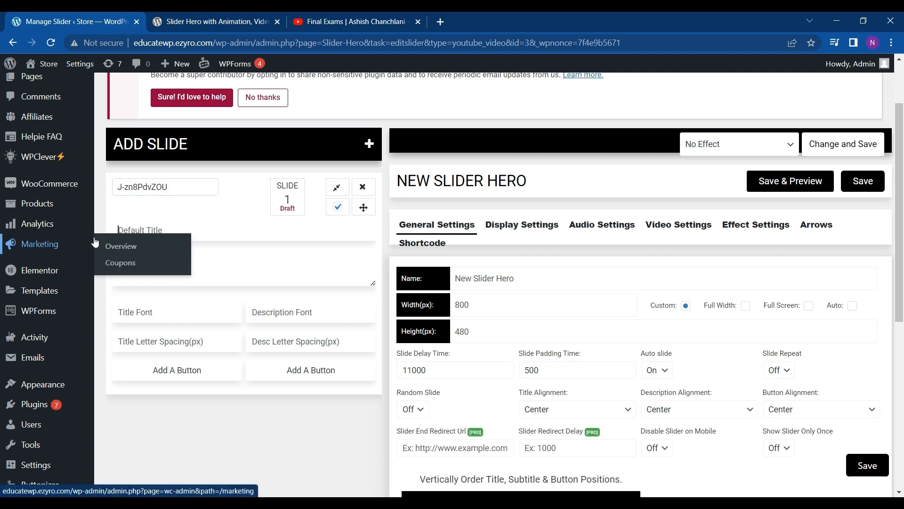
pyautogui.write('Watch')
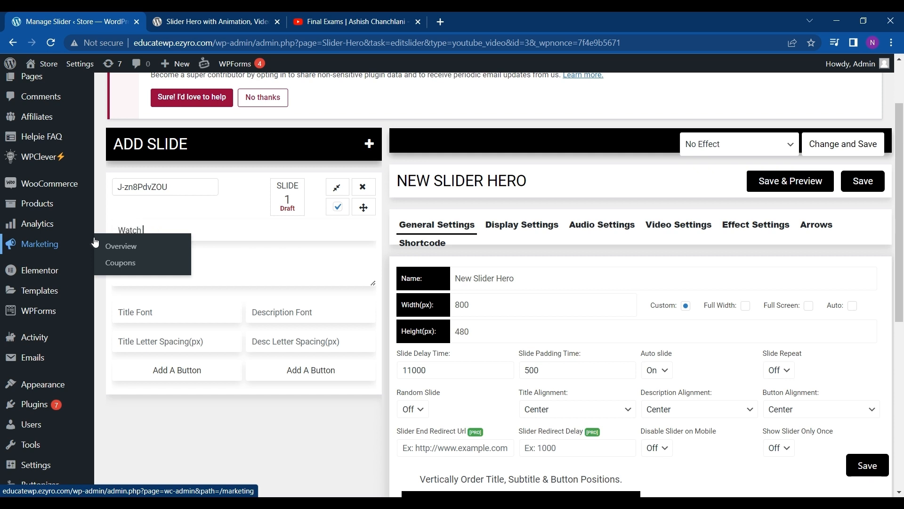
pyautogui.write('this')
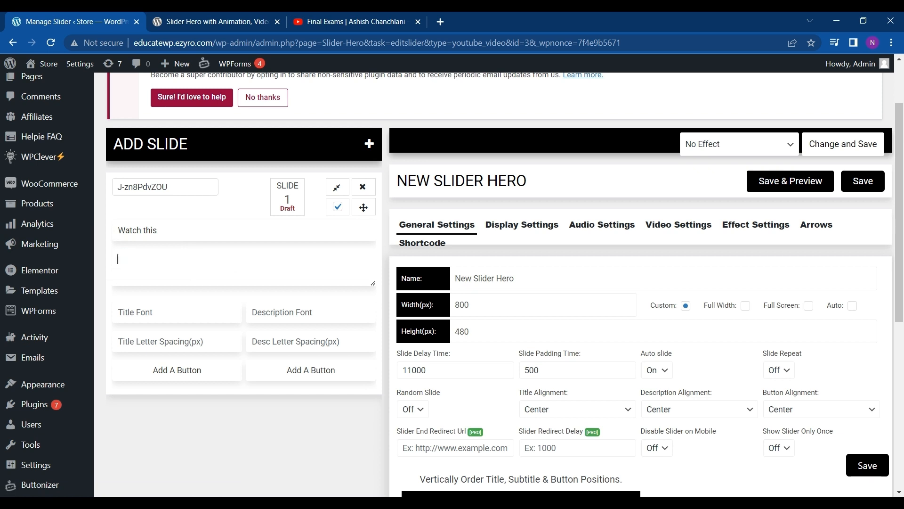
pyautogui.write('Exciting v')
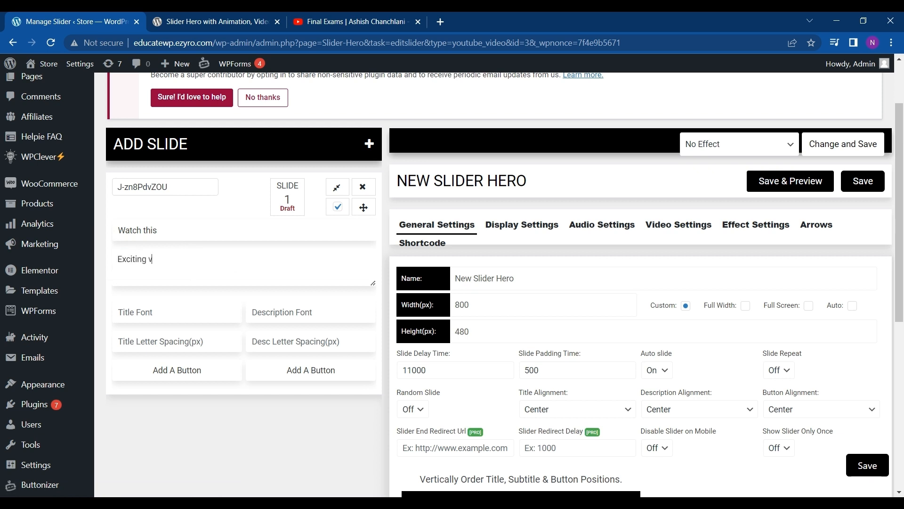
pyautogui.write('ideo')
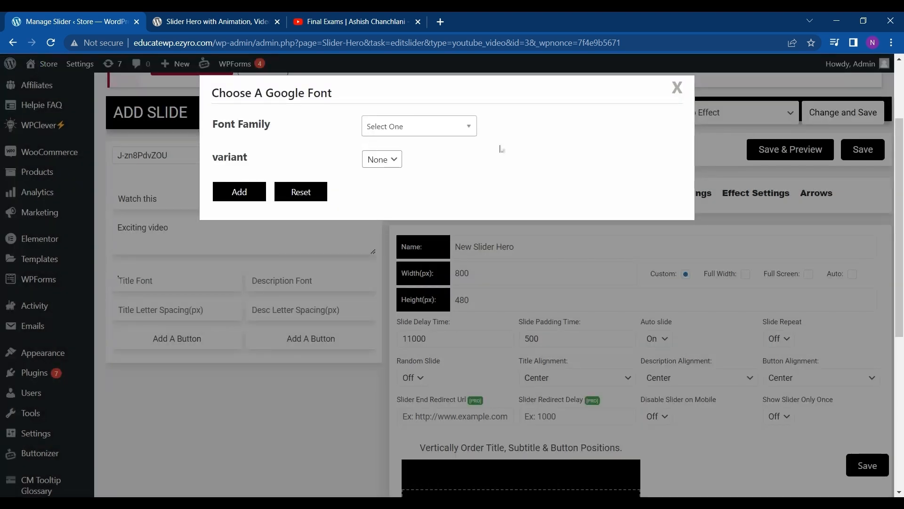
pyautogui.click(677, 87)
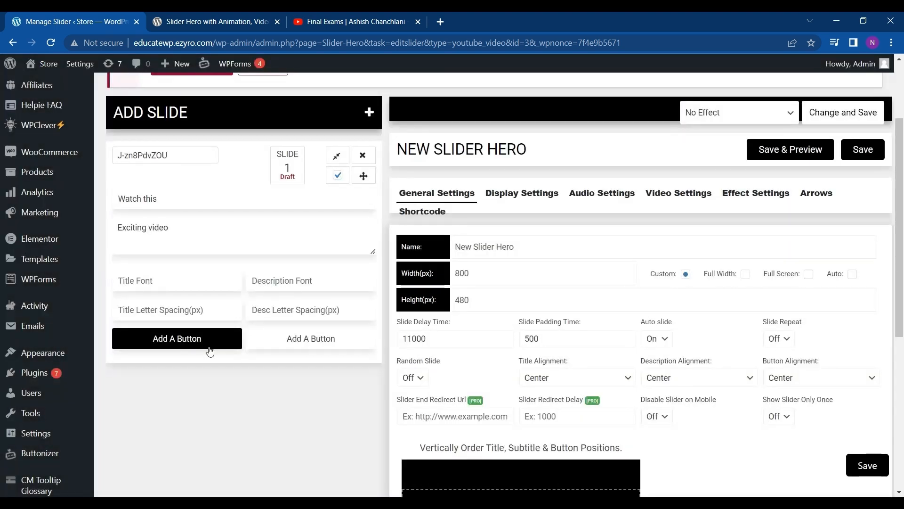
pyautogui.scroll(-3)
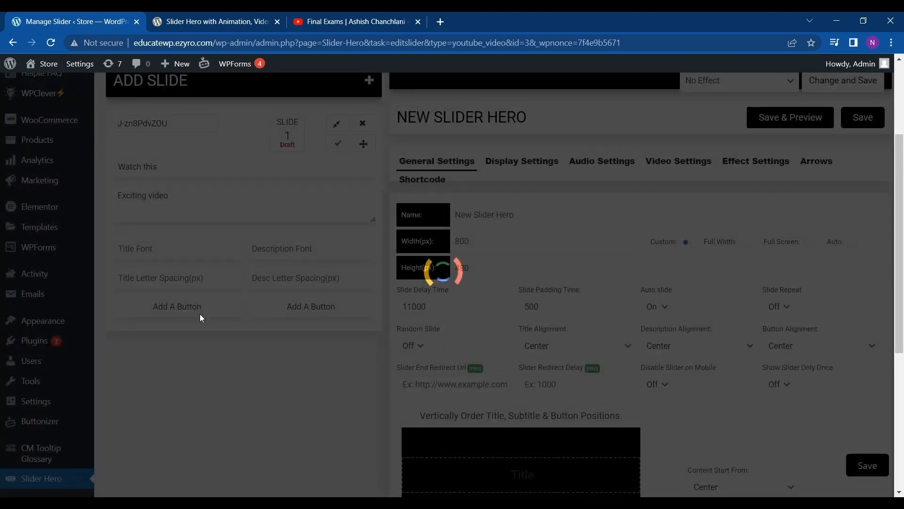
# Create a slide button labelled 'Watch now' whose URL is the YouTube watch link, and save it
pyautogui.click(177, 307)
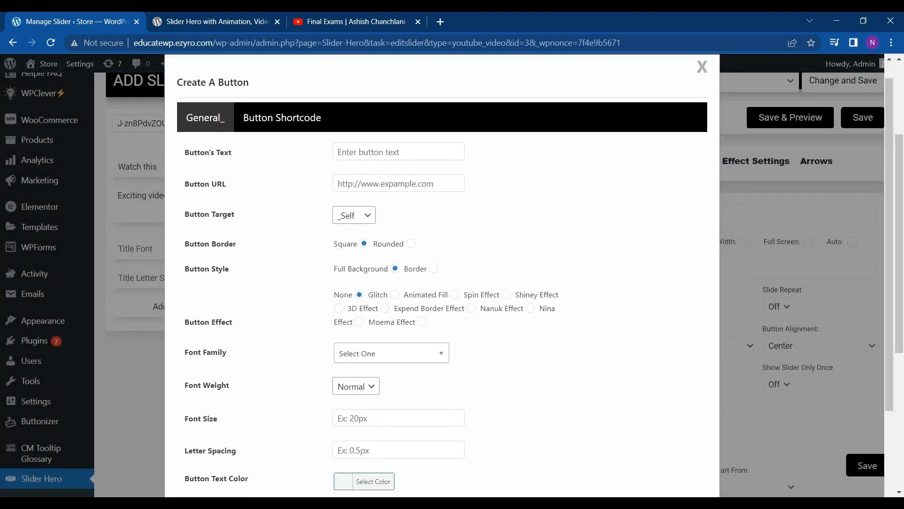
pyautogui.click(397, 150)
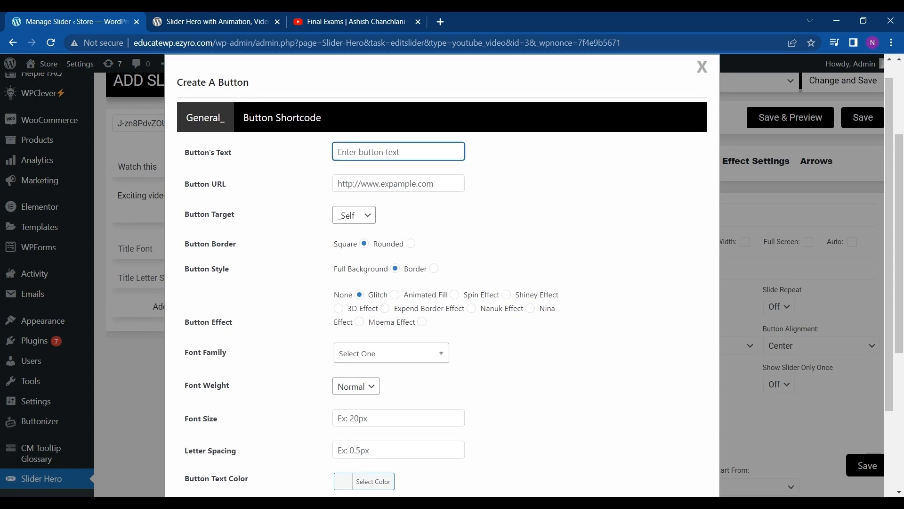
pyautogui.write('Watch now')
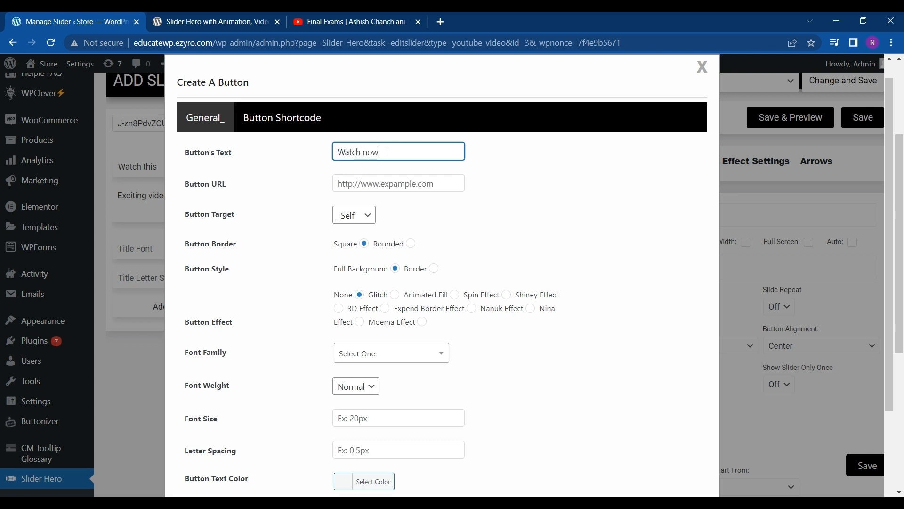
pyautogui.click(398, 183)
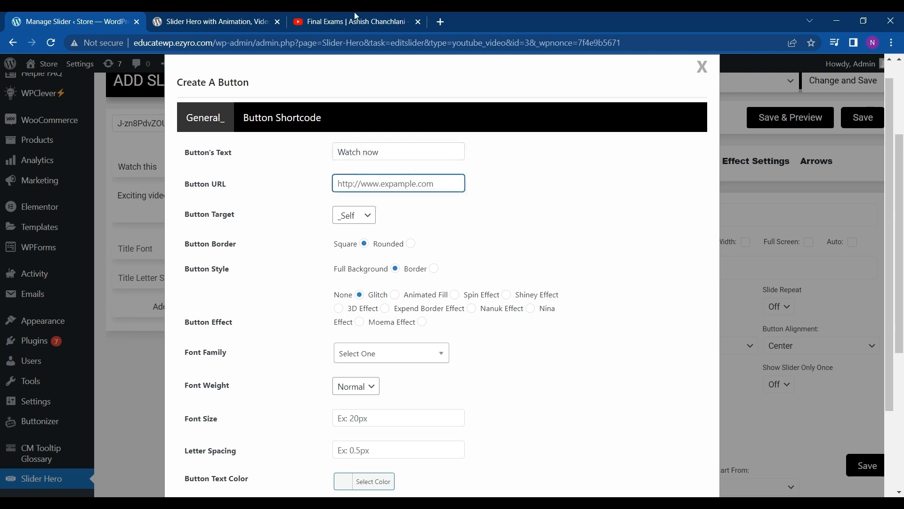
pyautogui.click(351, 22)
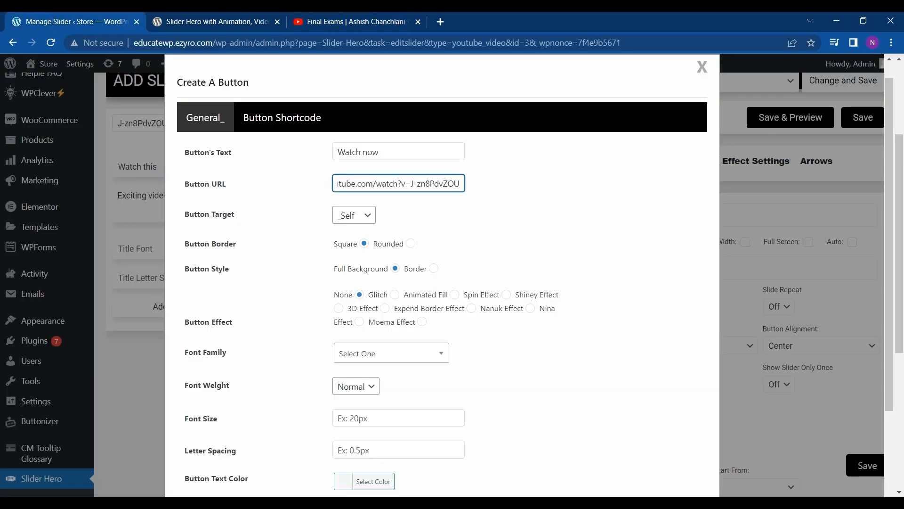
pyautogui.scroll(-3)
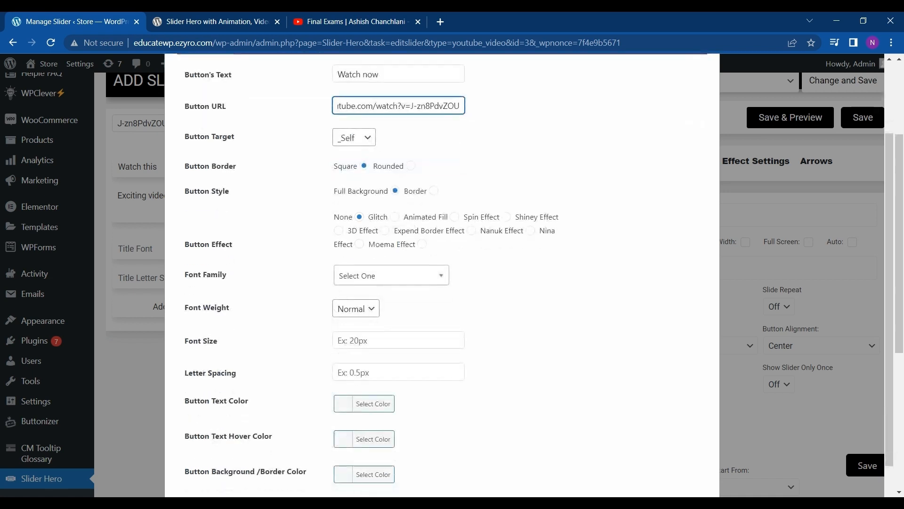
pyautogui.scroll(-3)
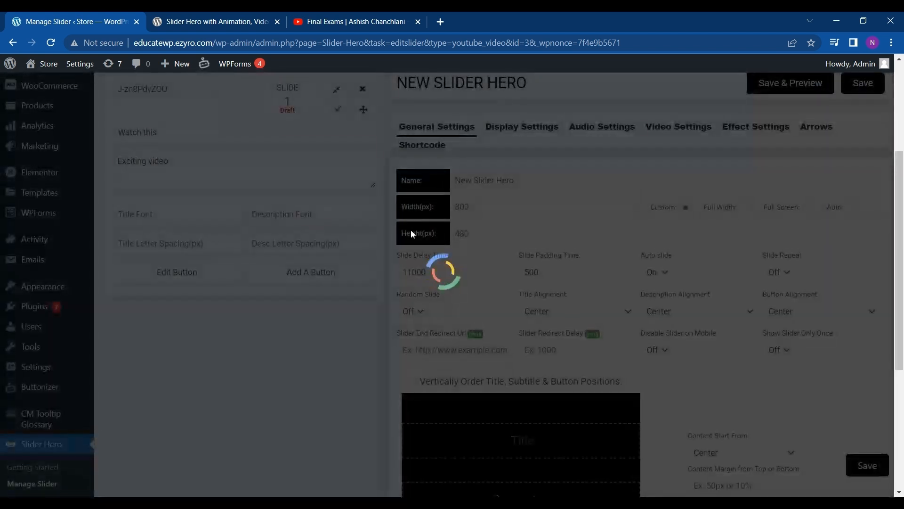
# Create a second button labelled 'skip' with link '#' and an animation effect
pyautogui.click(310, 271)
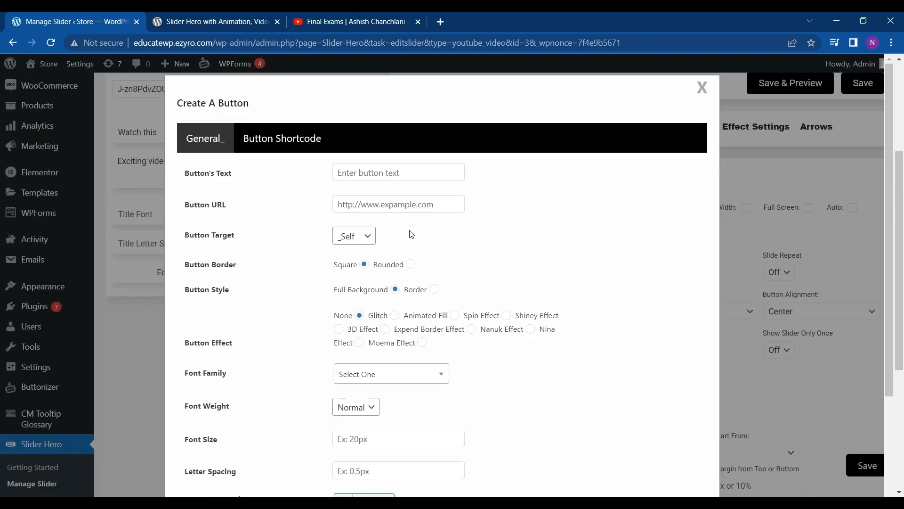
pyautogui.click(398, 171)
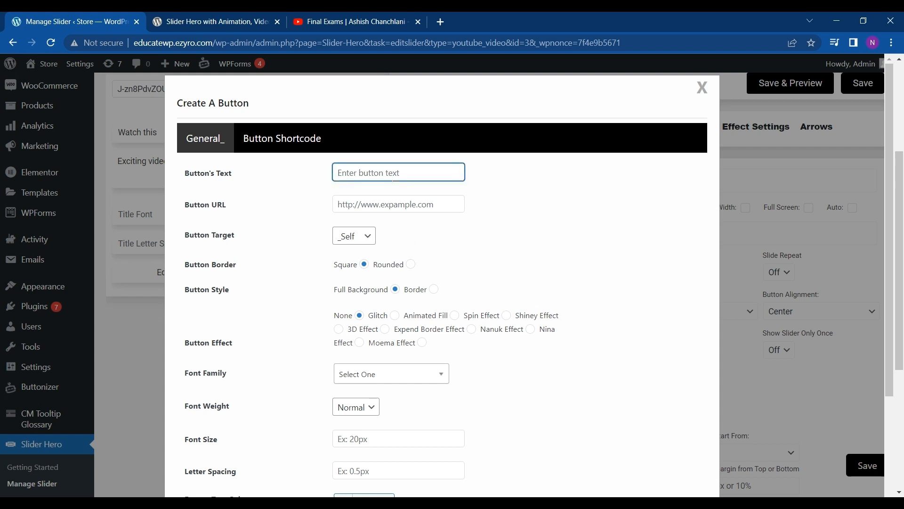
pyautogui.write('skip')
pyautogui.click(398, 203)
pyautogui.write('#')
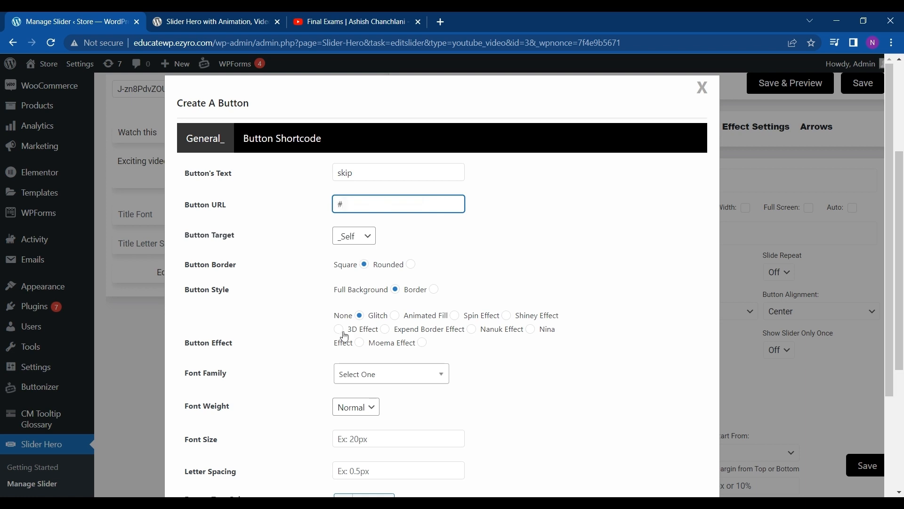
pyautogui.click(702, 88)
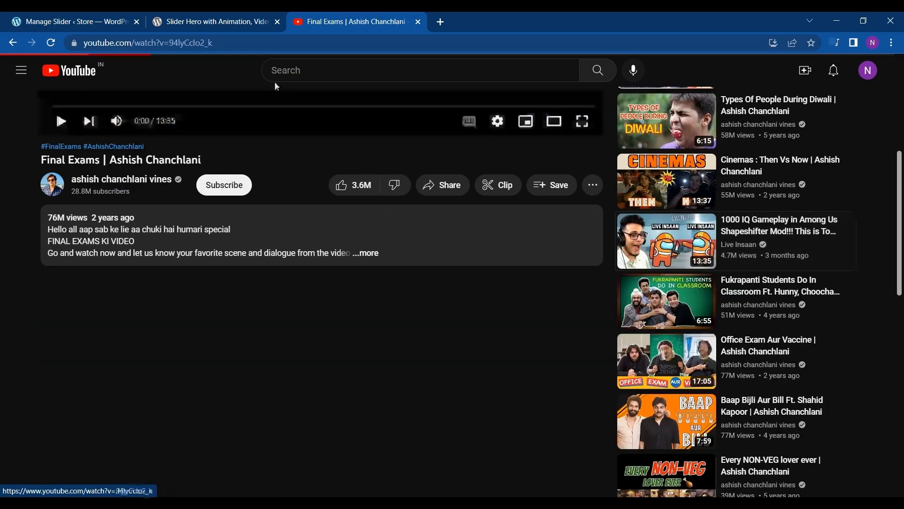
# Open another YouTube video and enter its ID 94lyCcIo2_k in slide 1's Youtube Video ID field
pyautogui.click(666, 240)
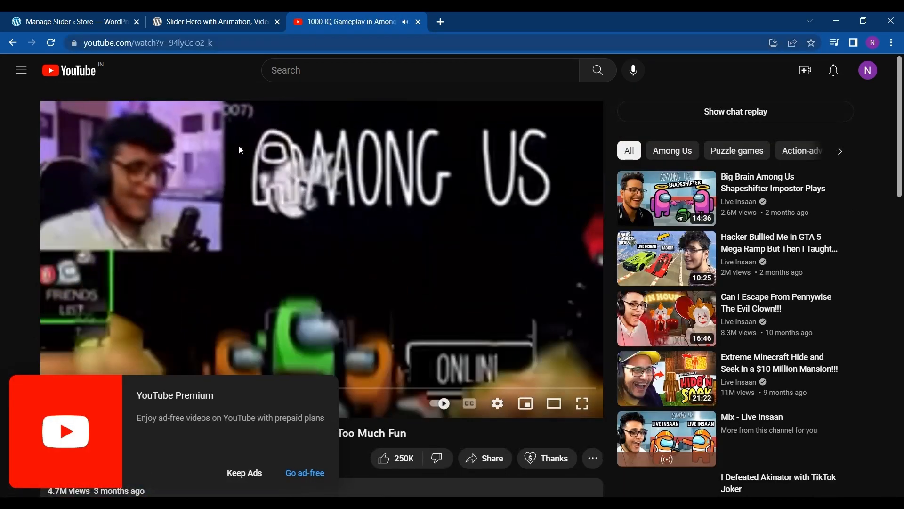
pyautogui.click(76, 22)
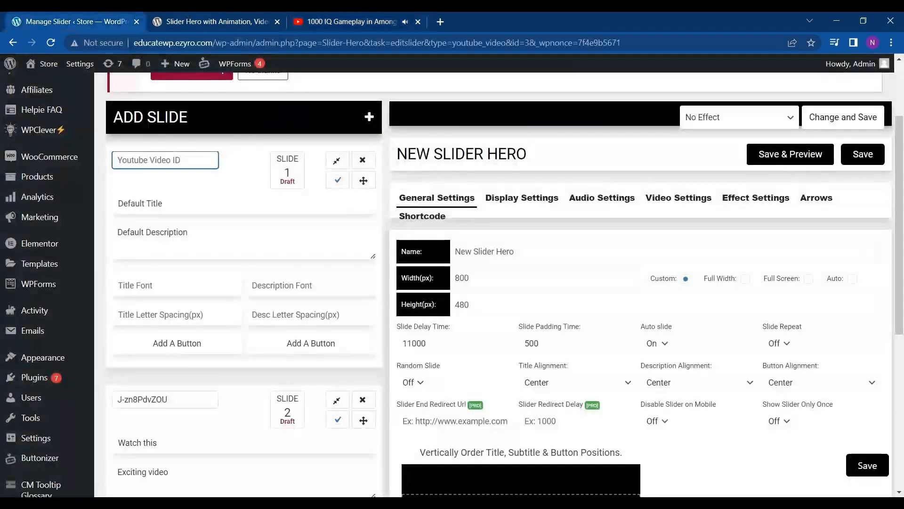
pyautogui.write('94lyCcIo2_k')
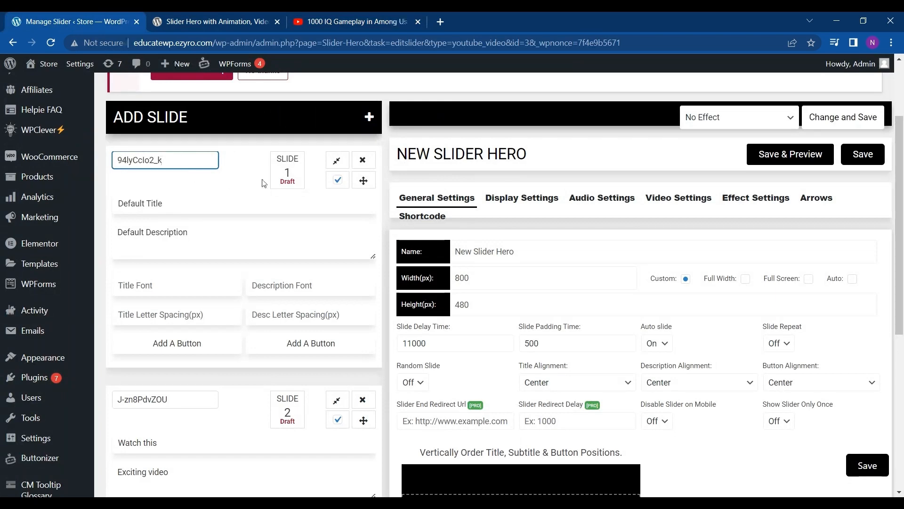
# Scroll through the slider editor and set the slider size to full screen
pyautogui.scroll(-3)
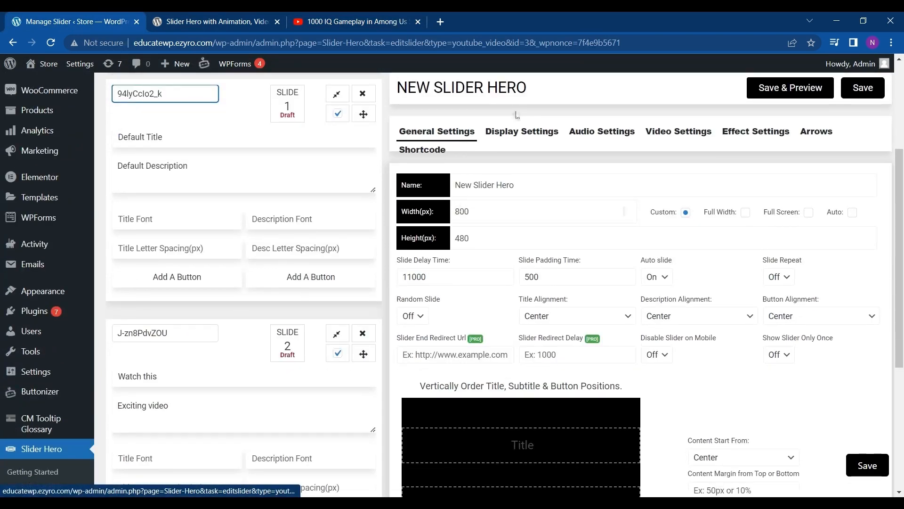
pyautogui.scroll(-3)
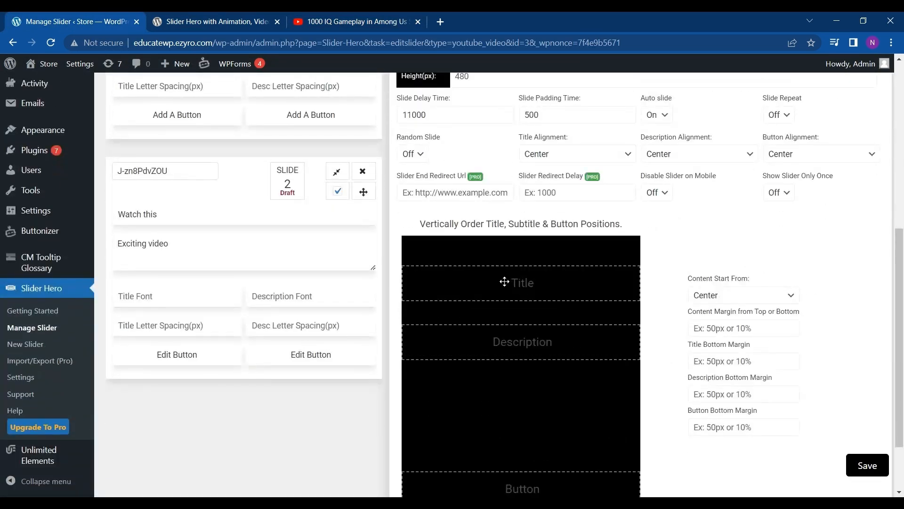
pyautogui.moveTo(505, 281); pyautogui.dragTo(515, 363)
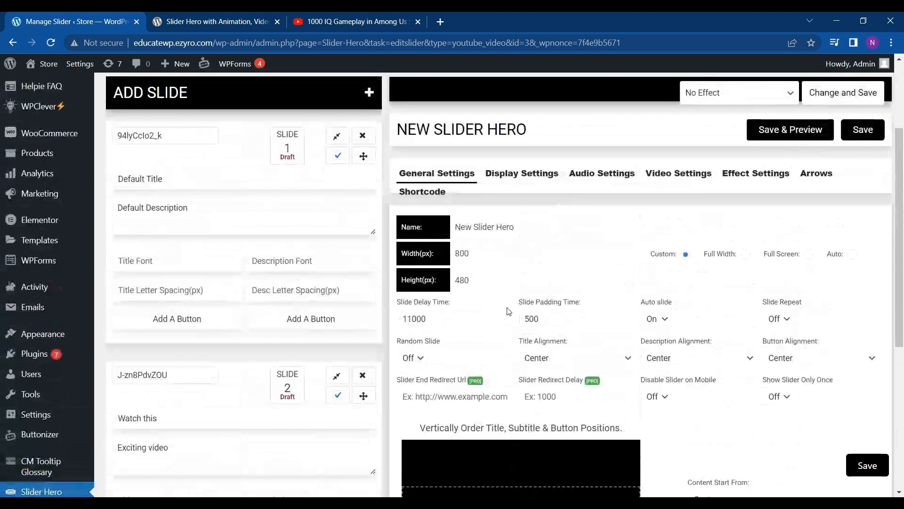
pyautogui.scroll(-3)
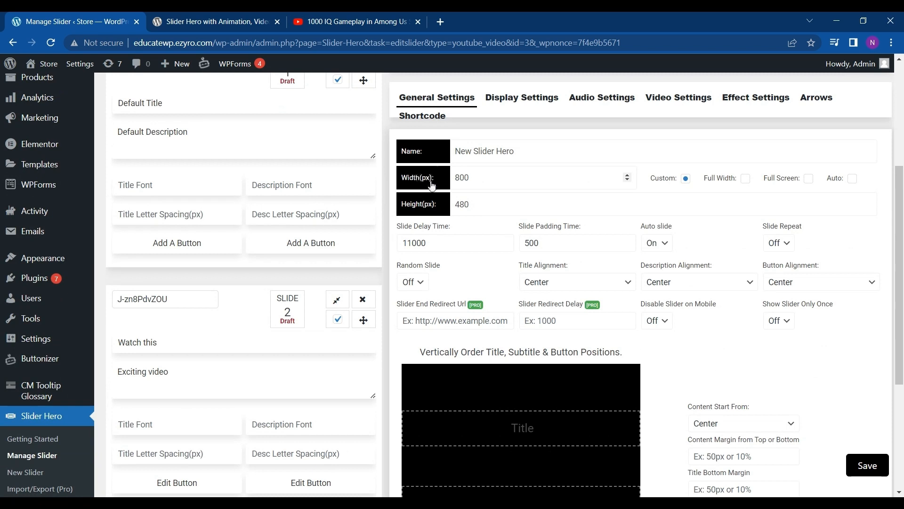
pyautogui.moveTo(754, 179)
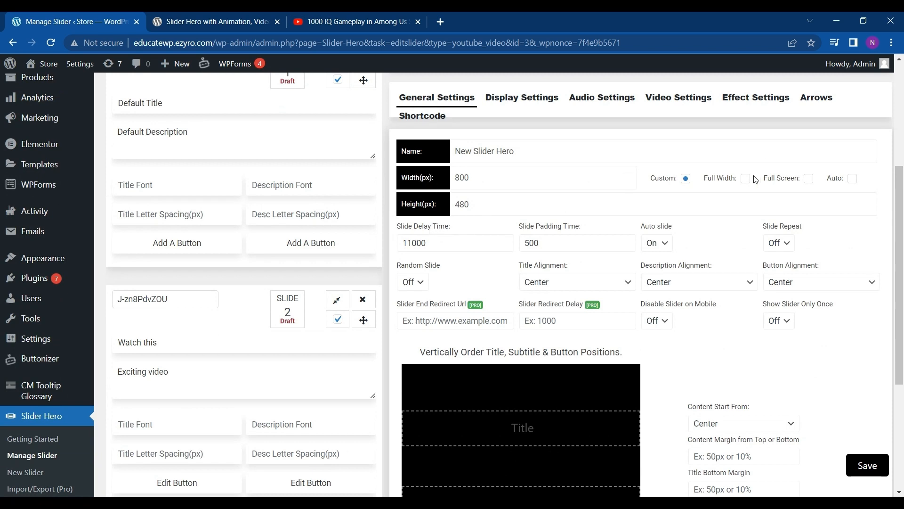
pyautogui.click(808, 178)
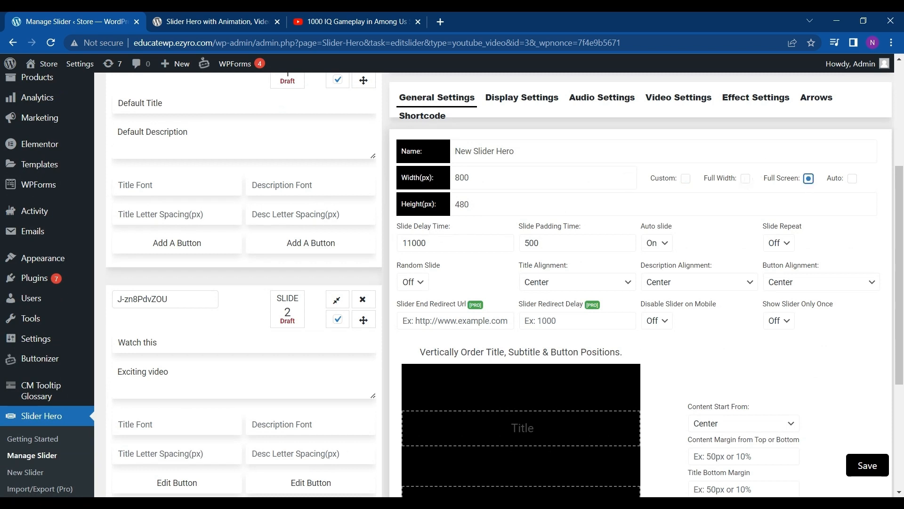
# Switch to Display Settings and scroll to the colour and background options
pyautogui.scroll(-3)
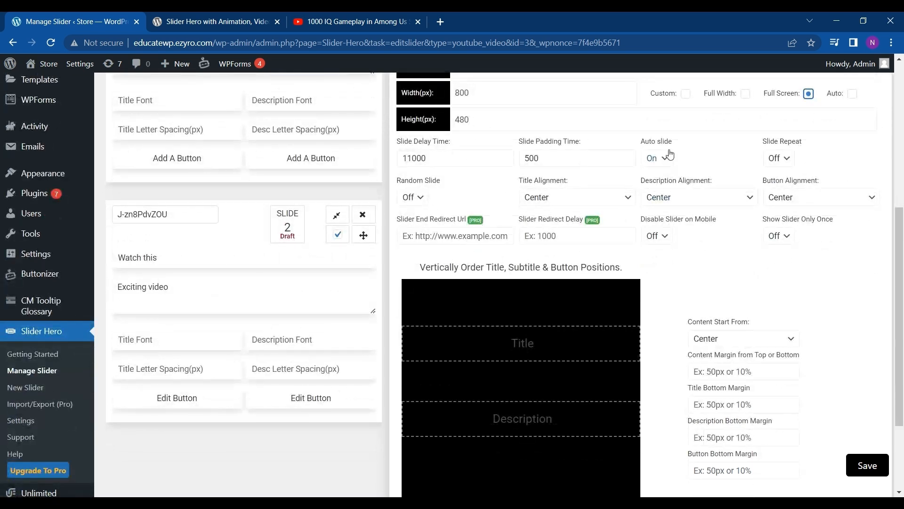
pyautogui.click(656, 158)
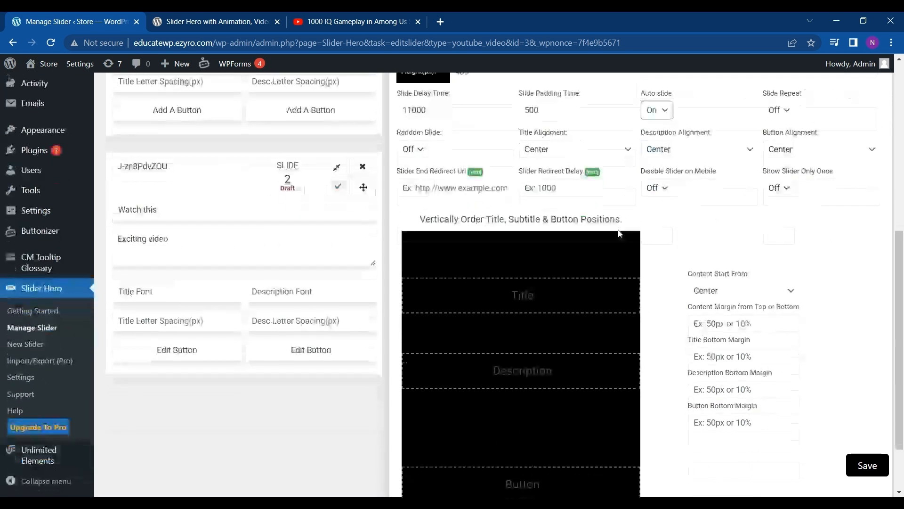
pyautogui.scroll(-3)
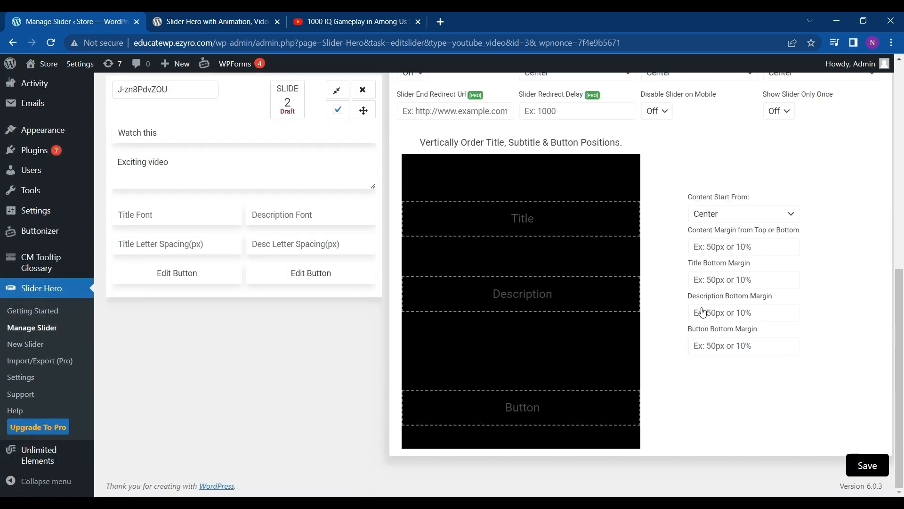
pyautogui.moveTo(751, 336)
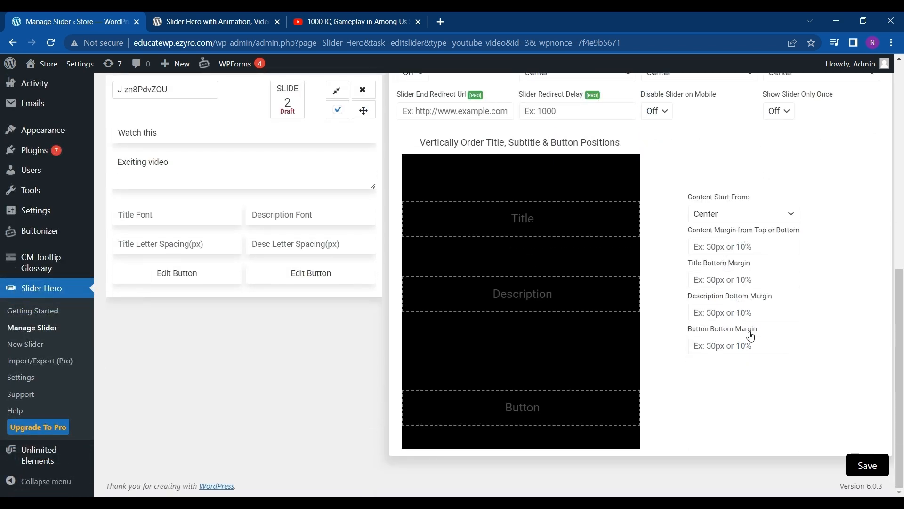
pyautogui.moveTo(733, 300)
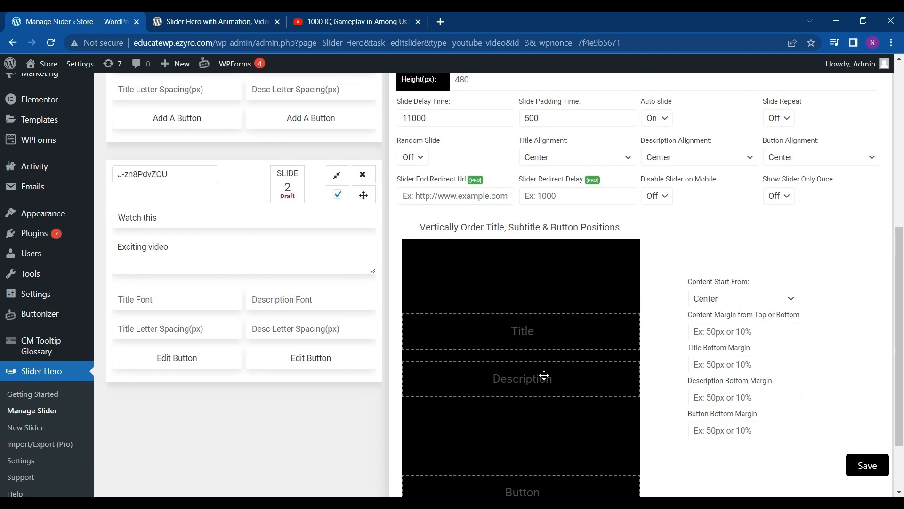
pyautogui.moveTo(521, 377); pyautogui.dragTo(538, 471)
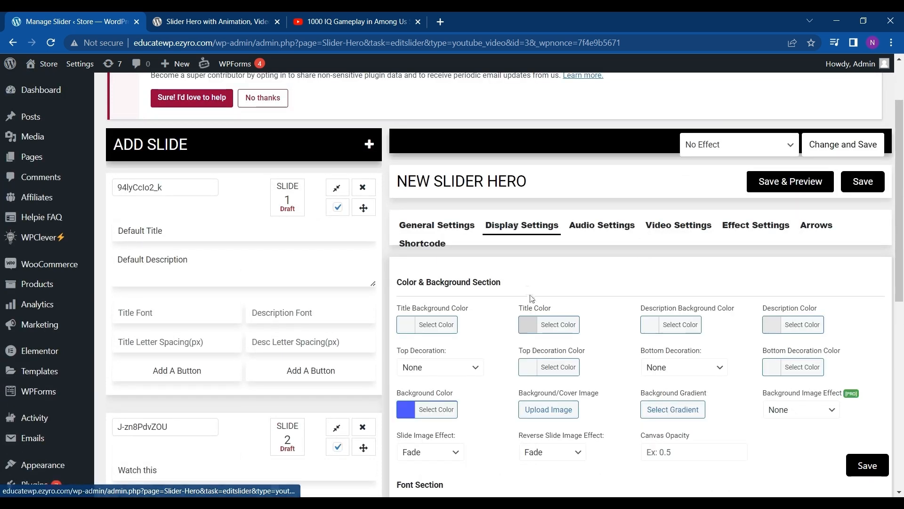
pyautogui.scroll(-3)
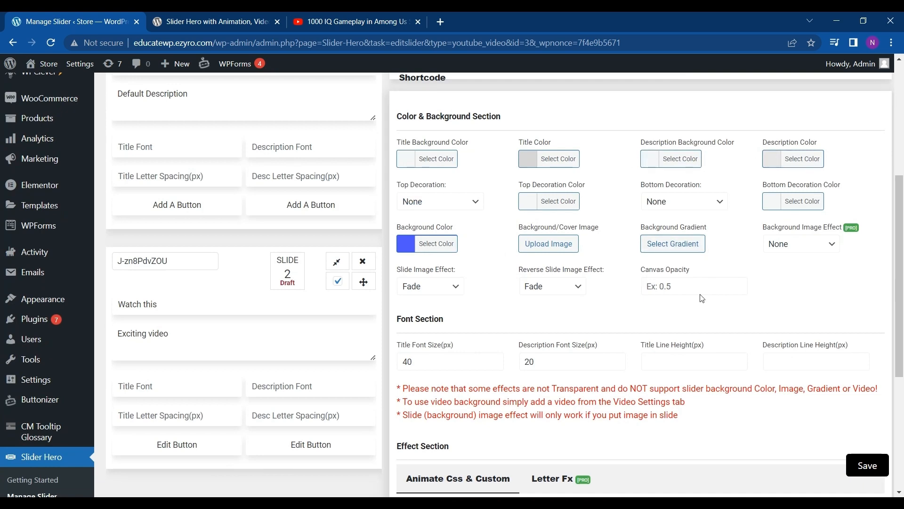
pyautogui.scroll(-3)
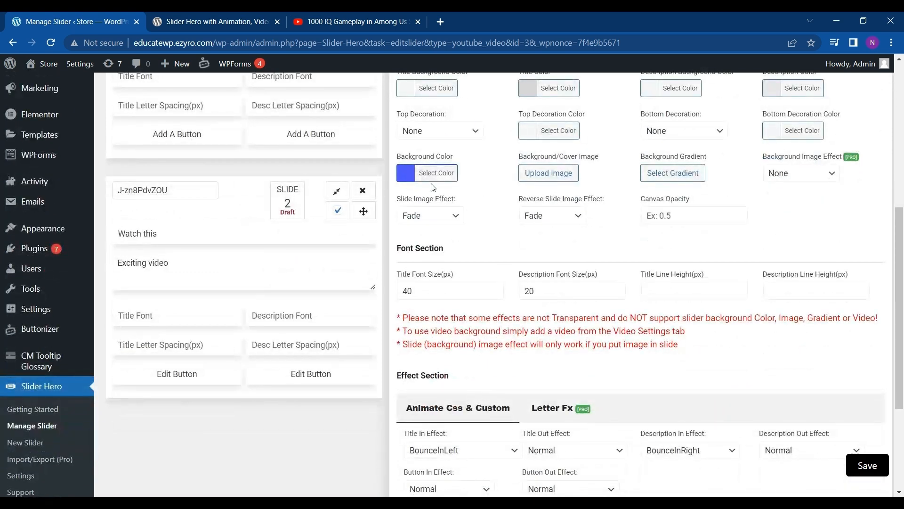
pyautogui.scroll(-3)
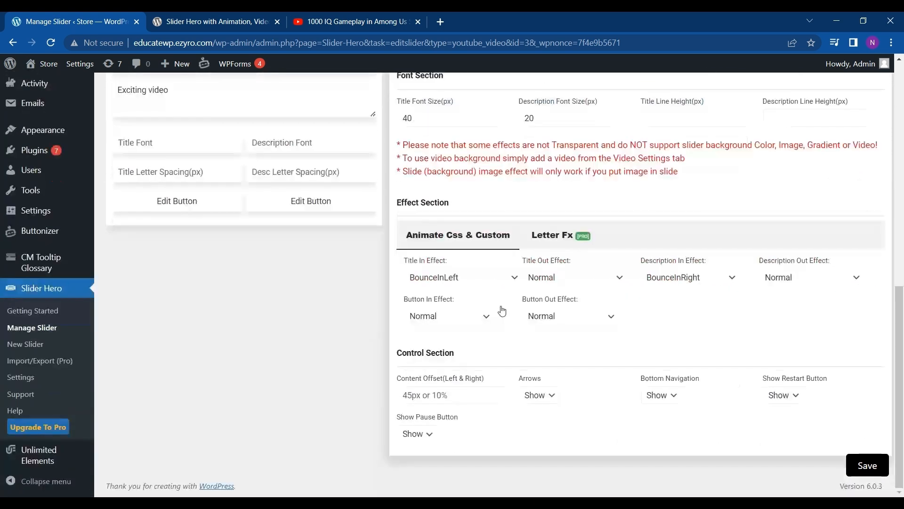
pyautogui.scroll(3)
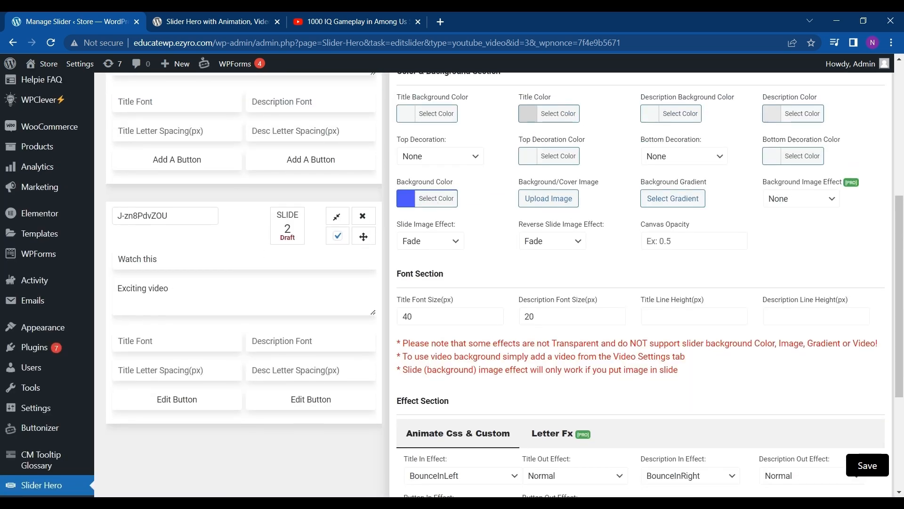
pyautogui.click(356, 22)
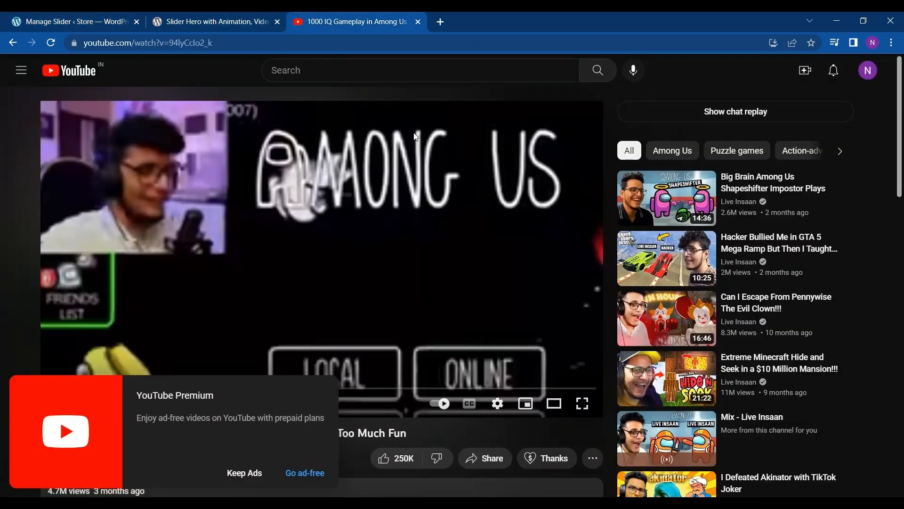
pyautogui.click(76, 21)
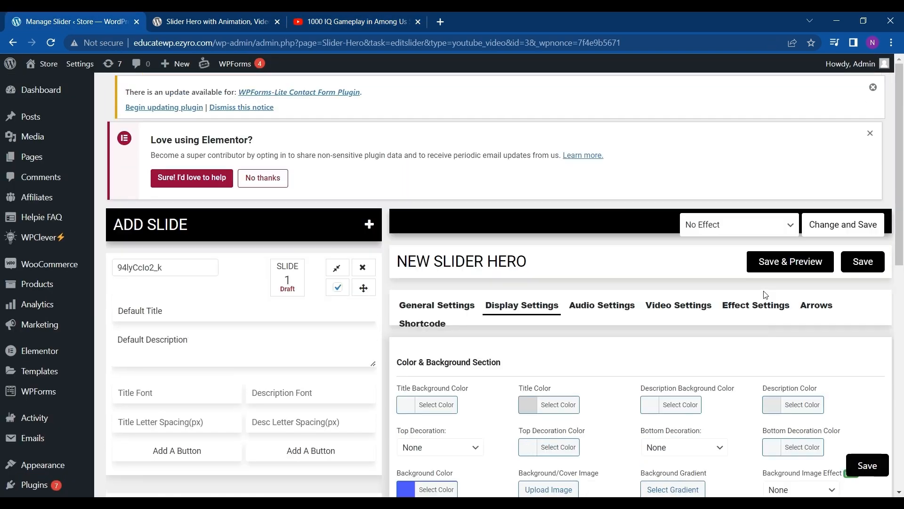
# Review the slider's audio settings, then show its video settings with loop and mute both true
pyautogui.click(602, 306)
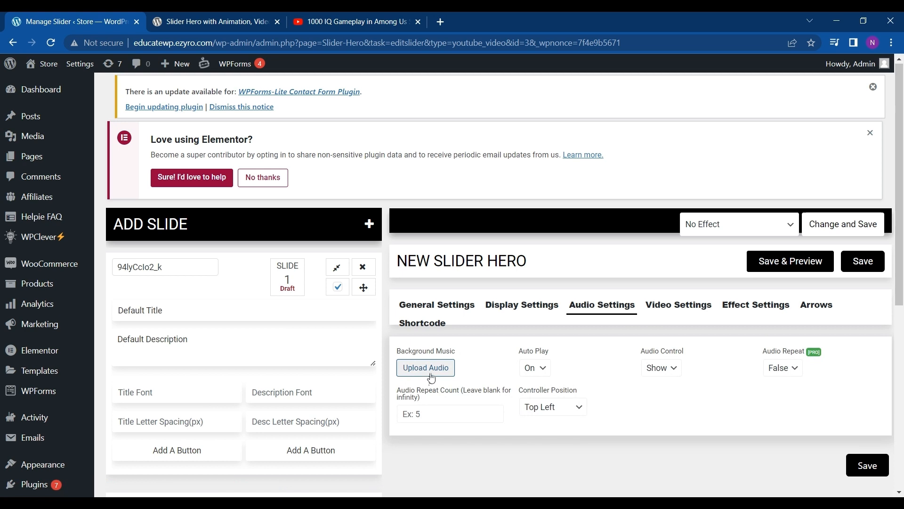
pyautogui.scroll(-3)
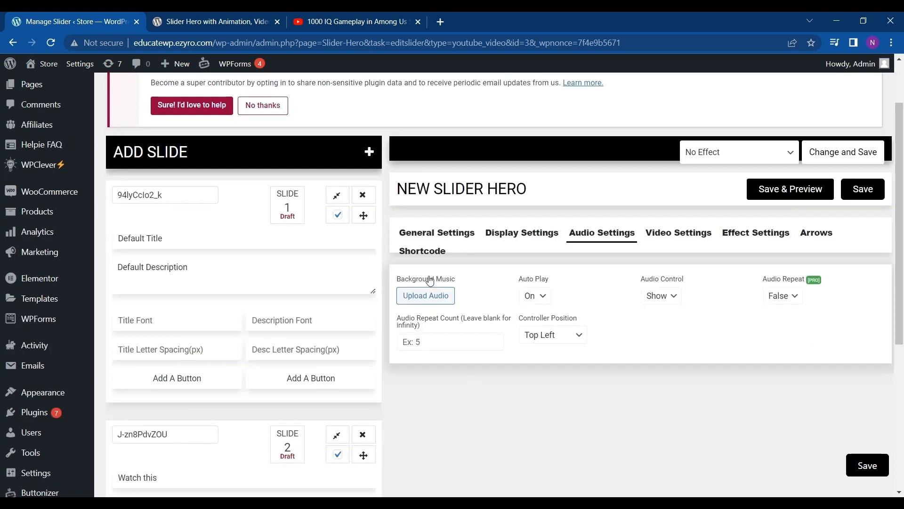
pyautogui.moveTo(483, 256)
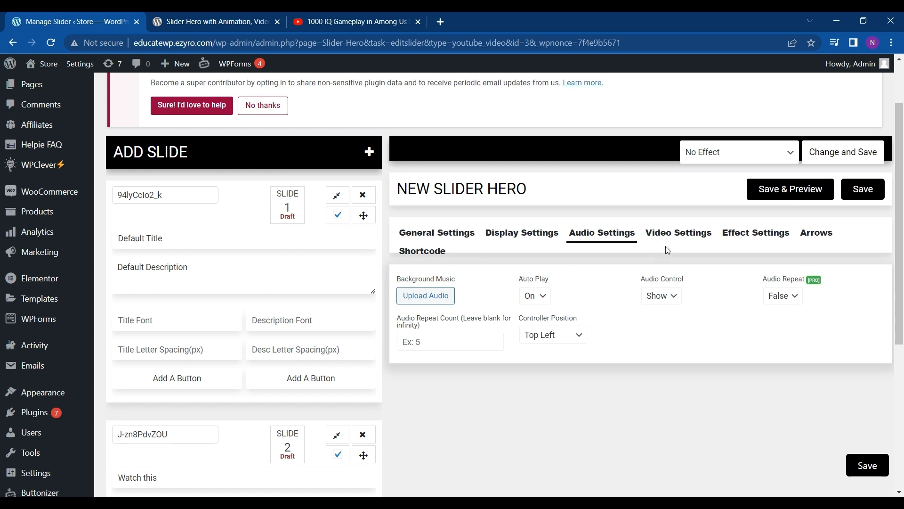
pyautogui.click(678, 232)
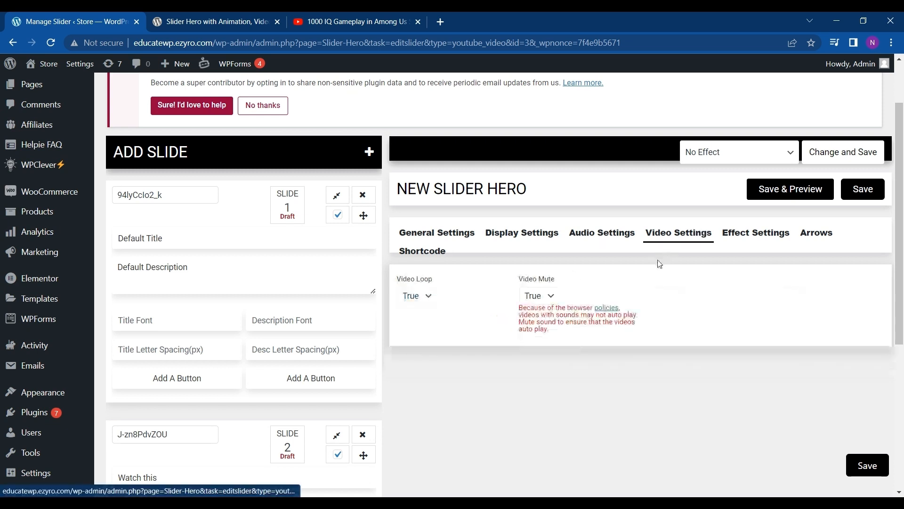
pyautogui.click(415, 295)
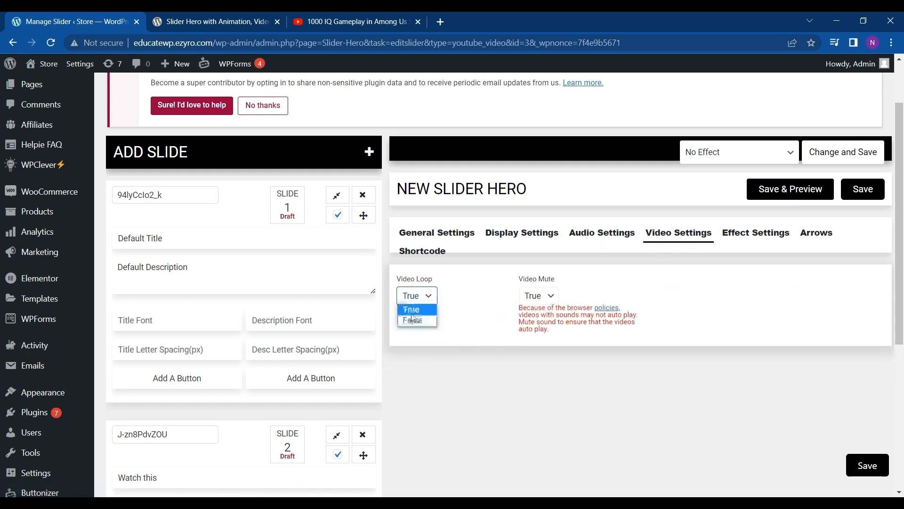
pyautogui.click(538, 295)
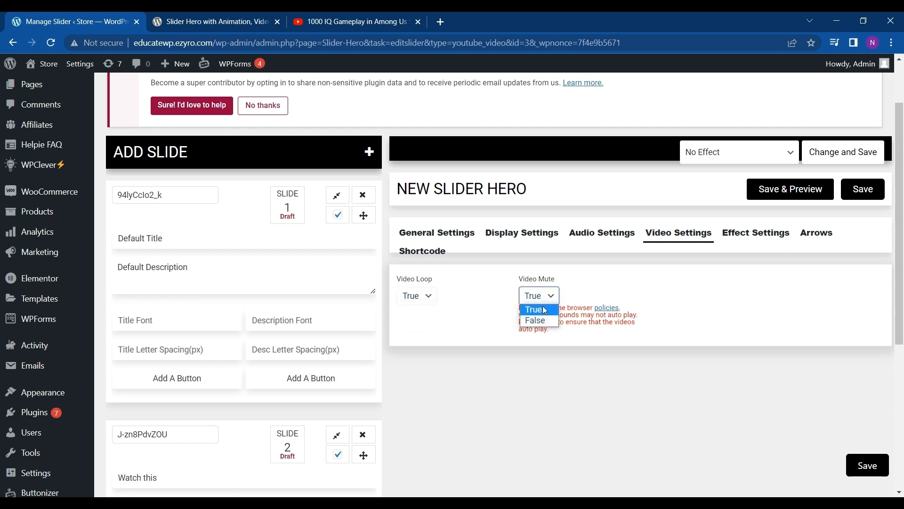
pyautogui.click(534, 320)
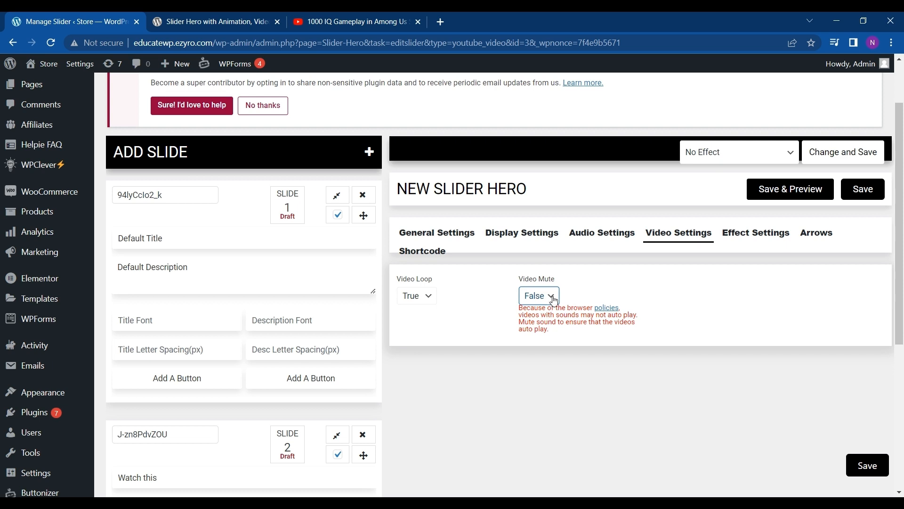
pyautogui.click(538, 295)
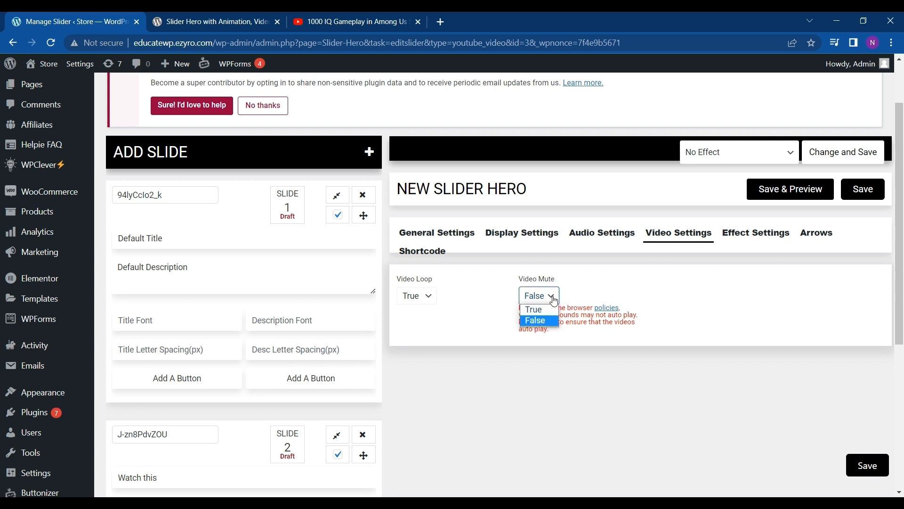
pyautogui.click(533, 309)
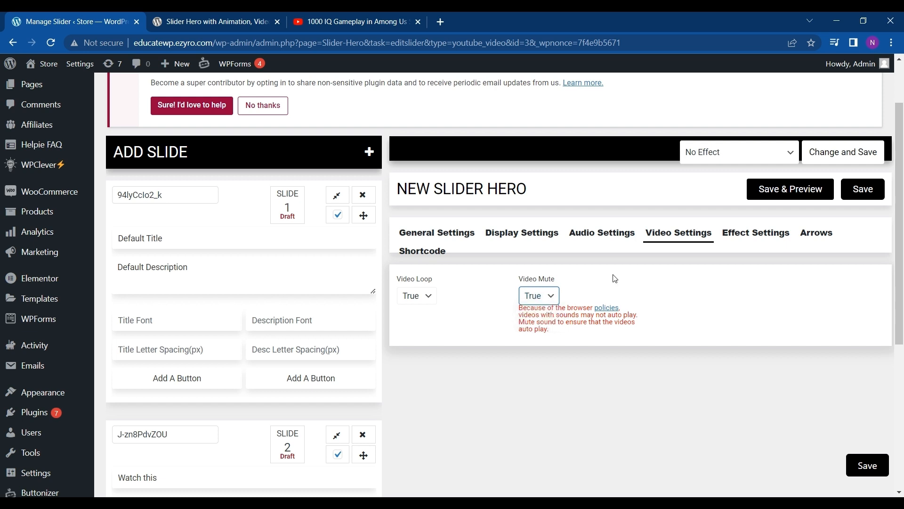
pyautogui.moveTo(753, 233)
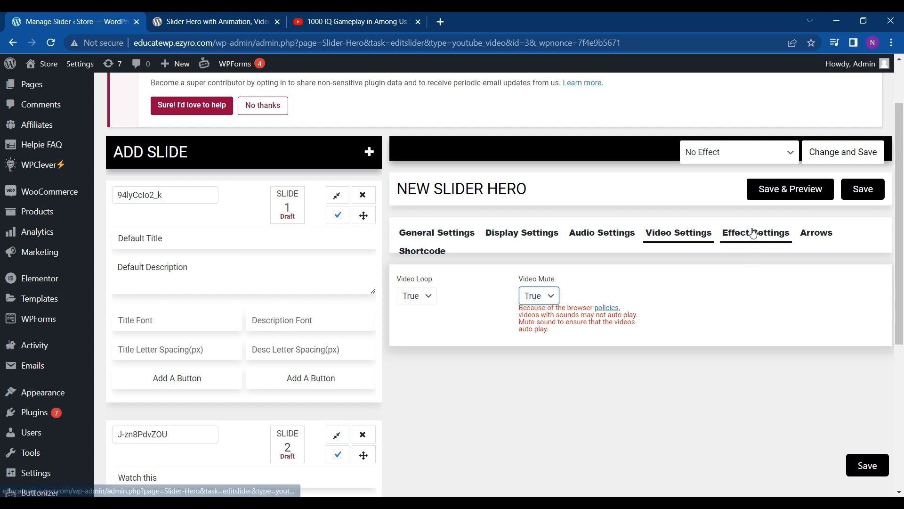
# Review effect and arrow settings (Default style, arrow-circle) and confirm Slide 1 out of Draft
pyautogui.click(755, 233)
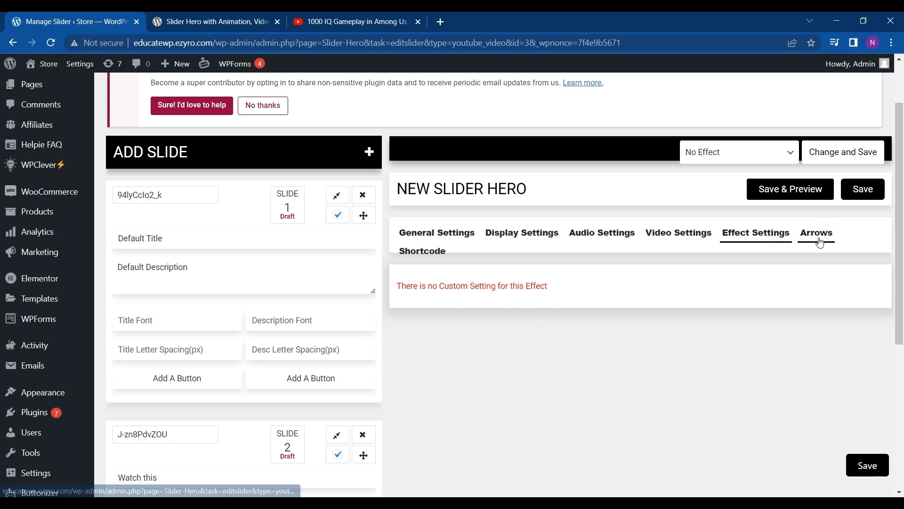
pyautogui.click(816, 233)
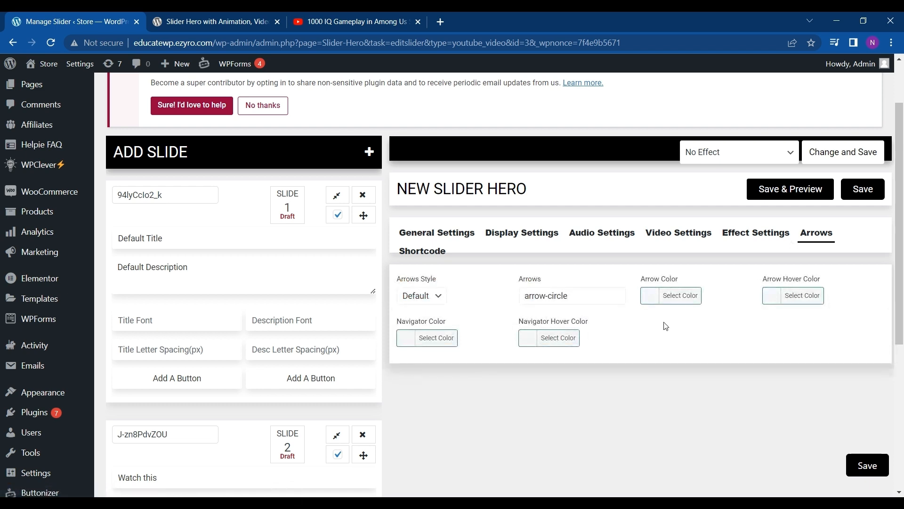
pyautogui.scroll(-3)
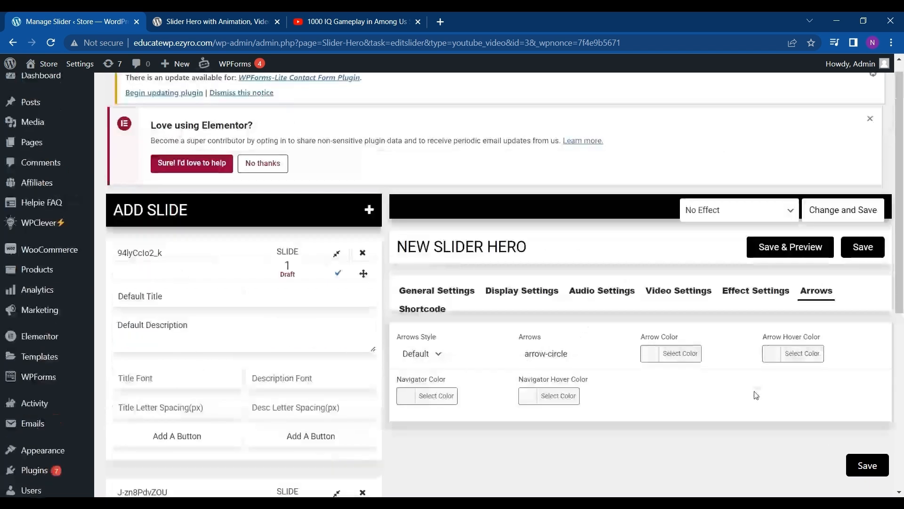
pyautogui.click(868, 465)
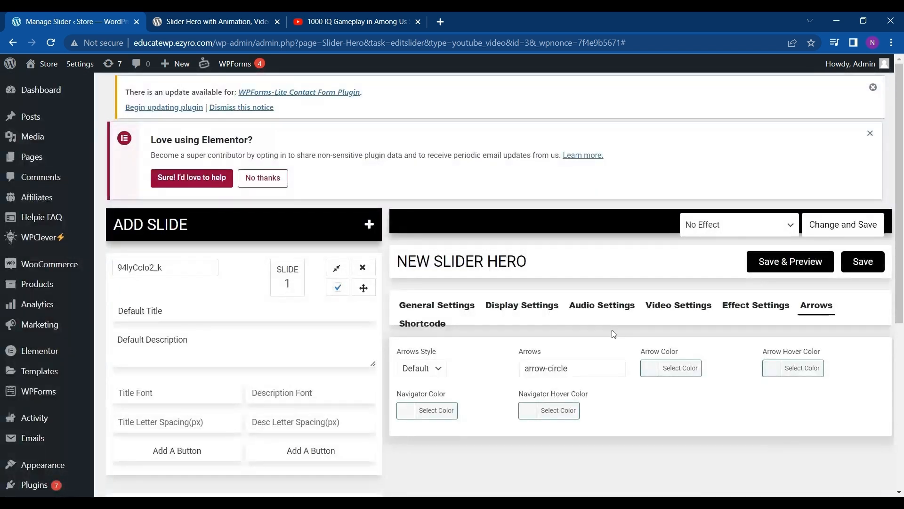
pyautogui.scroll(-3)
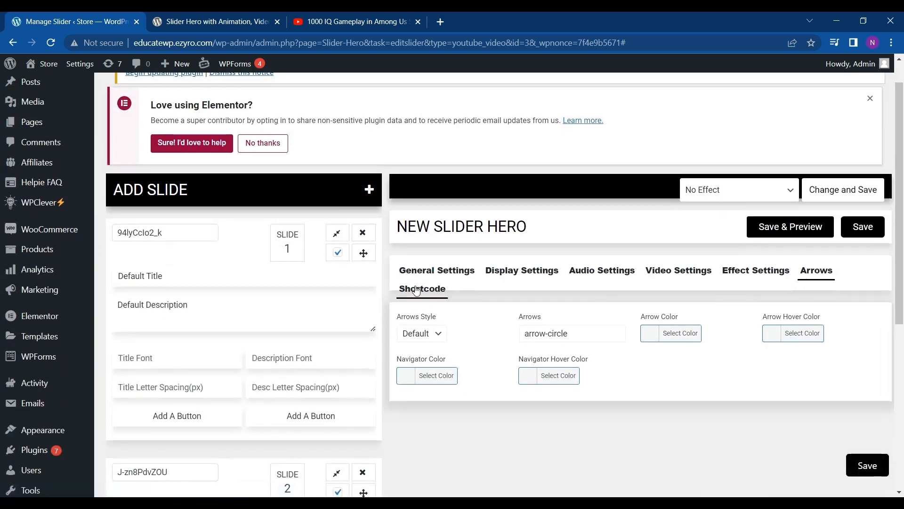
# Reveal and select the shortcode [qcld_hero id=3] for copying, then save the slider
pyautogui.click(422, 289)
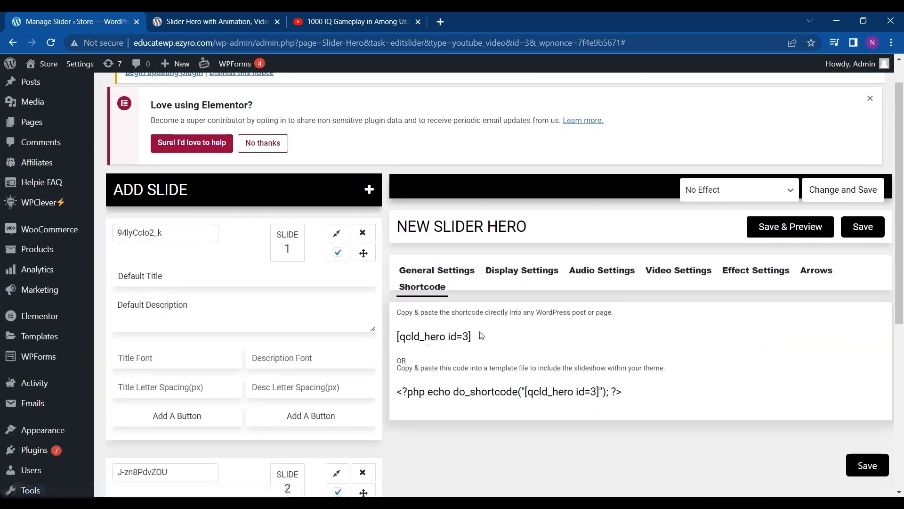
pyautogui.doubleClick(434, 336)
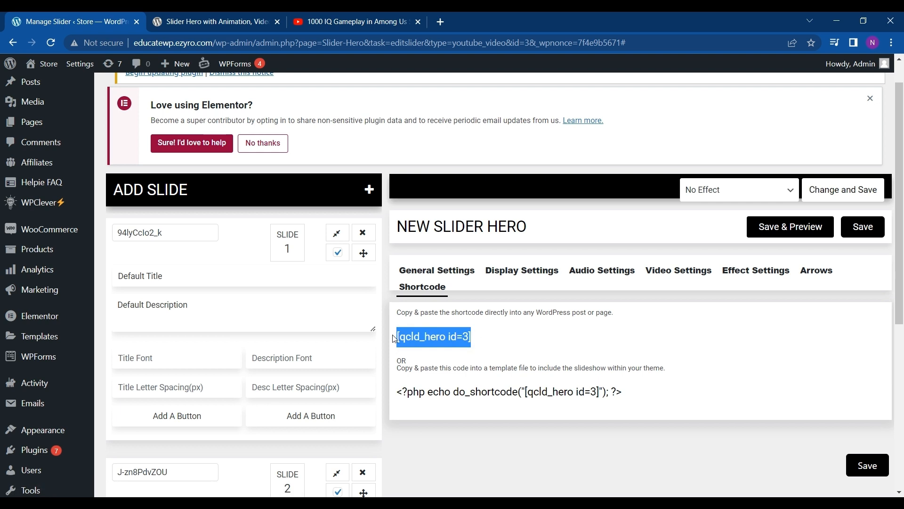
pyautogui.moveTo(521, 300)
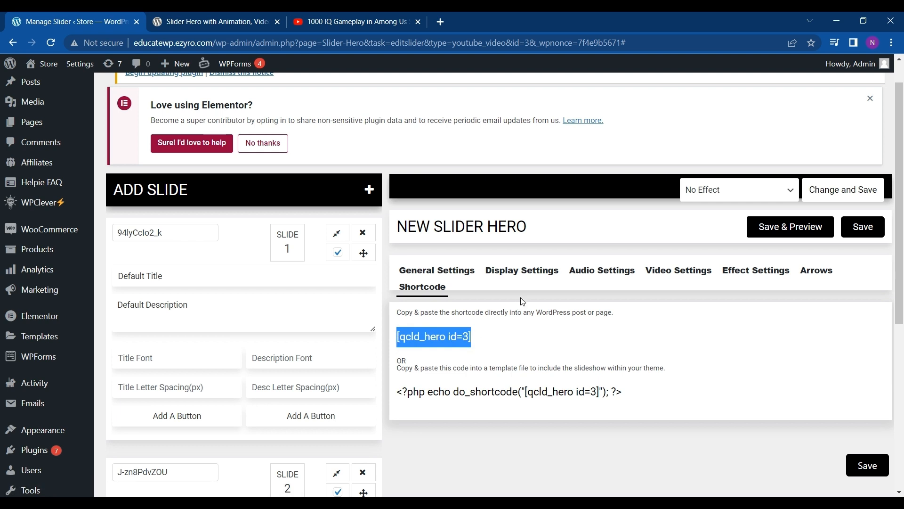
pyautogui.click(437, 270)
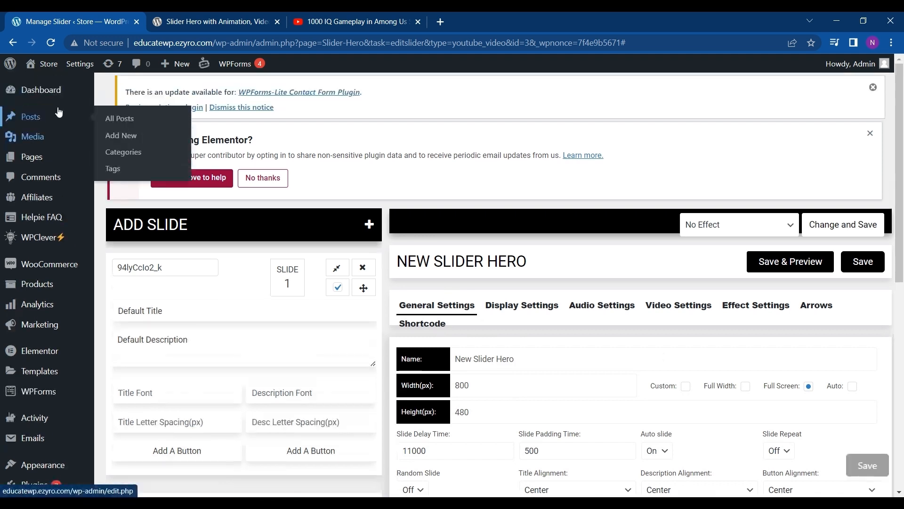
pyautogui.moveTo(32, 156)
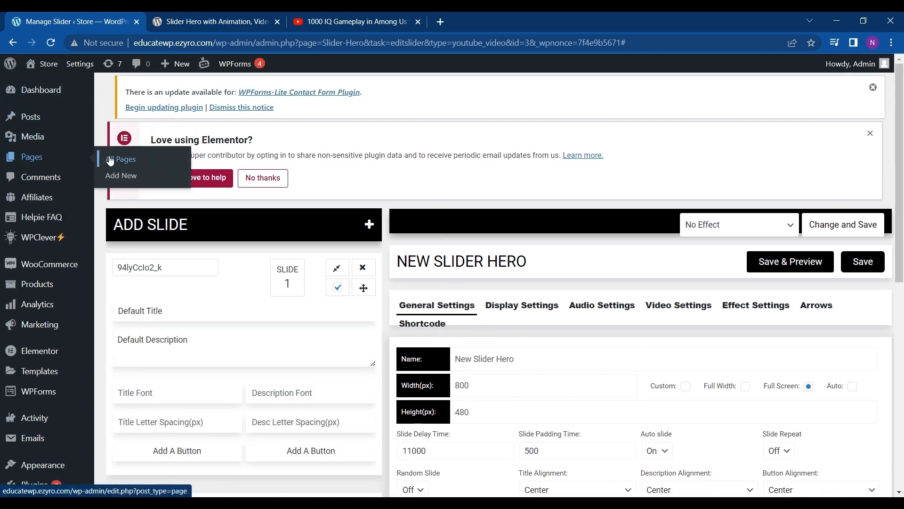
# Add a new page titled 'demo page' and start editing it with Elementor
pyautogui.click(120, 175)
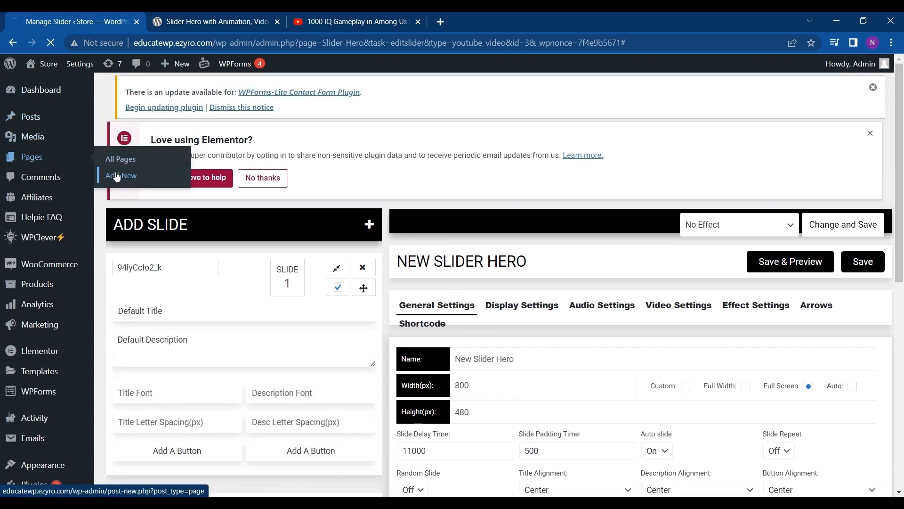
pyautogui.click(120, 175)
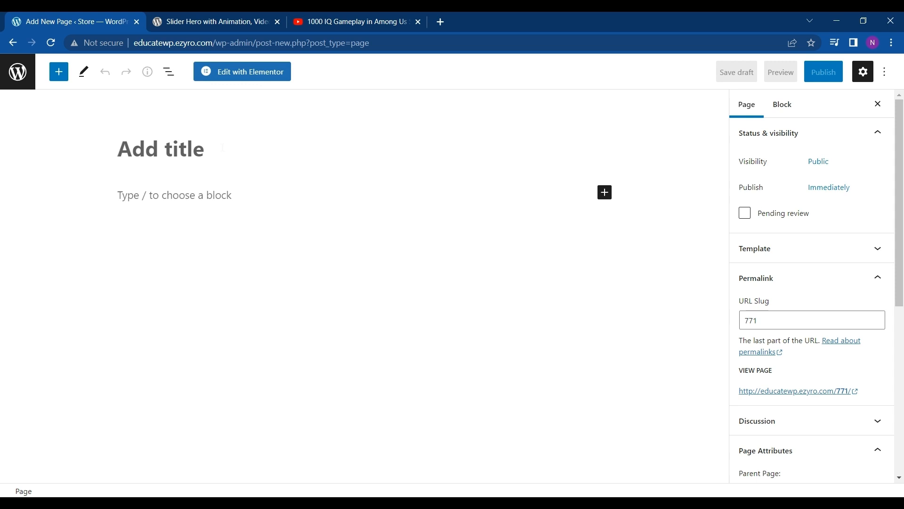
pyautogui.write('demo p')
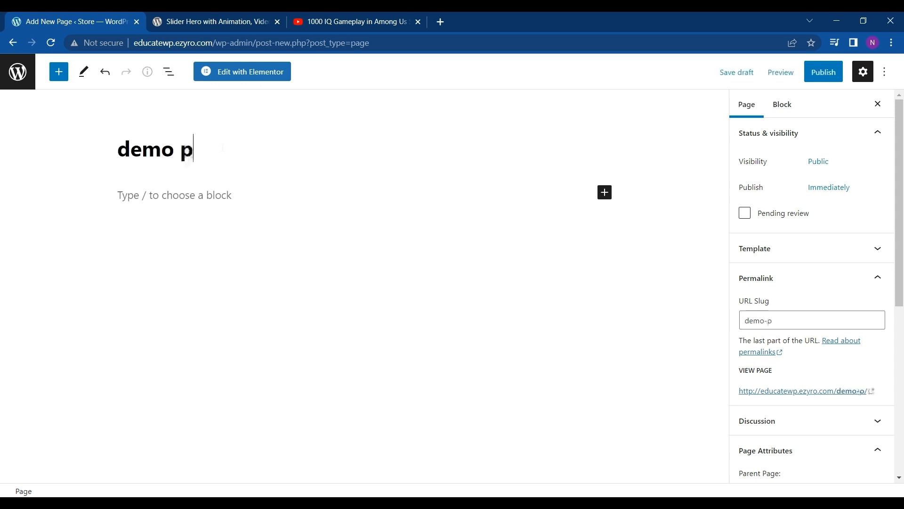
pyautogui.write('age')
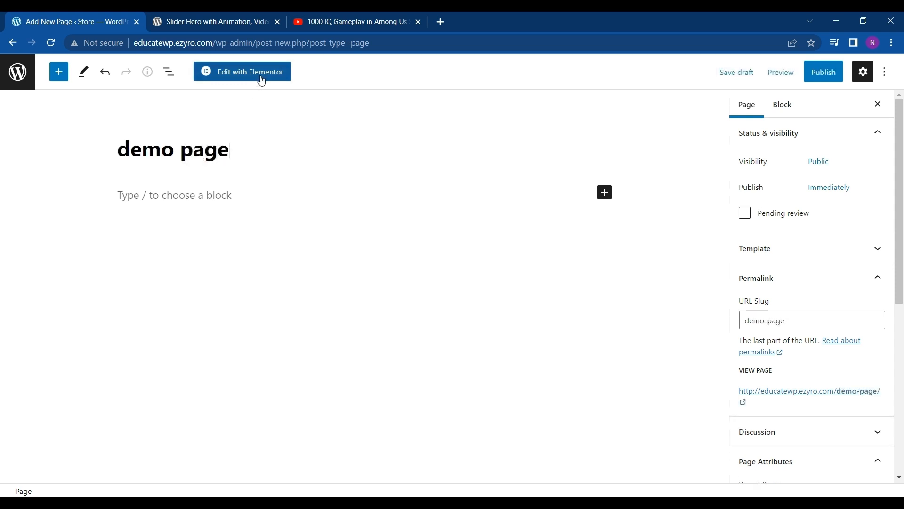
pyautogui.click(253, 71)
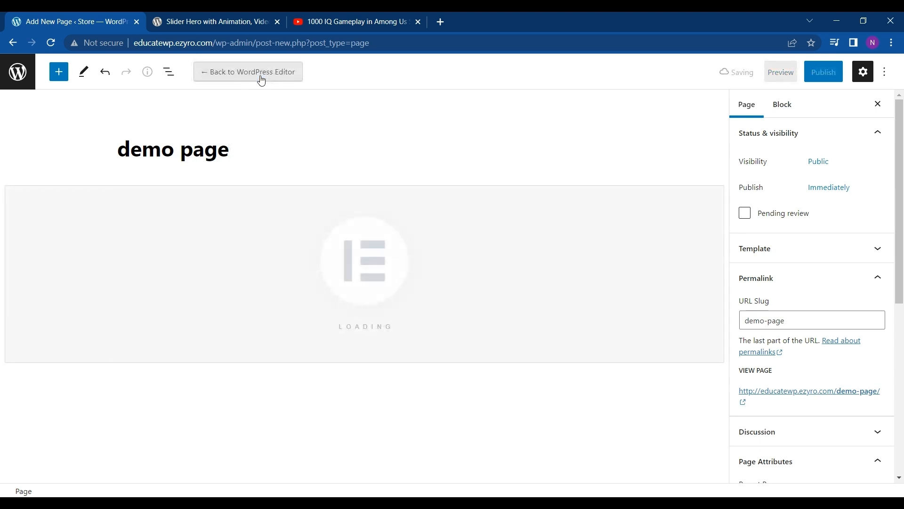
# Add a Shortcode widget containing [qcld_hero id=3] and apply it to the page
pyautogui.click(248, 71)
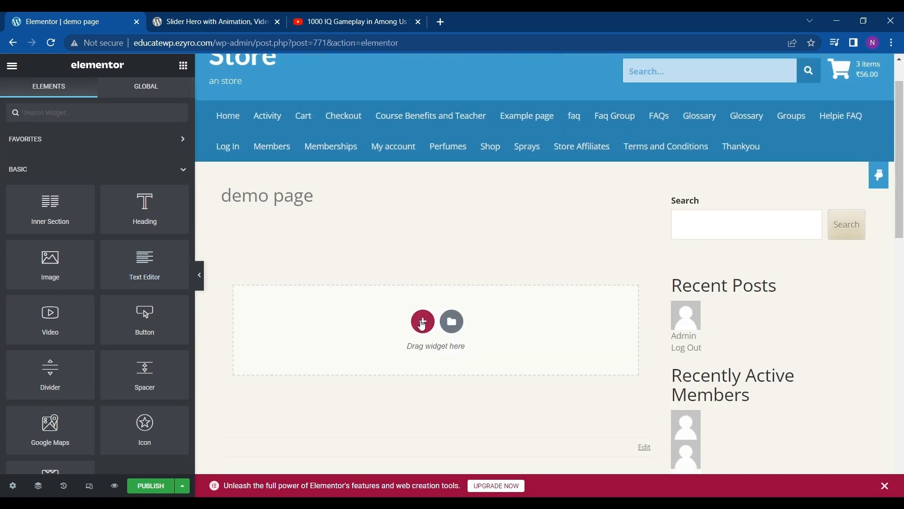
pyautogui.click(422, 321)
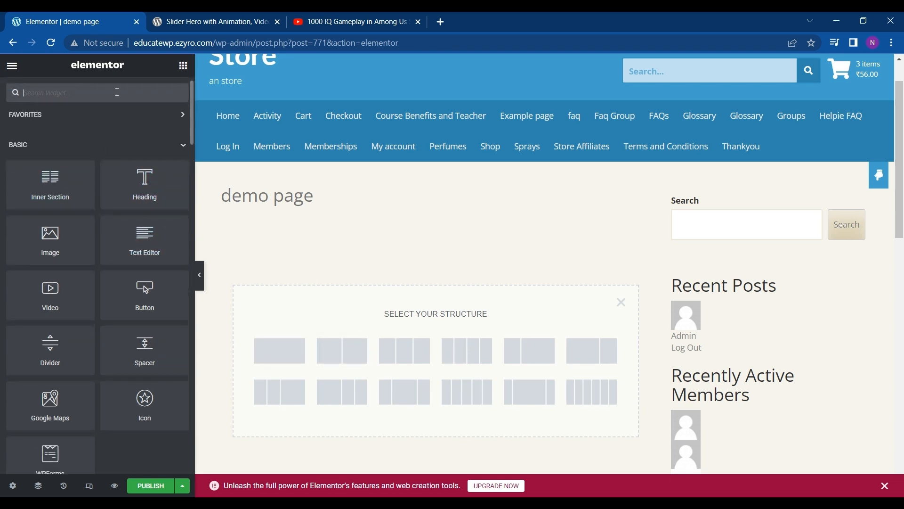
pyautogui.write('ah')
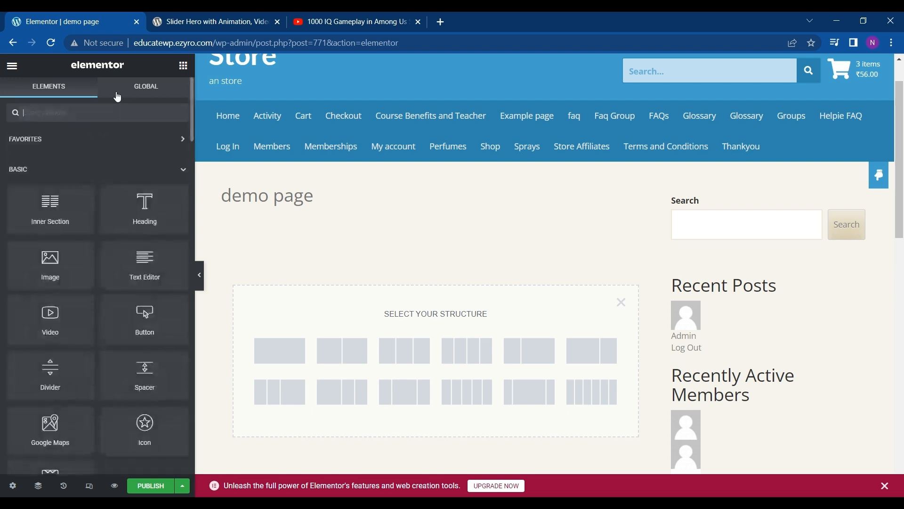
pyautogui.write('sho')
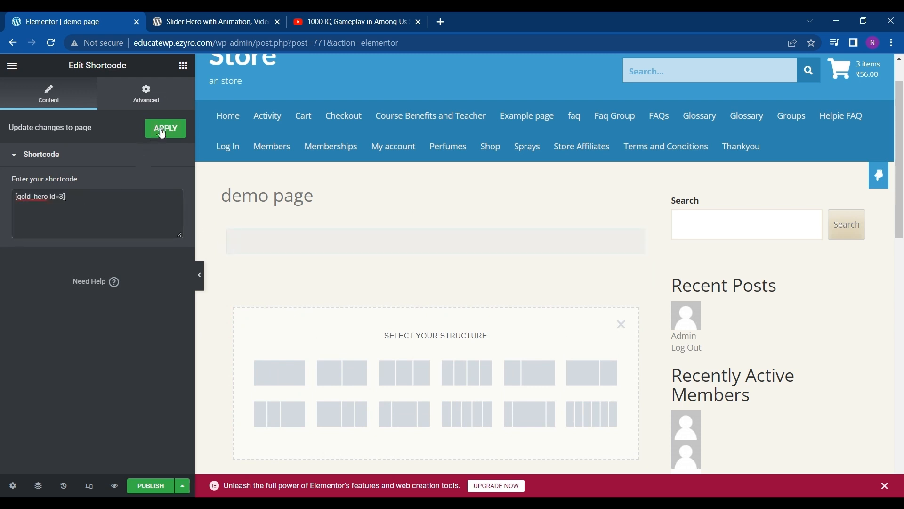
pyautogui.click(166, 129)
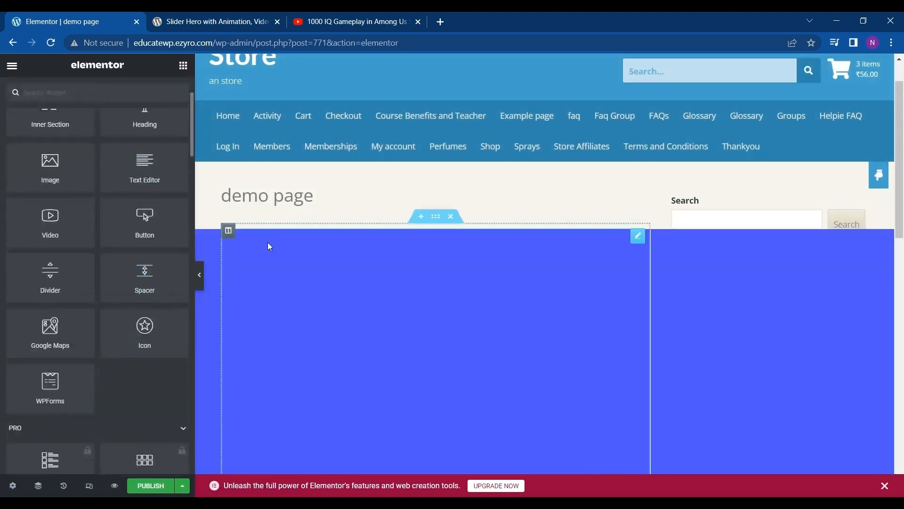
# Scroll through the demo page preview where the slider plays the Watch this video
pyautogui.scroll(-3)
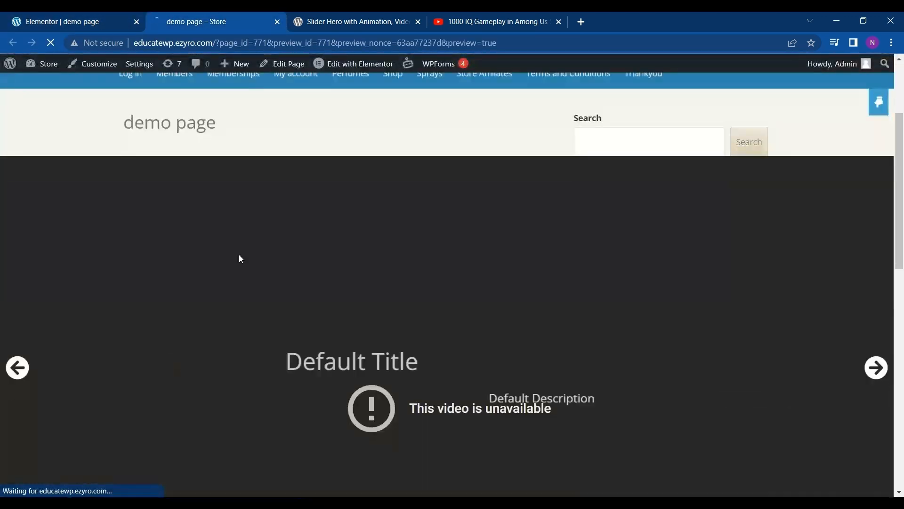
pyautogui.scroll(-3)
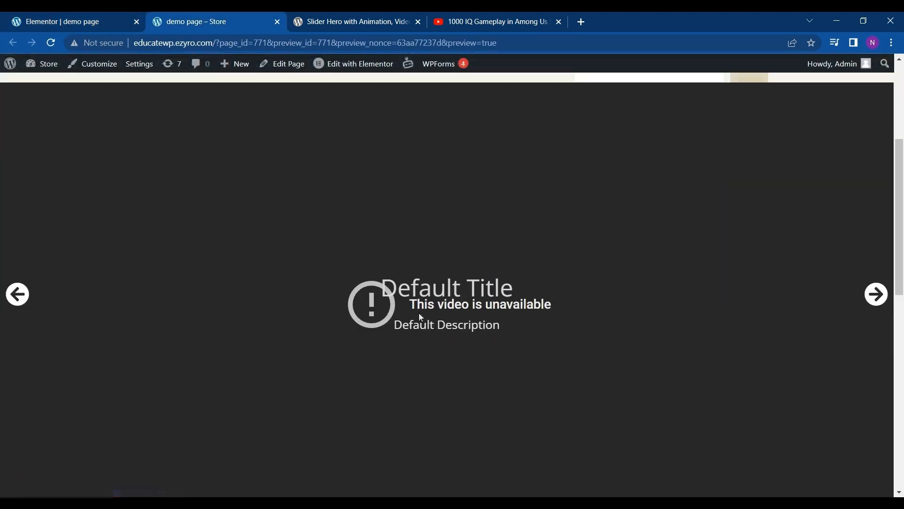
pyautogui.scroll(-3)
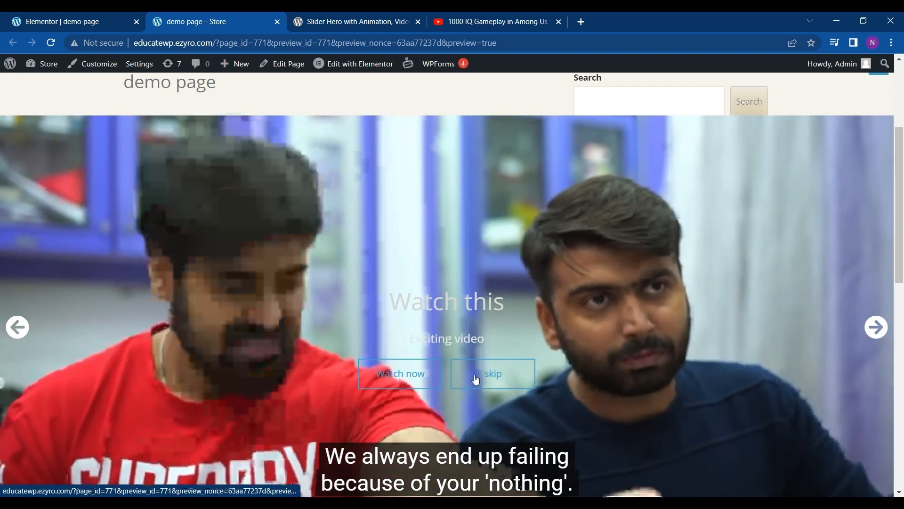
pyautogui.scroll(-3)
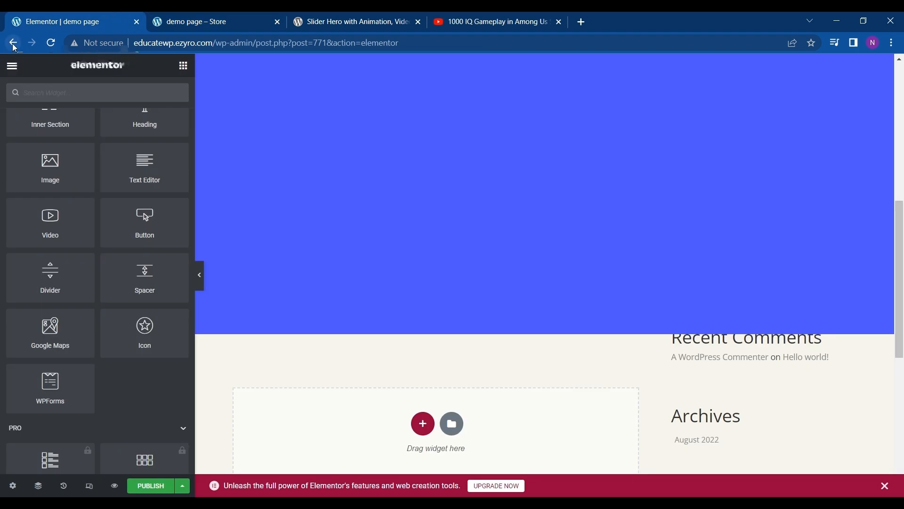
# Return to the admin and show Slider Hero's Manage Slider list of saved sliders
pyautogui.click(16, 43)
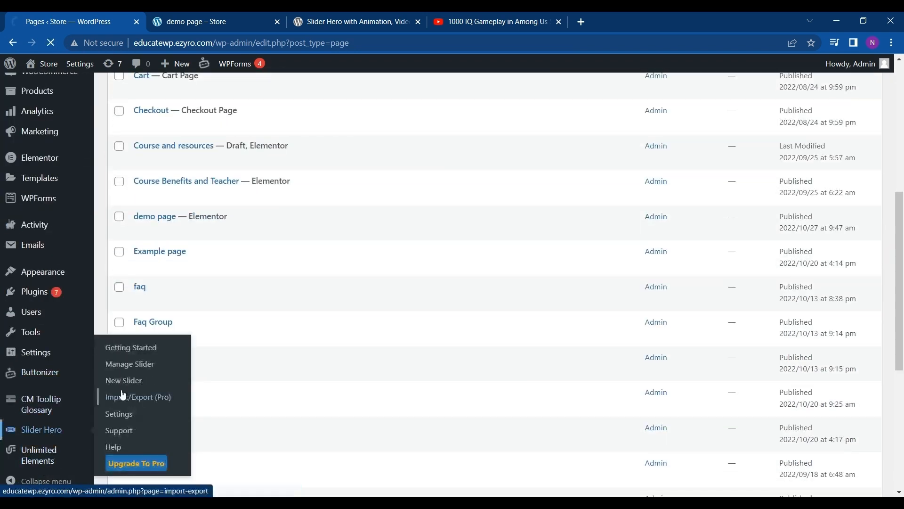
pyautogui.click(130, 346)
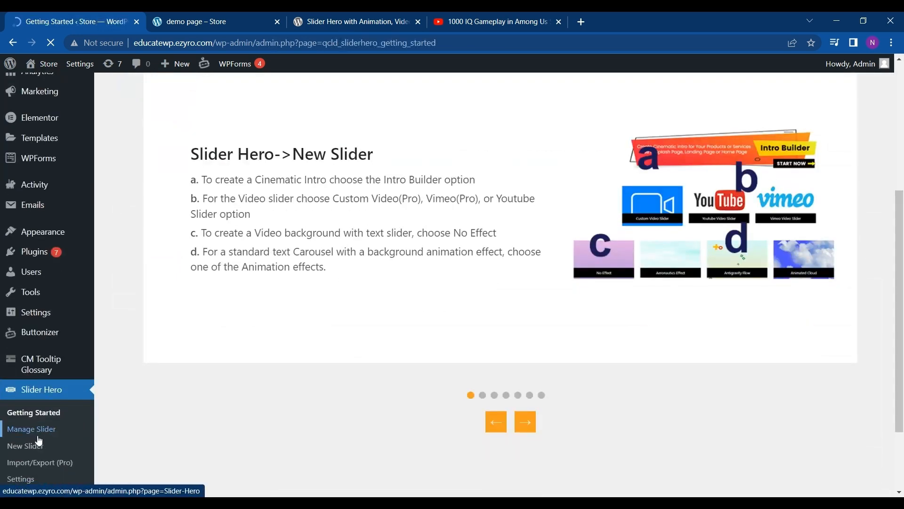
pyautogui.click(31, 428)
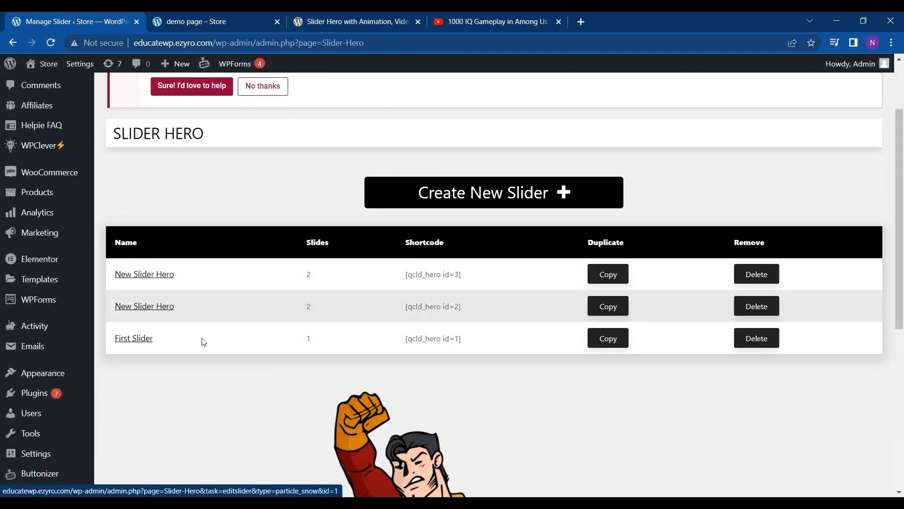
pyautogui.moveTo(167, 281)
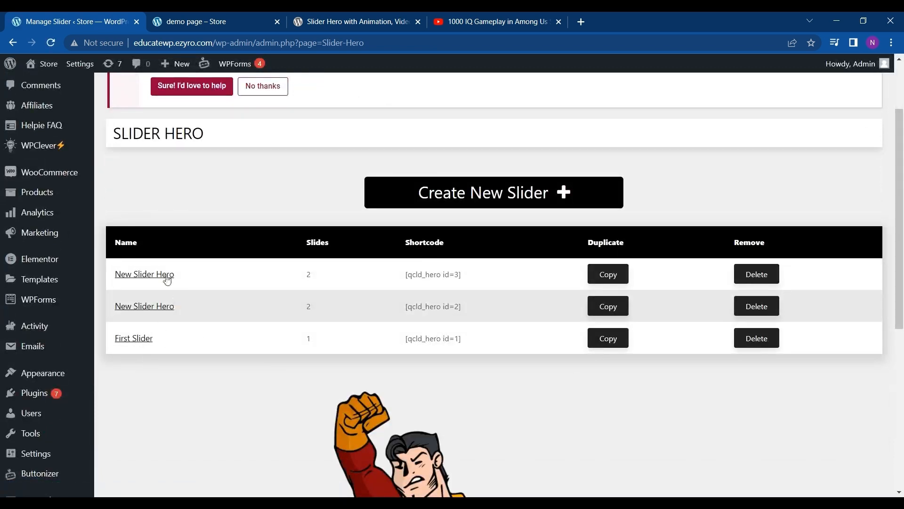
pyautogui.moveTo(168, 278)
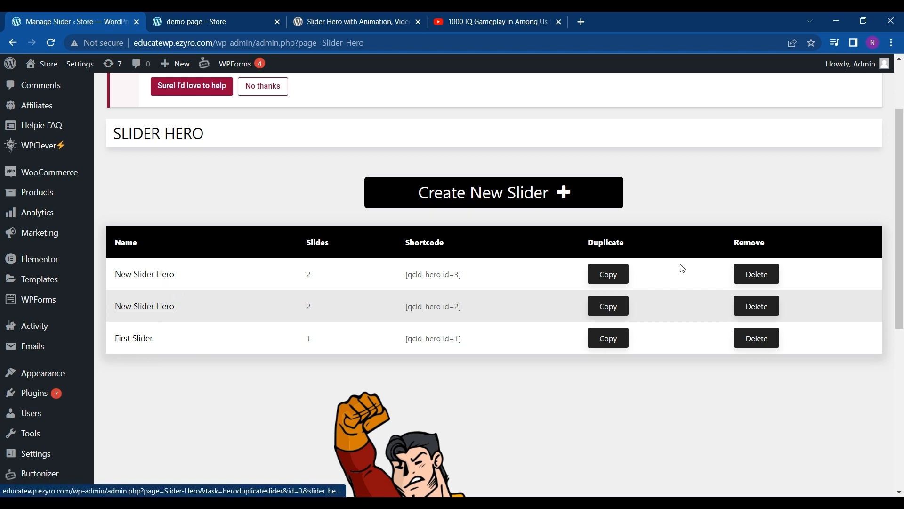
# Reopen New Slider Hero (id 3) for editing, rechecking the YouTube video and demo preview tabs
pyautogui.click(145, 274)
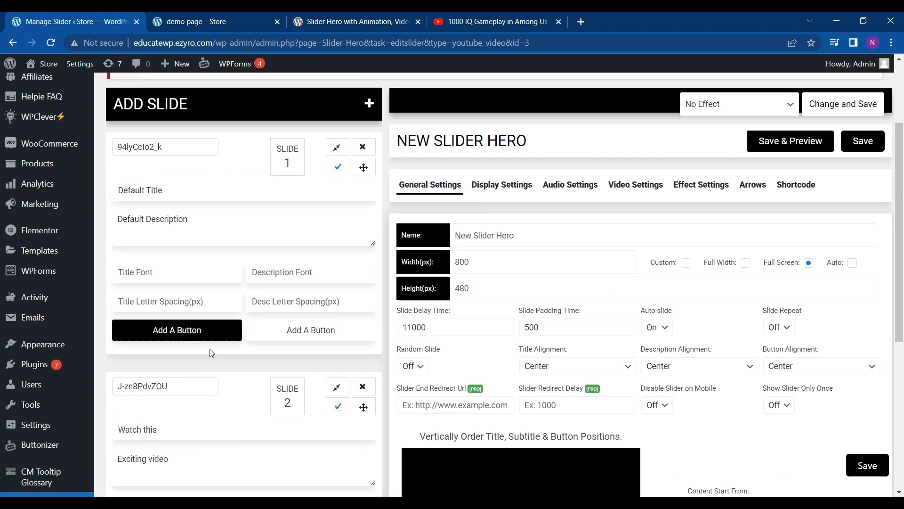
pyautogui.scroll(-3)
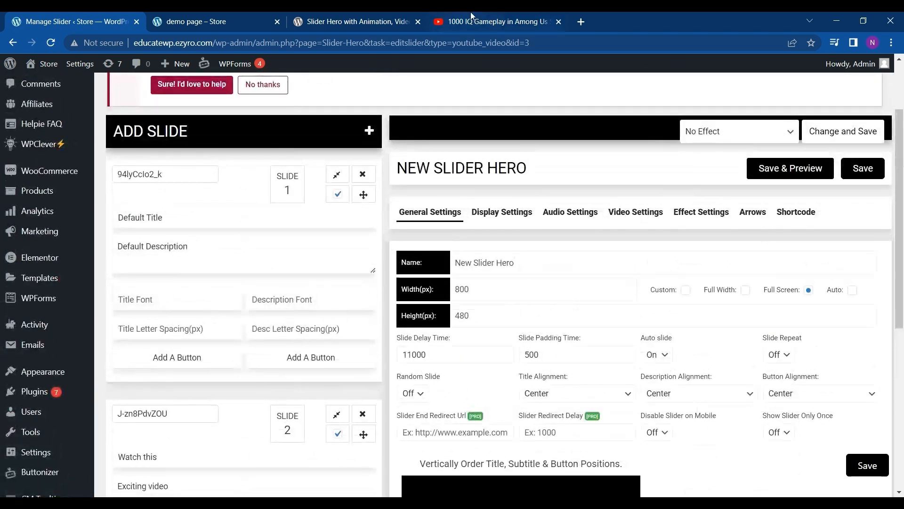
pyautogui.click(497, 22)
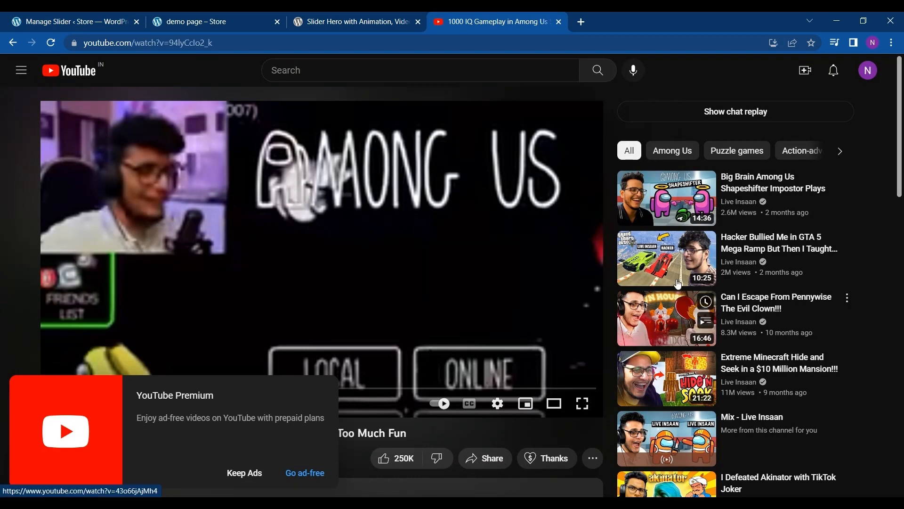
pyautogui.click(75, 22)
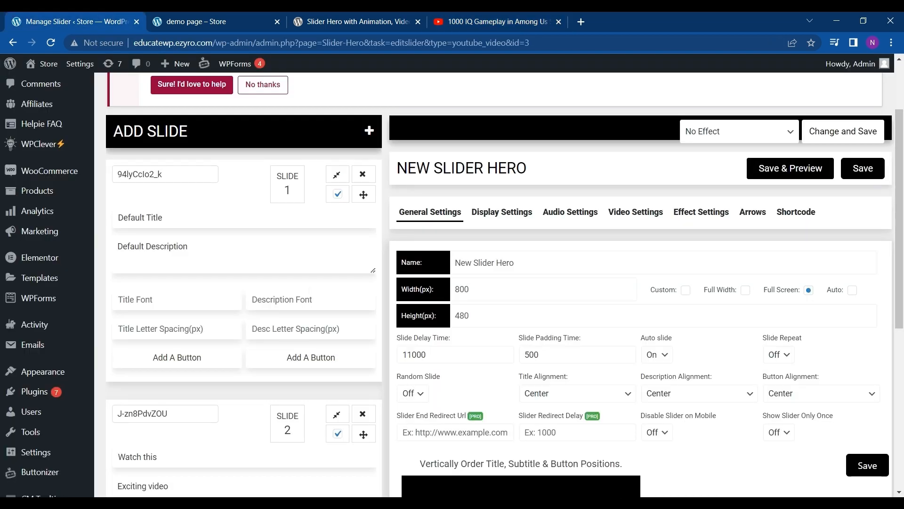
pyautogui.scroll(-3)
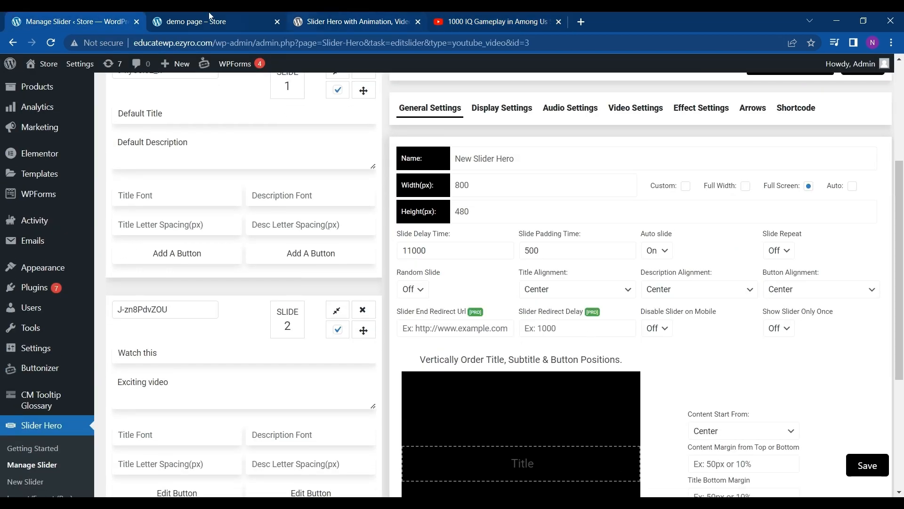
pyautogui.click(203, 21)
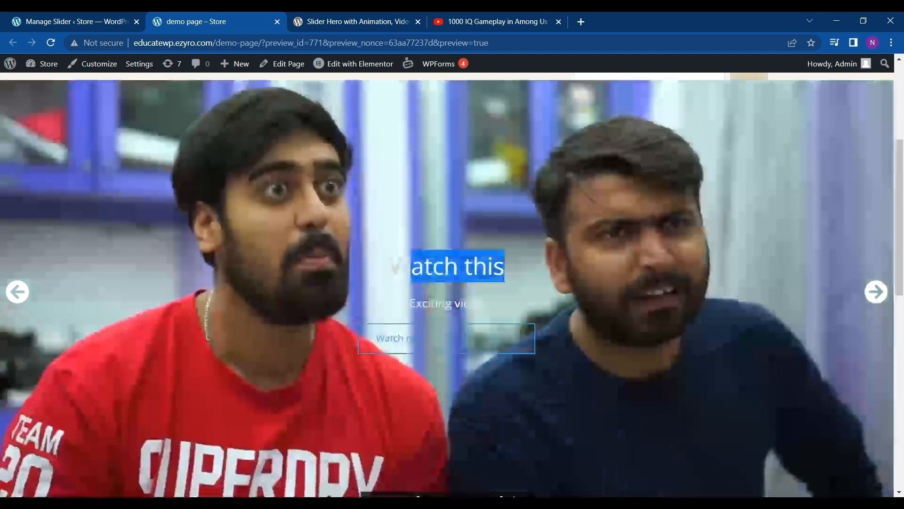
pyautogui.click(71, 21)
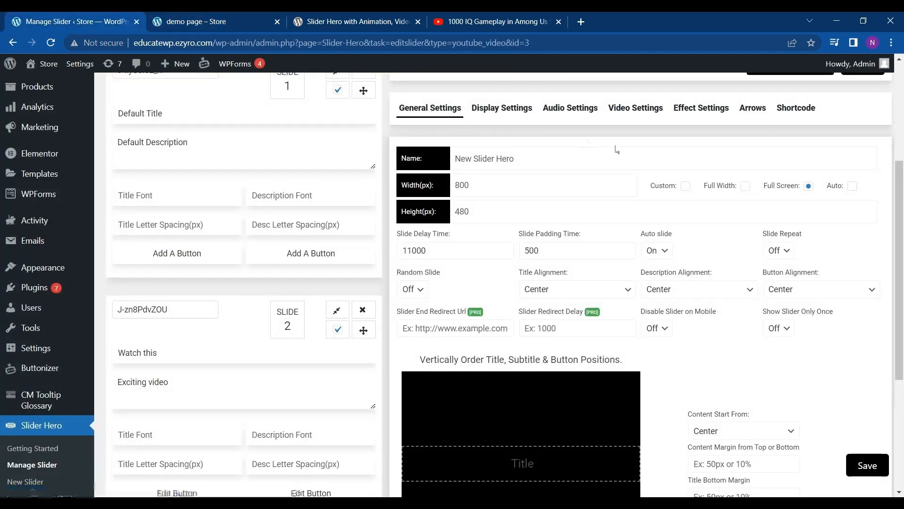
# Set a black title background and cyan description background in display settings and save
pyautogui.click(502, 107)
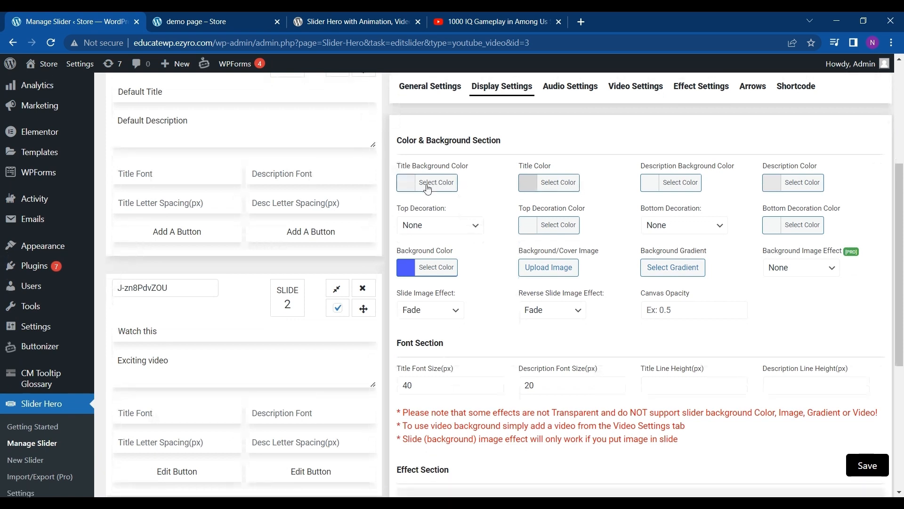
pyautogui.moveTo(448, 181)
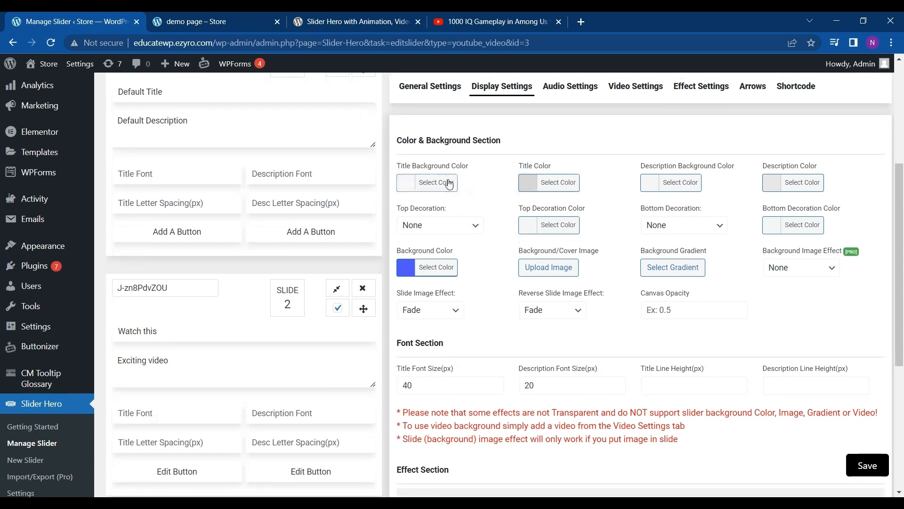
pyautogui.click(437, 182)
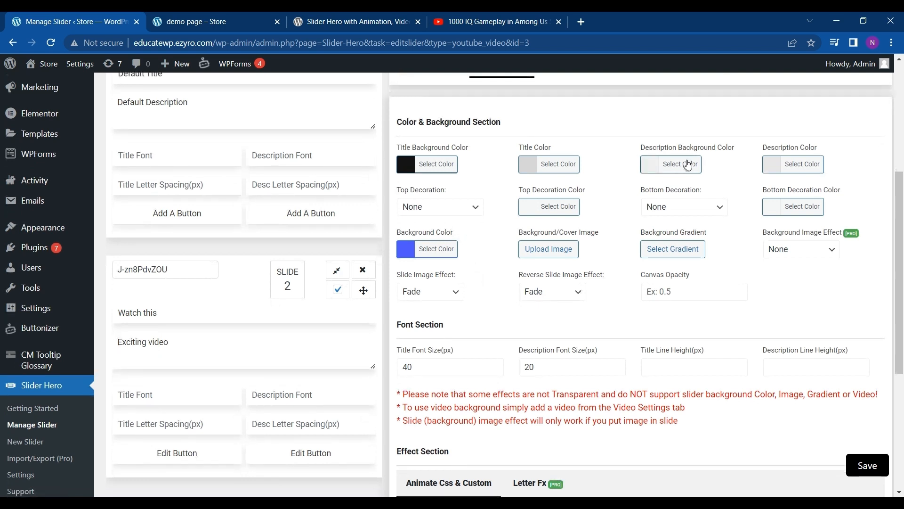
pyautogui.click(671, 164)
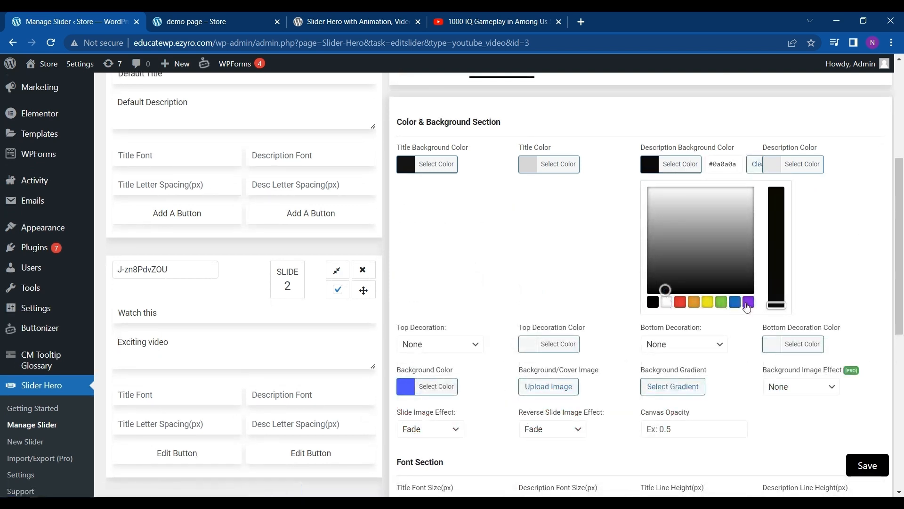
pyautogui.click(749, 302)
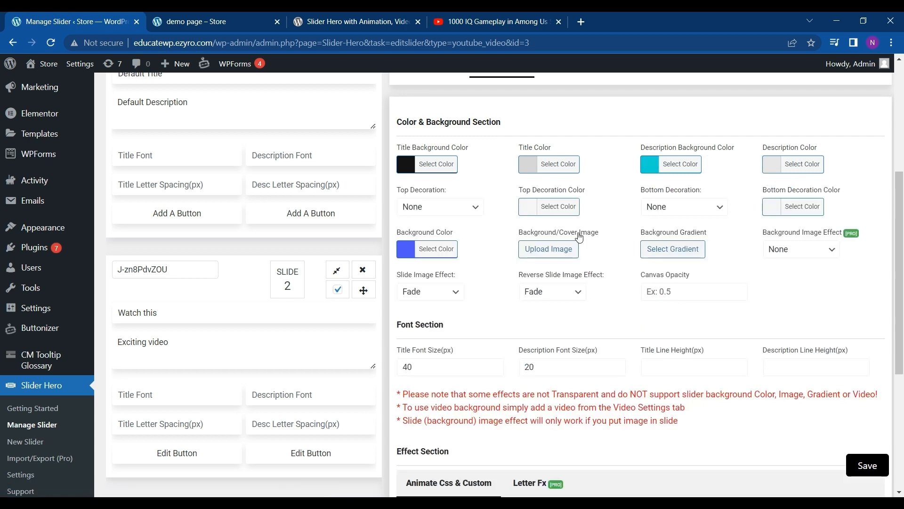
pyautogui.scroll(-3)
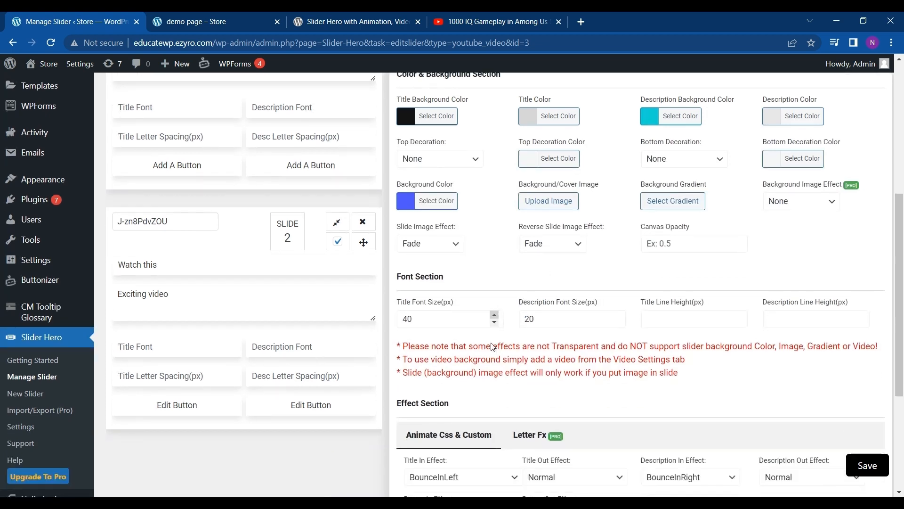
pyautogui.scroll(-3)
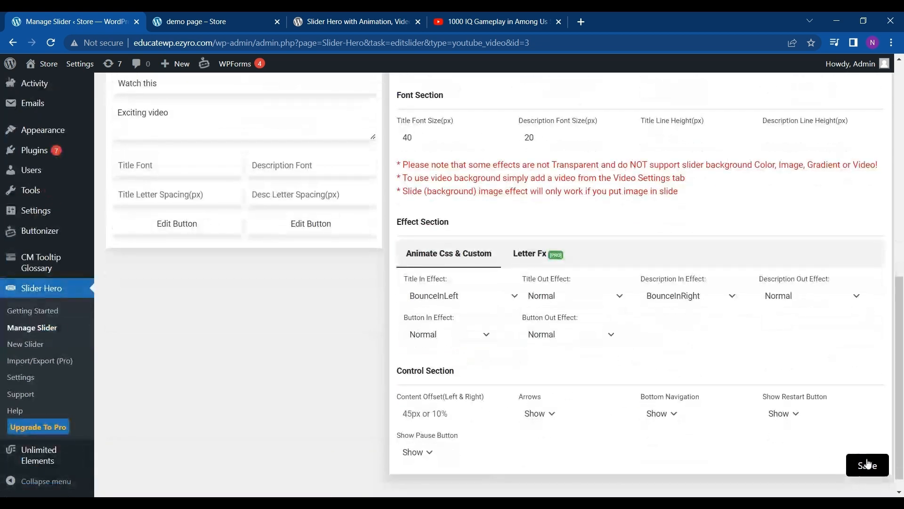
pyautogui.click(867, 465)
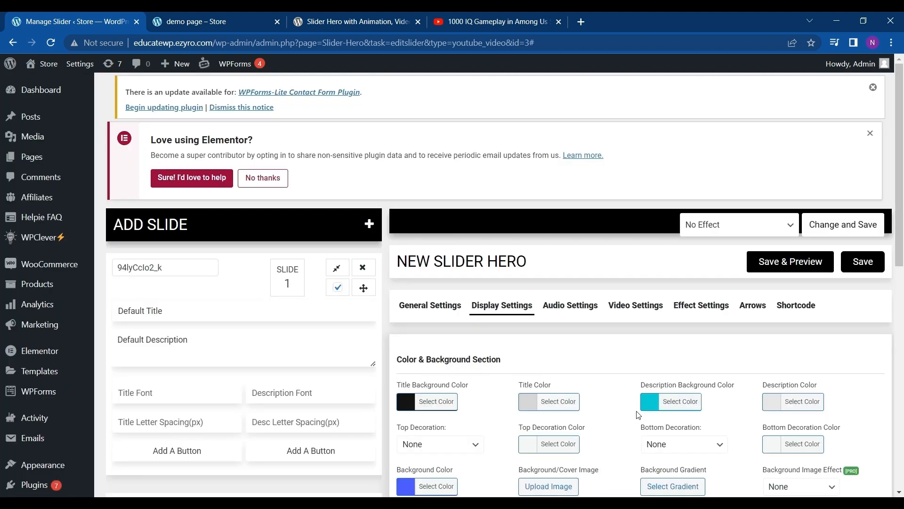
pyautogui.scroll(-3)
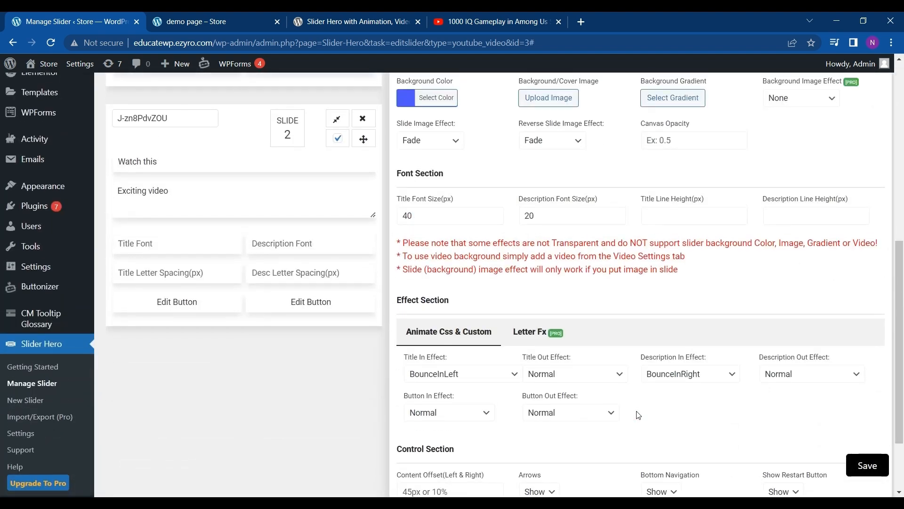
pyautogui.click(203, 22)
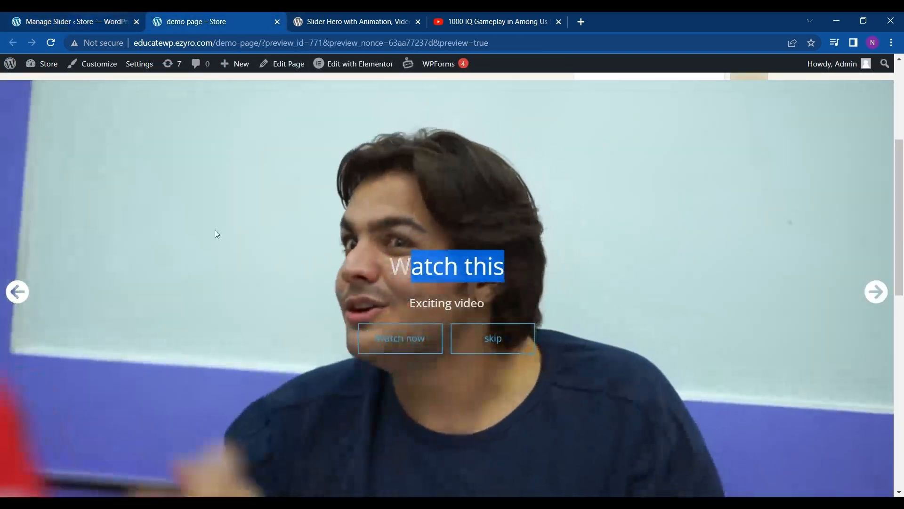
pyautogui.click(70, 22)
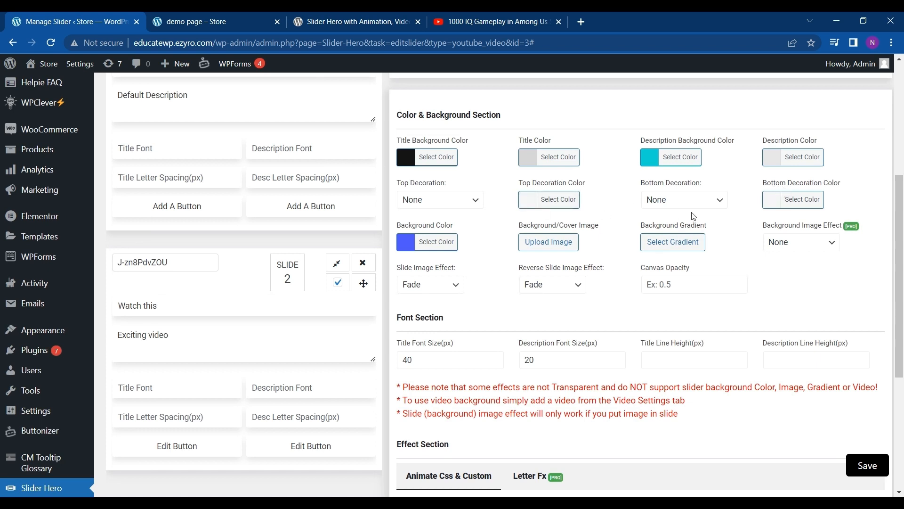
pyautogui.click(684, 200)
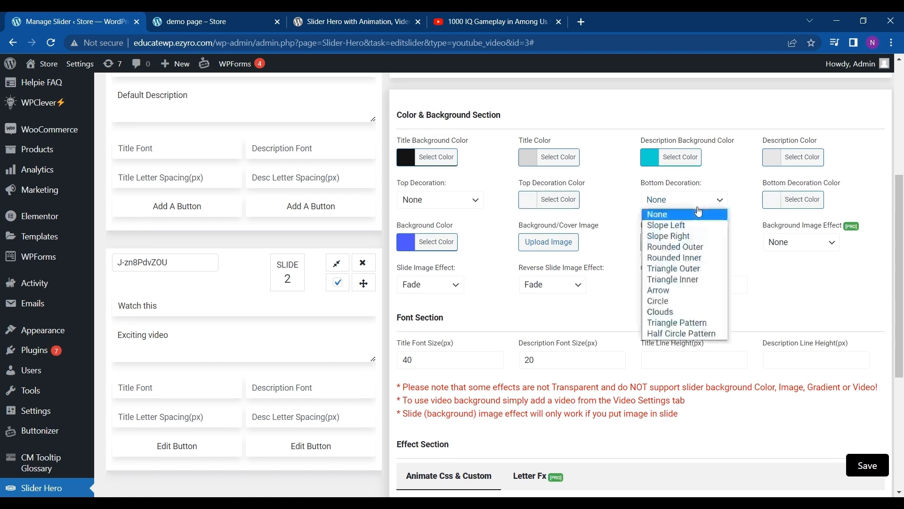
pyautogui.moveTo(676, 235)
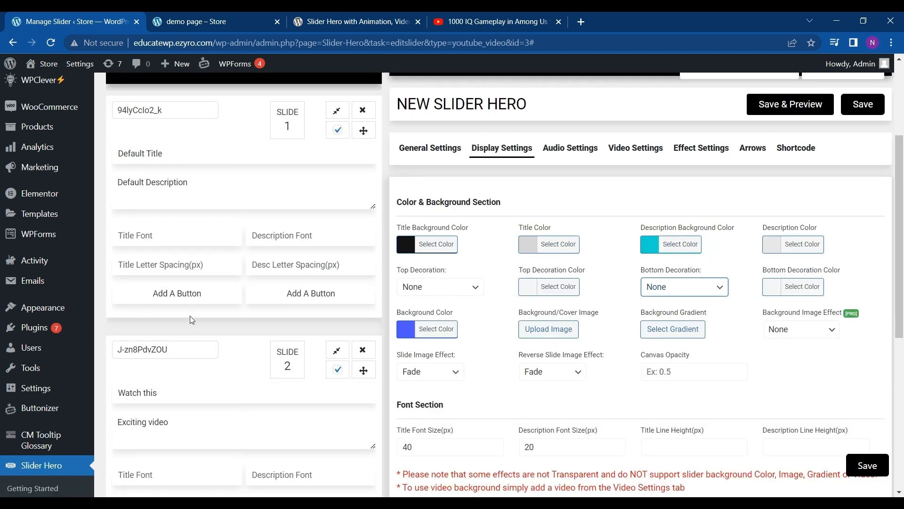
pyautogui.scroll(-3)
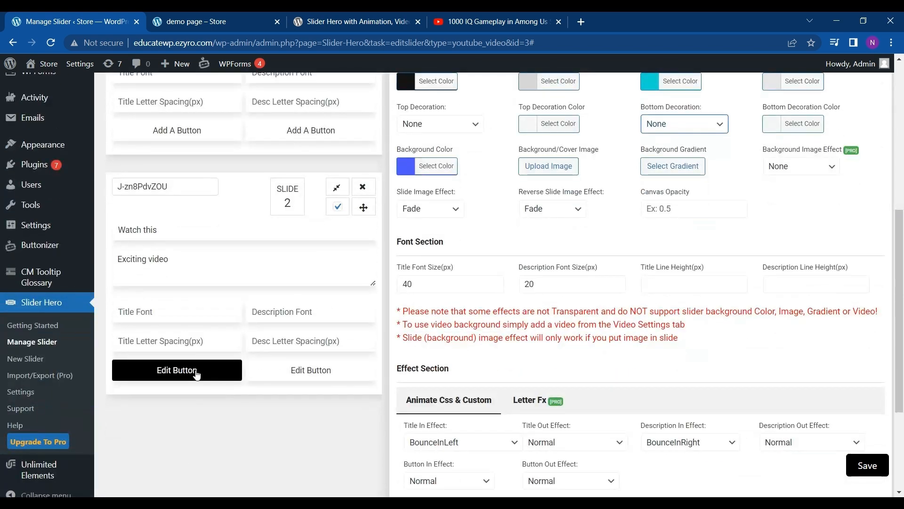
# Give slide 2's Watch now button a purple background/border and hover background colour
pyautogui.click(177, 369)
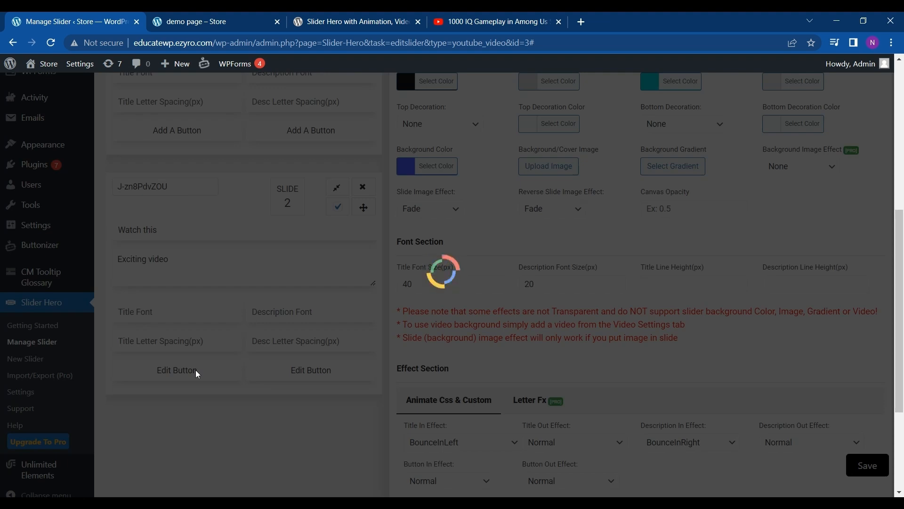
pyautogui.click(175, 369)
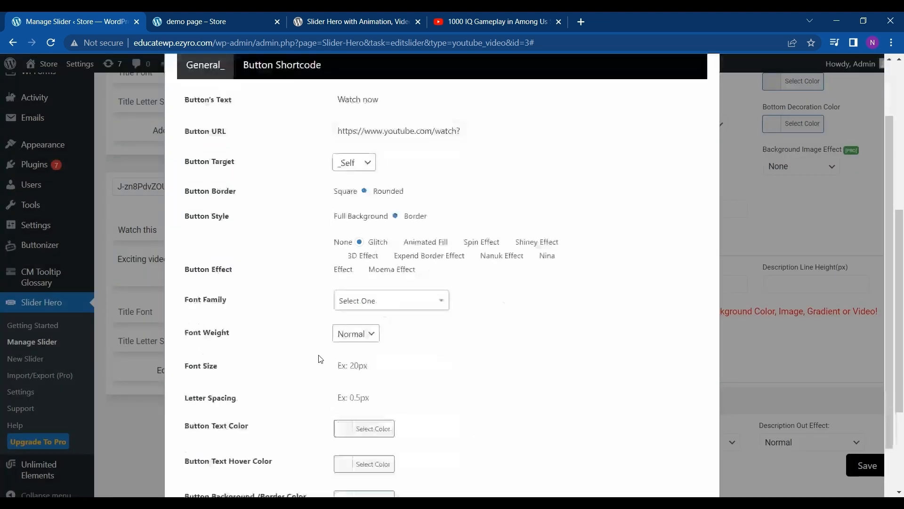
pyautogui.scroll(-3)
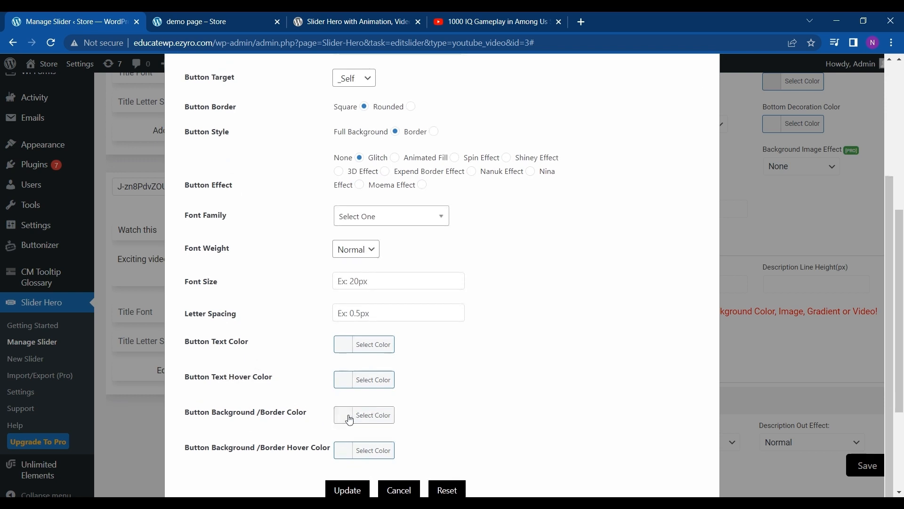
pyautogui.click(373, 414)
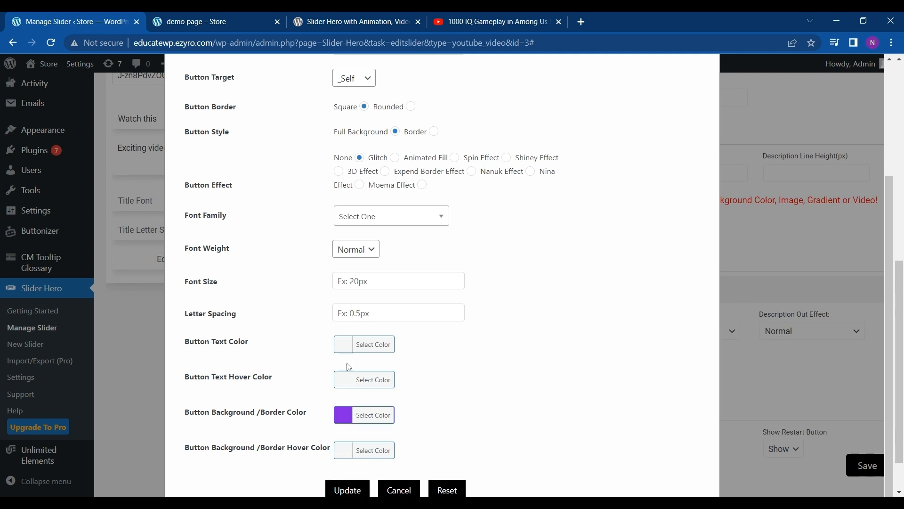
pyautogui.moveTo(347, 452)
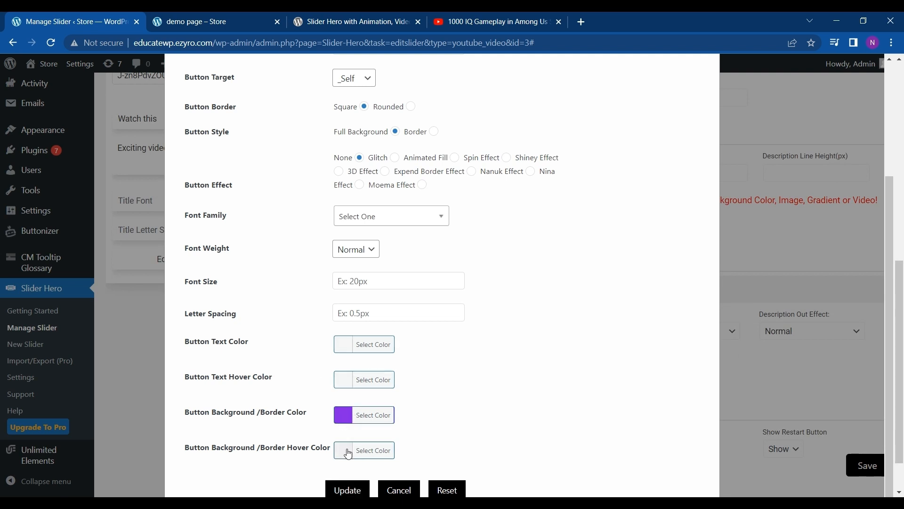
pyautogui.click(346, 450)
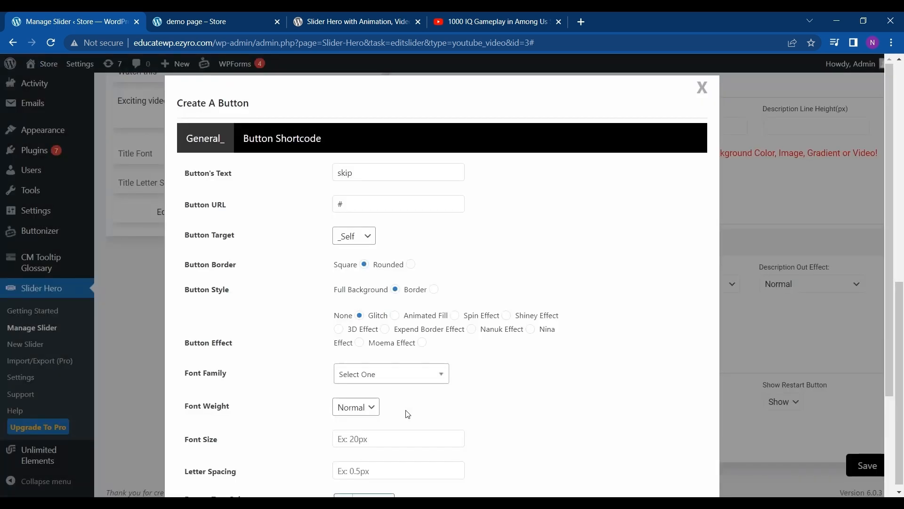
# Set the skip button's background/border colour to purple and update it
pyautogui.scroll(-3)
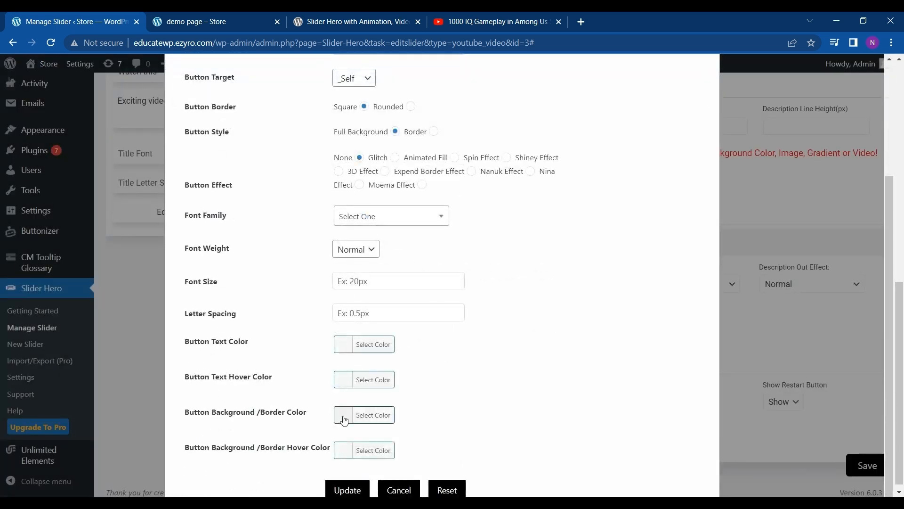
pyautogui.click(363, 414)
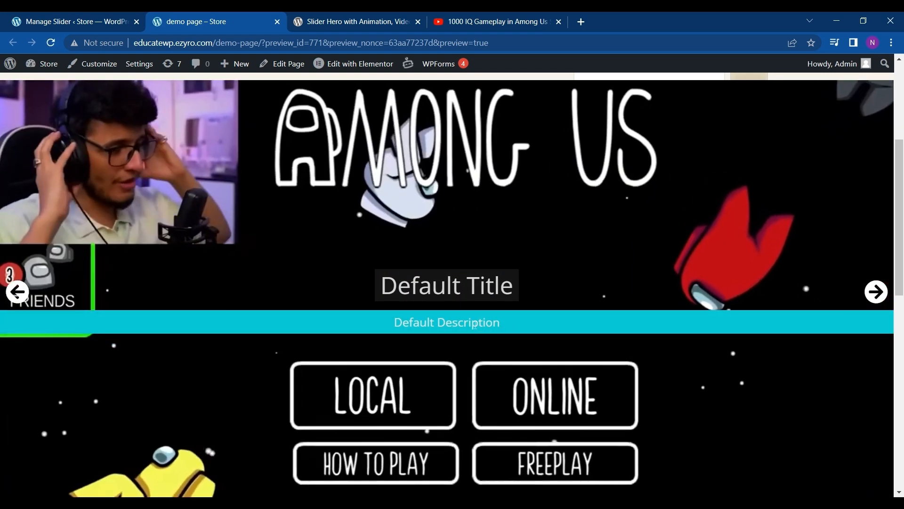
# Advance the demo slider to slide 2, then return to the Manage Slider editor
pyautogui.click(875, 292)
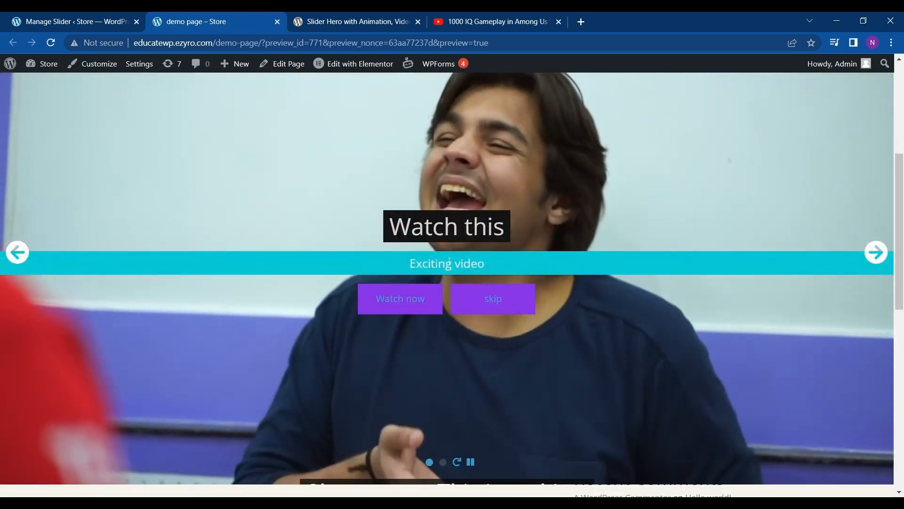
pyautogui.moveTo(411, 336)
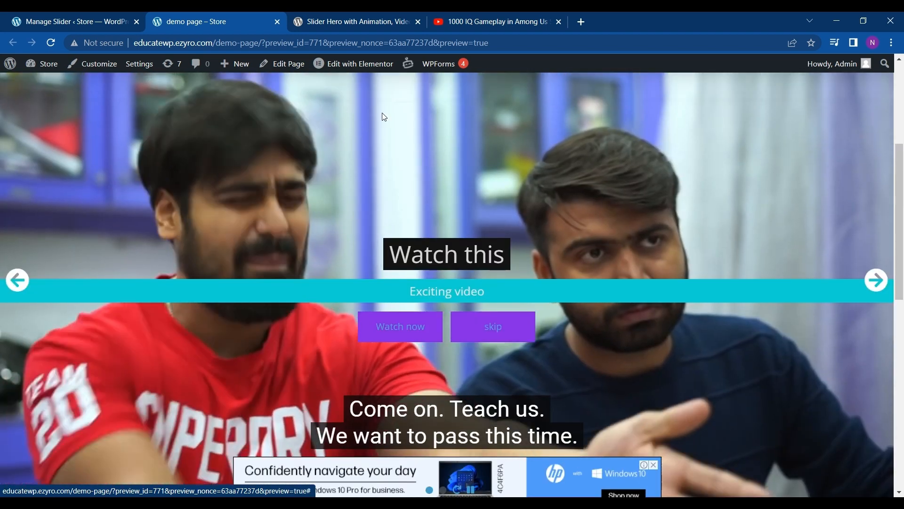
pyautogui.click(71, 22)
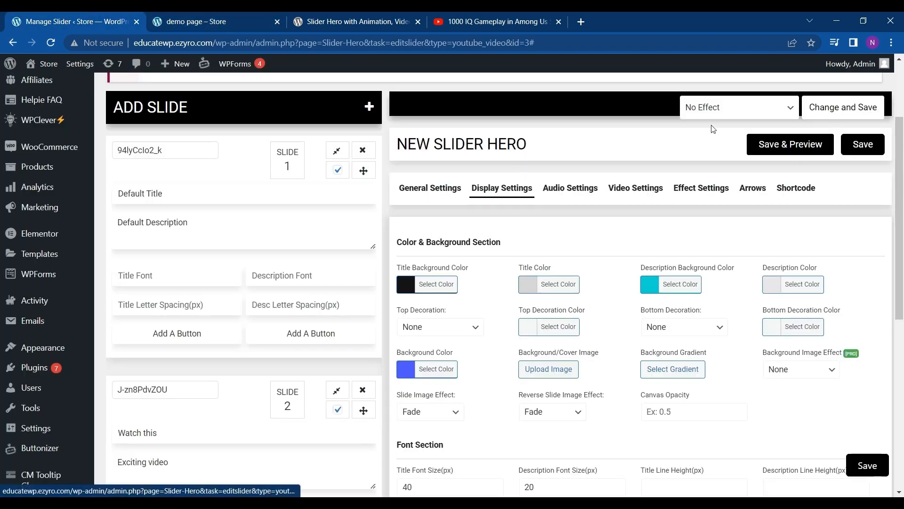
# Go to Slider Hero > New Slider to show the slider type templates
pyautogui.click(738, 106)
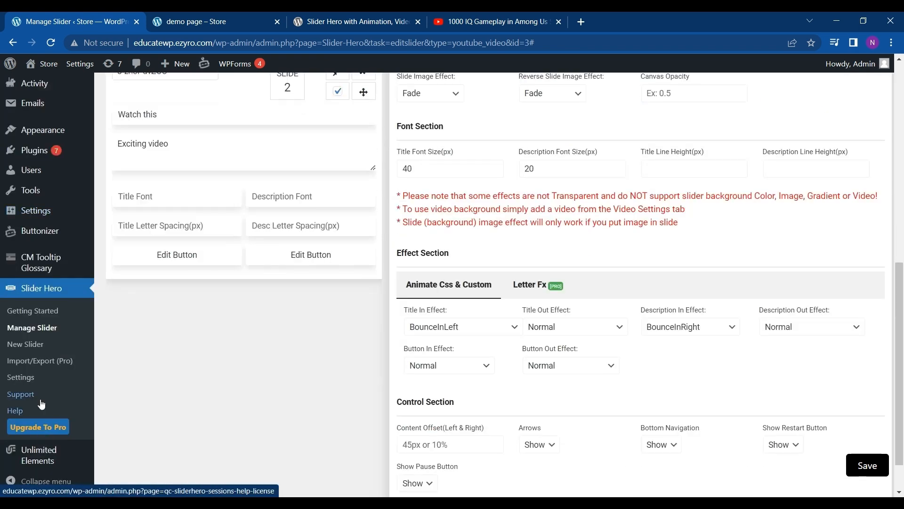
pyautogui.click(24, 344)
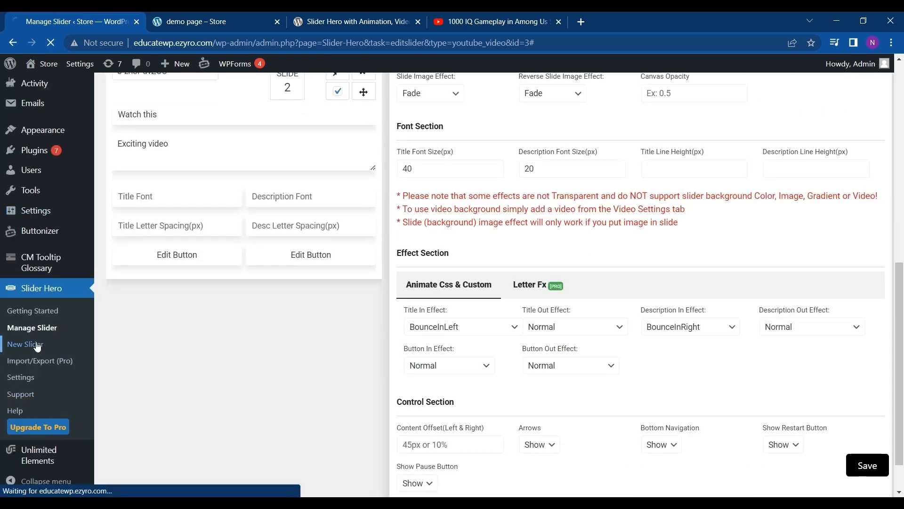
pyautogui.click(25, 344)
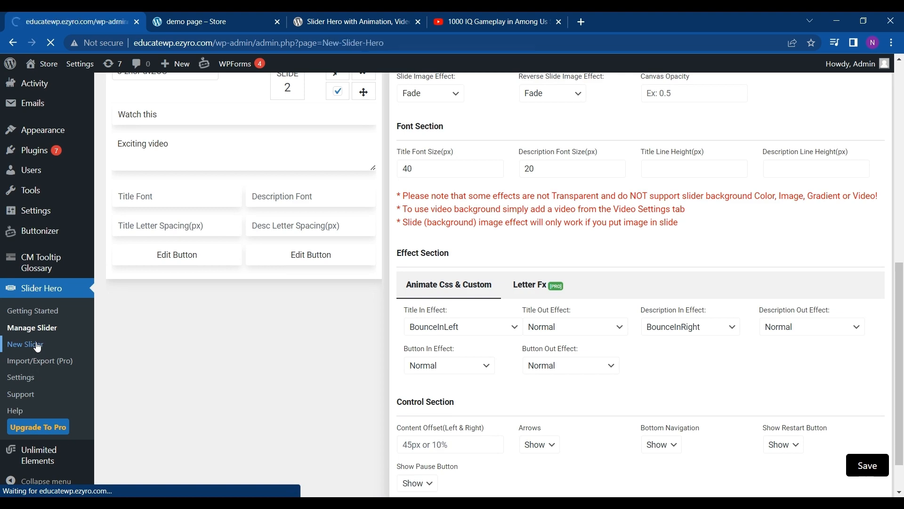
pyautogui.click(24, 344)
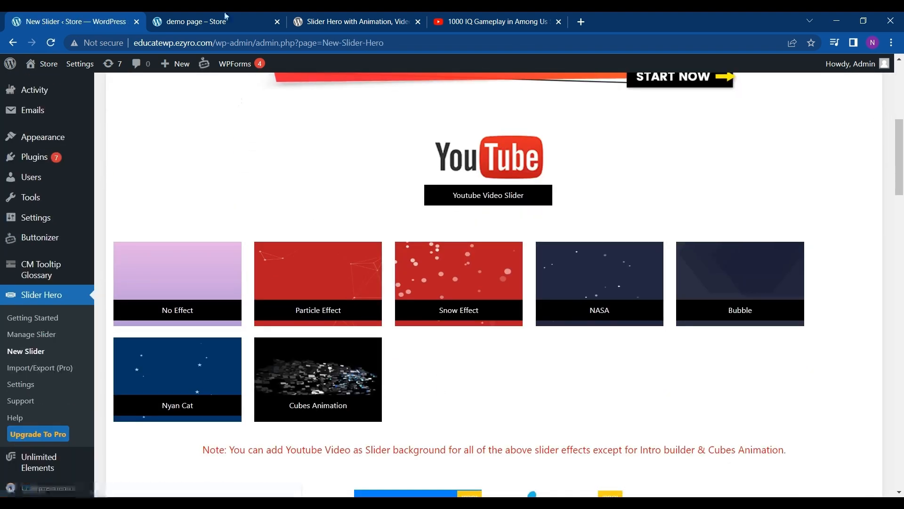
# Switch between the demo page and New Slider tabs, ending on the demo slider
pyautogui.click(196, 22)
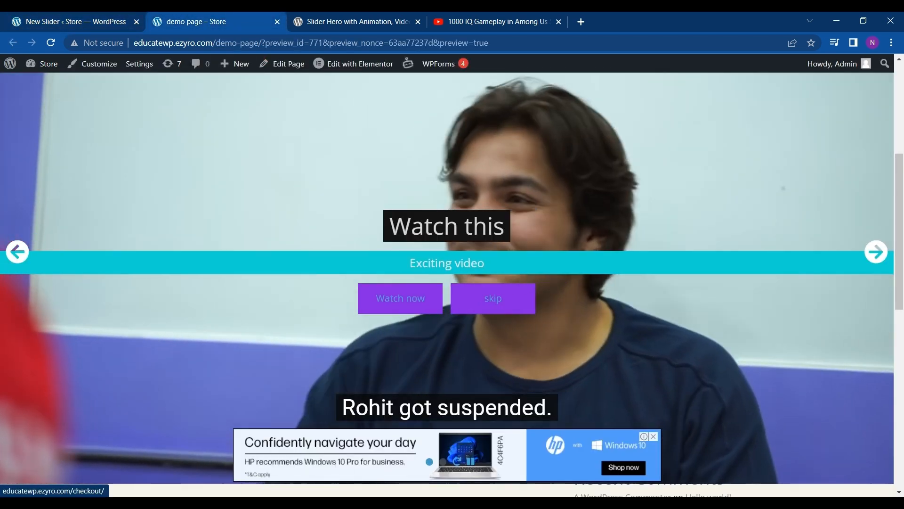
pyautogui.click(71, 22)
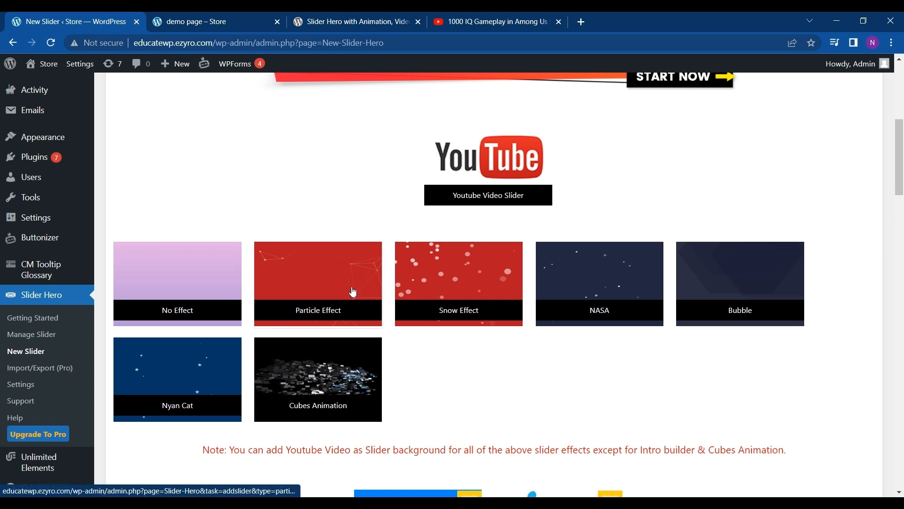
pyautogui.click(197, 21)
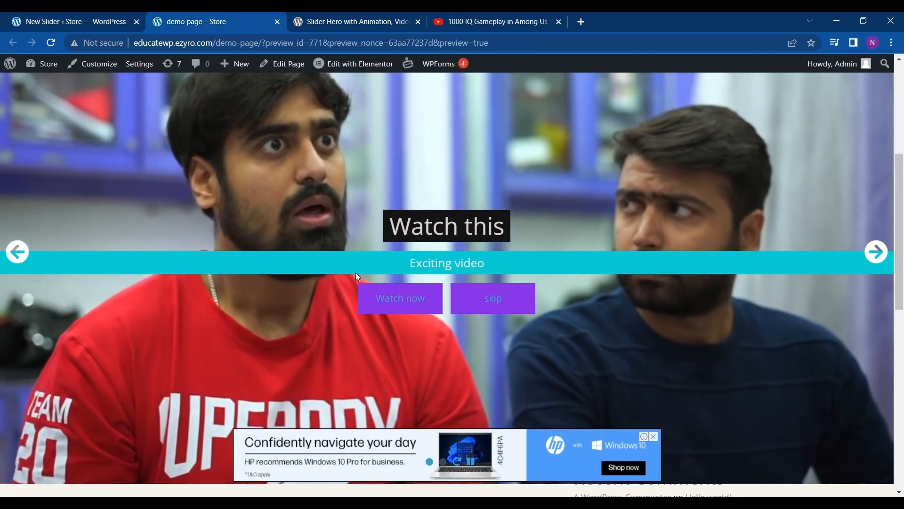